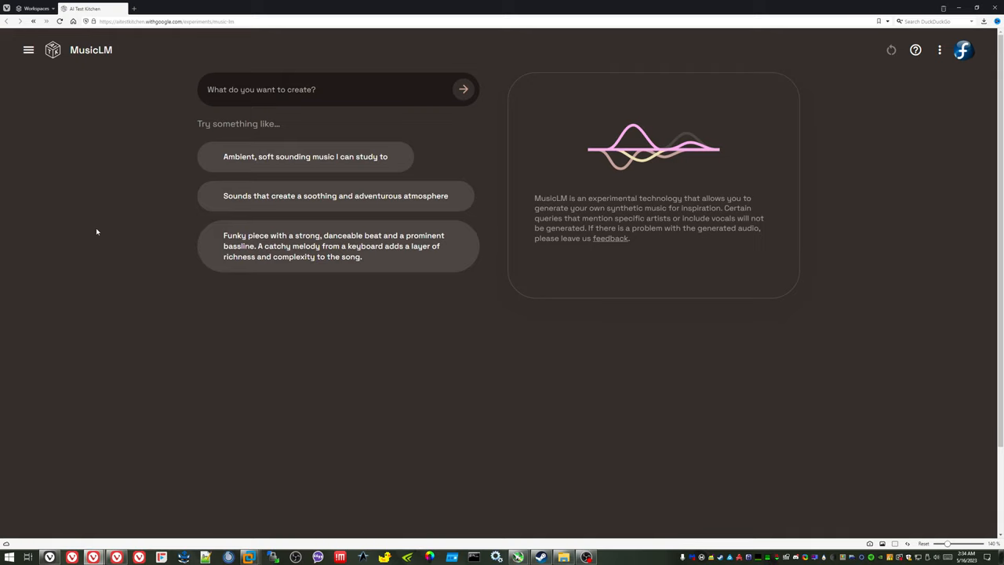
mouse_move(108, 225)
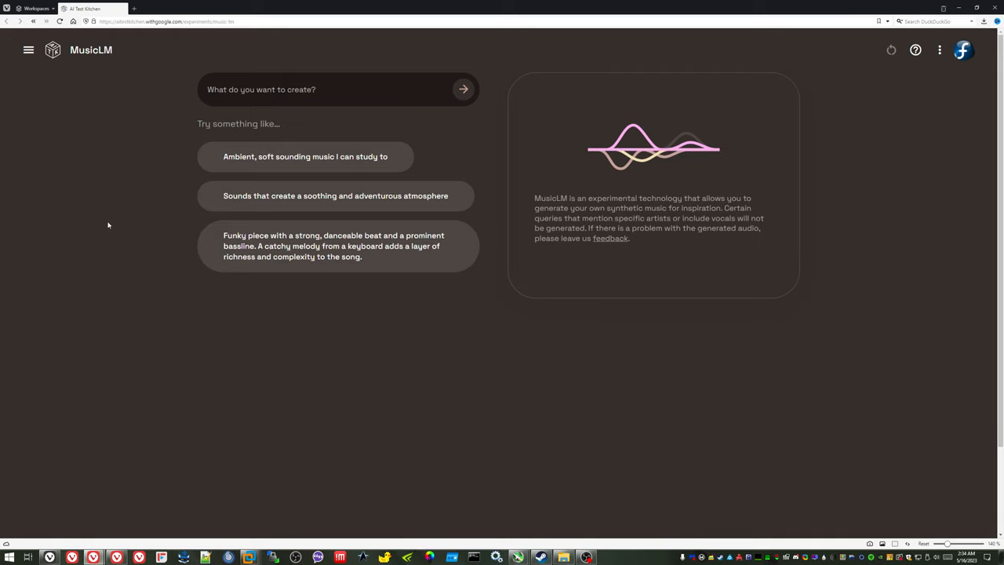
Step: Enter the prompt 'rock and roll' and generate its tracks
click(338, 88)
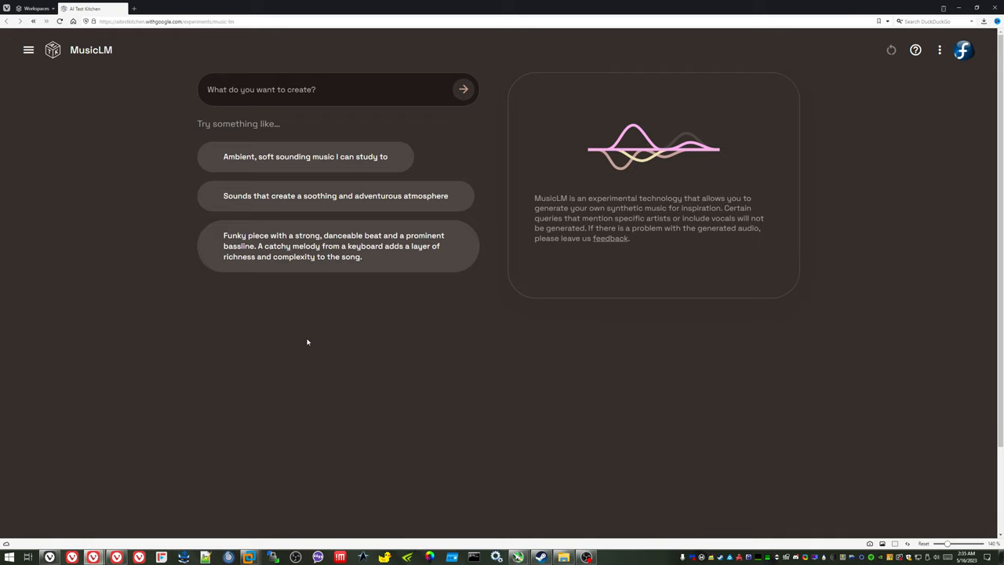
text(rock and roll)
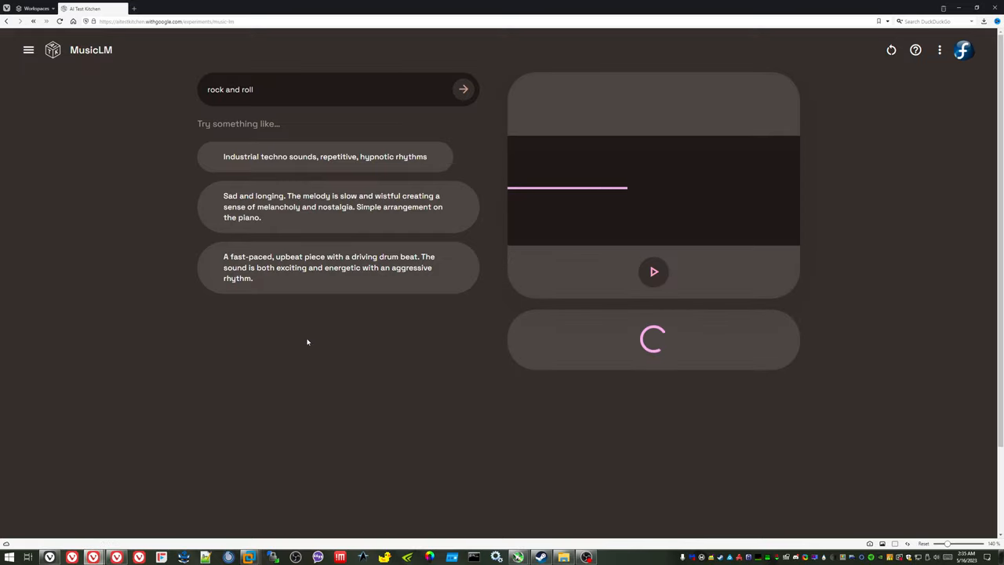
click(462, 88)
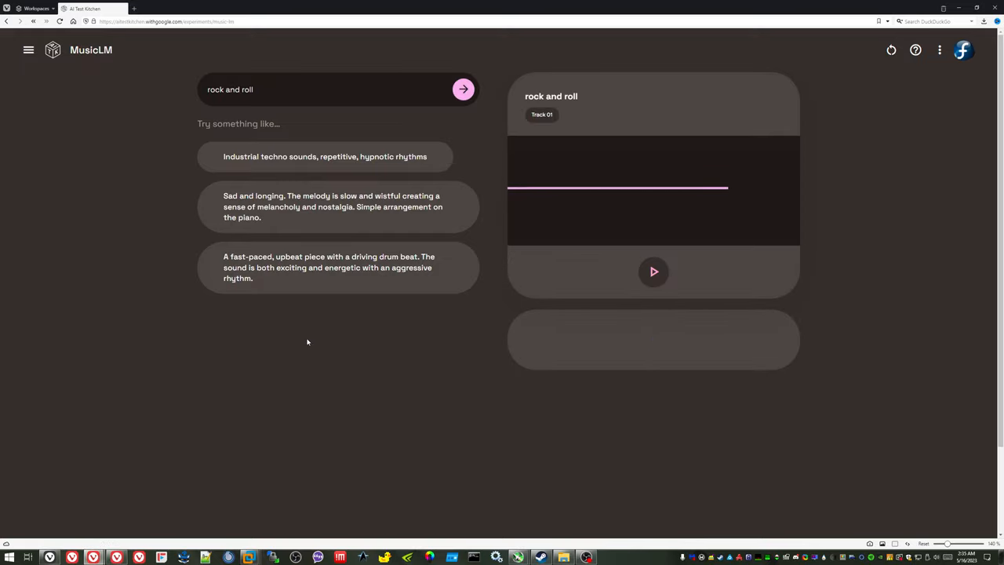
Step: Play, pause and resume Track 01 and Track 02, then stop playback
click(653, 272)
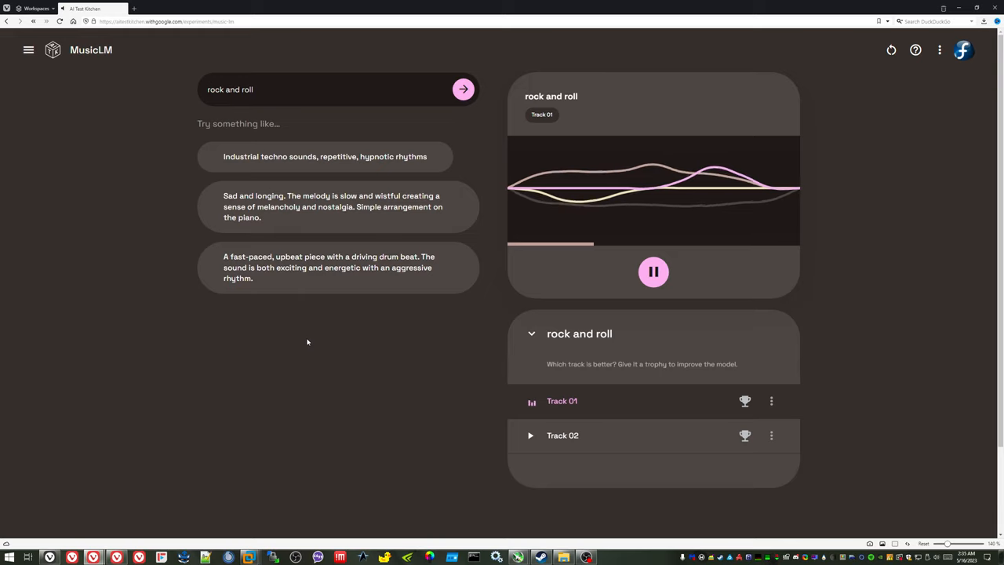
click(653, 271)
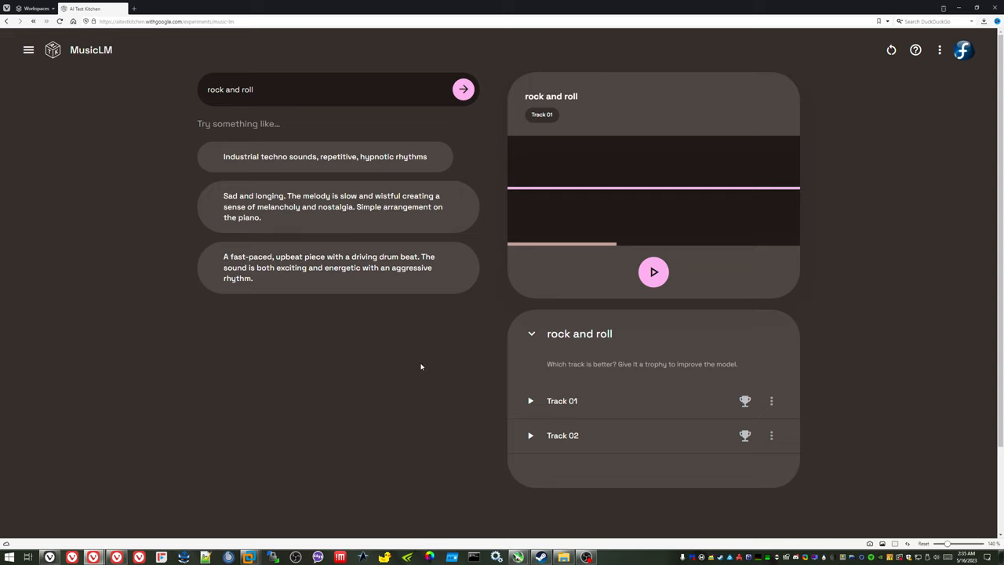
mouse_move(653, 273)
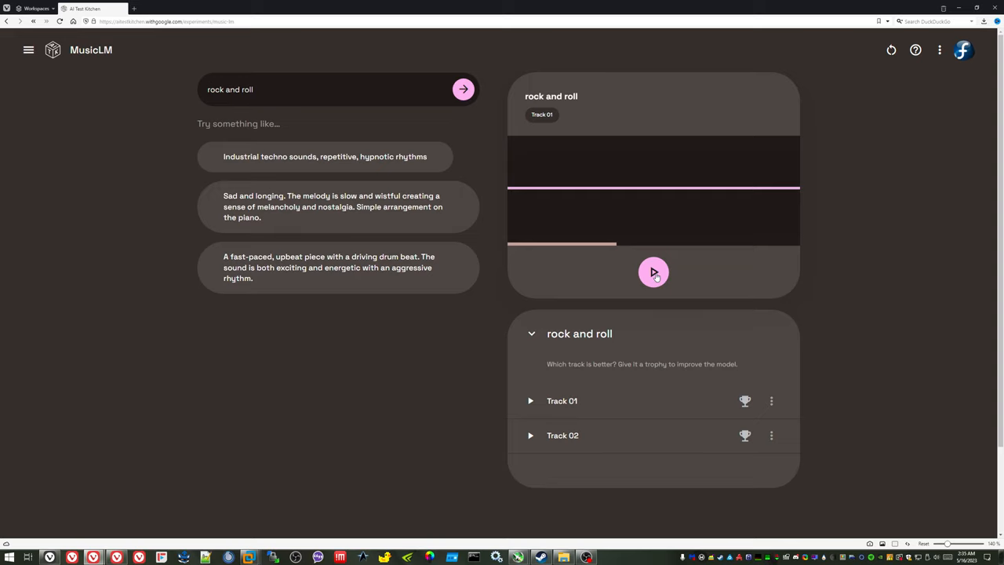
click(653, 272)
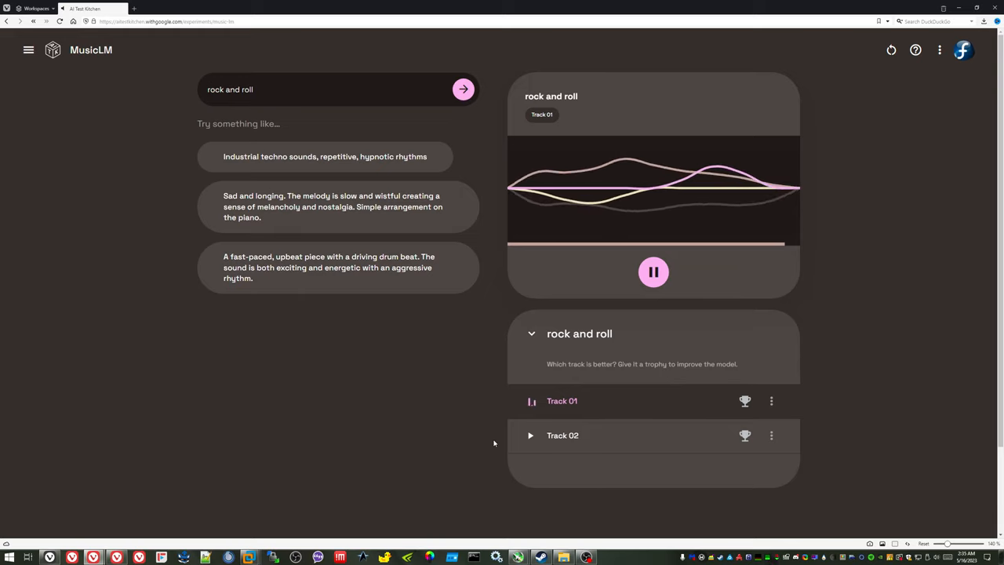
click(562, 436)
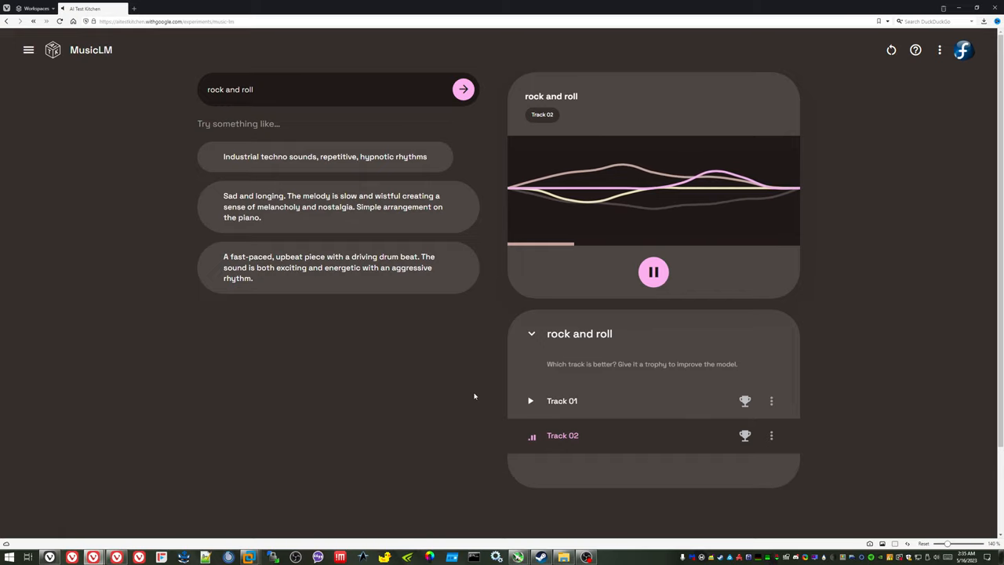
click(654, 271)
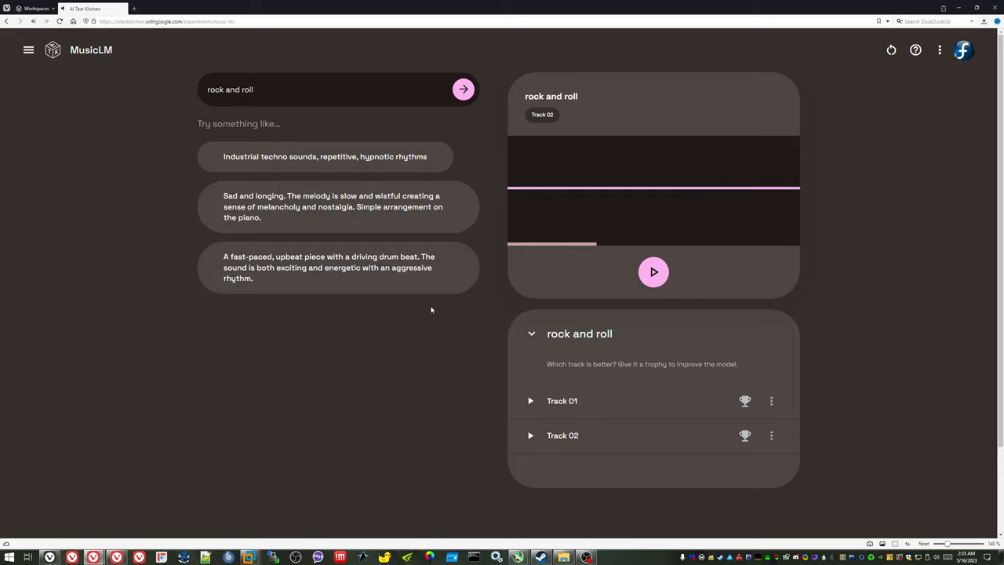
click(654, 272)
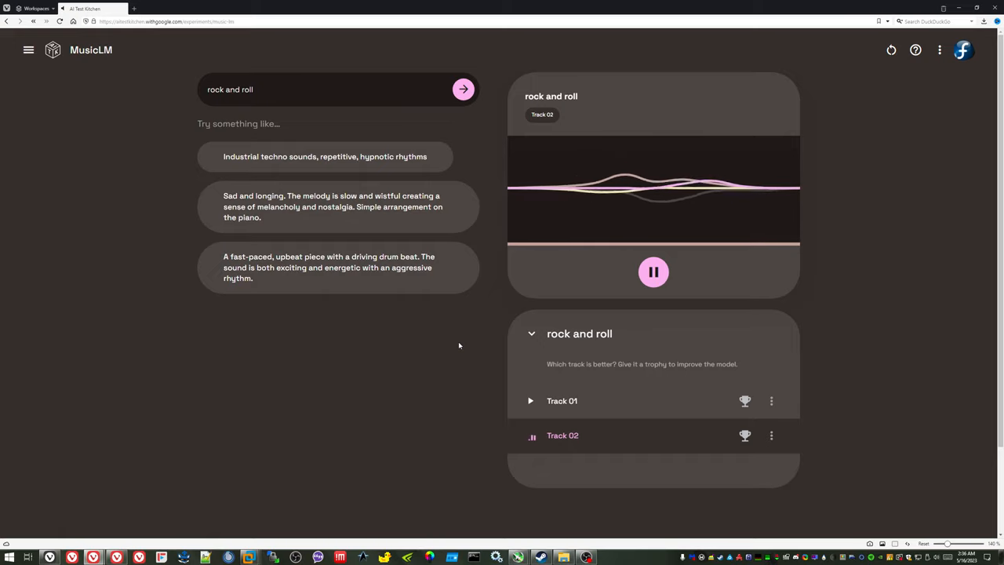
click(653, 271)
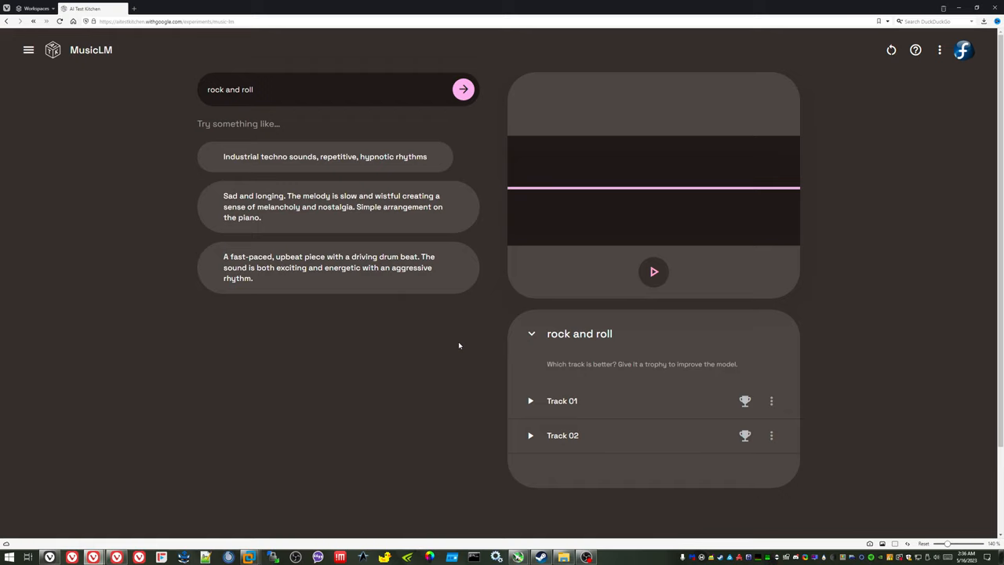
mouse_move(469, 327)
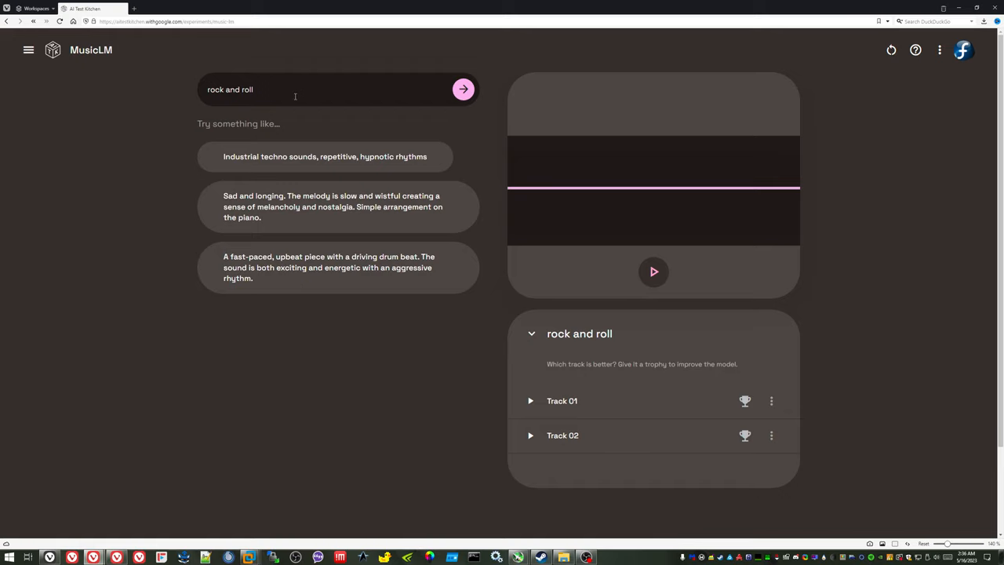
Step: Replace the prompt with 'techno vivaldi' to generate new tracks
double_click(230, 89)
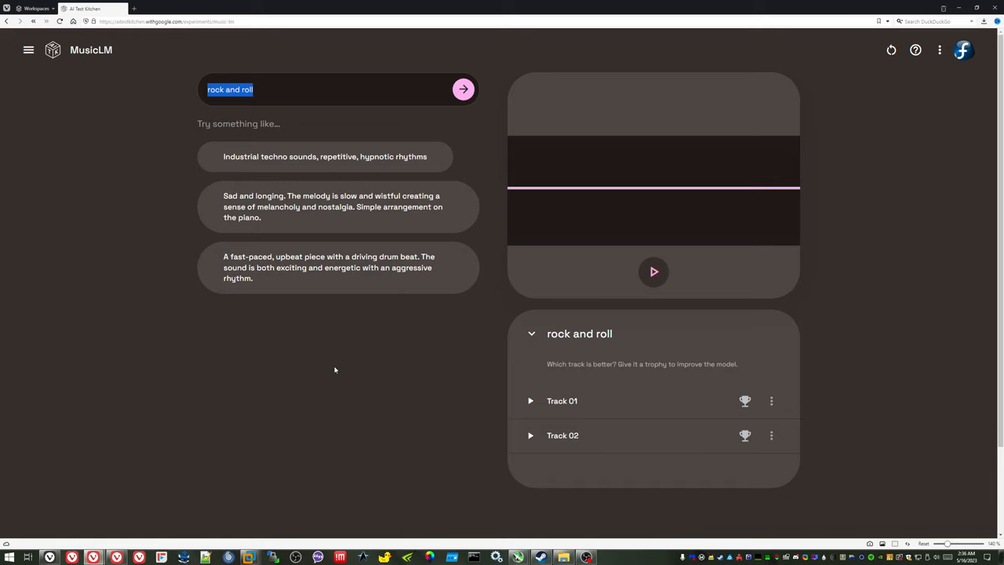
text(techno)
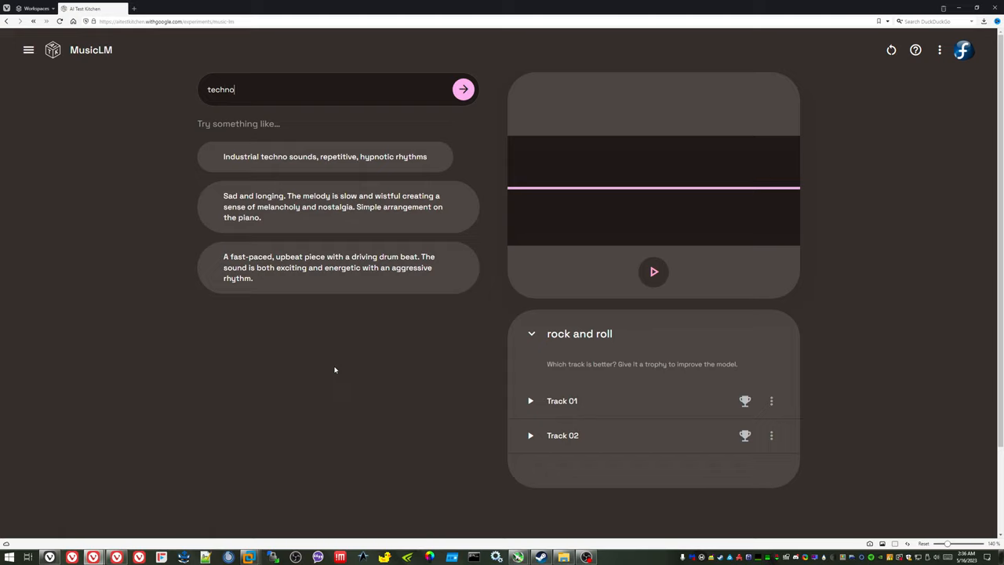
text(vivaldi)
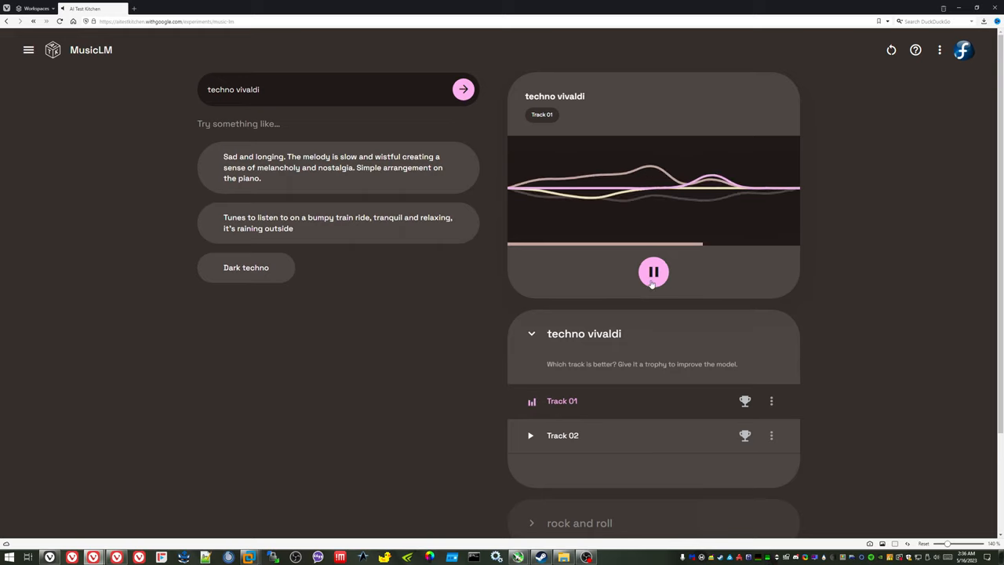
Step: Pause Track 01, then play and pause Track 02 of techno vivaldi
click(653, 272)
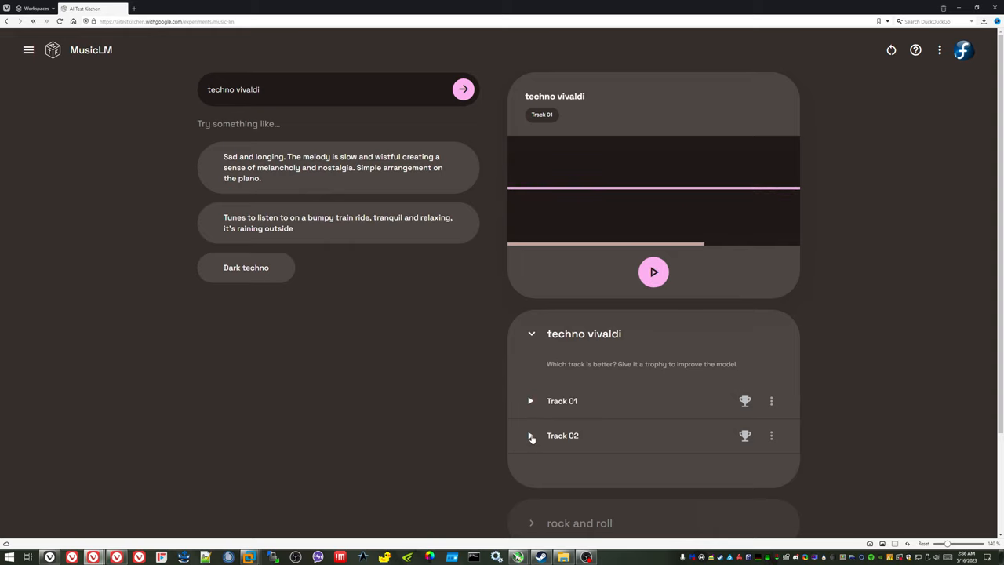
click(530, 435)
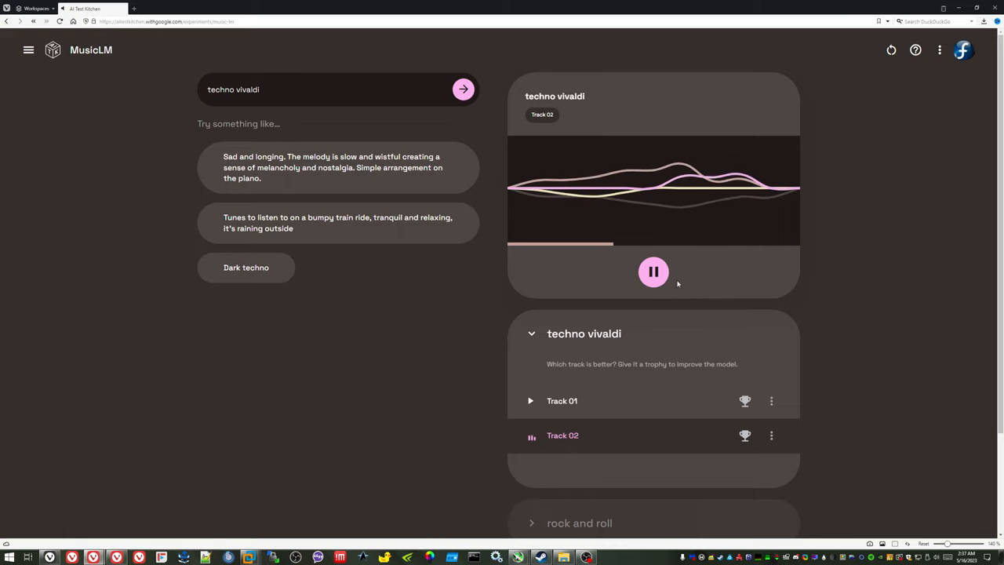
click(654, 272)
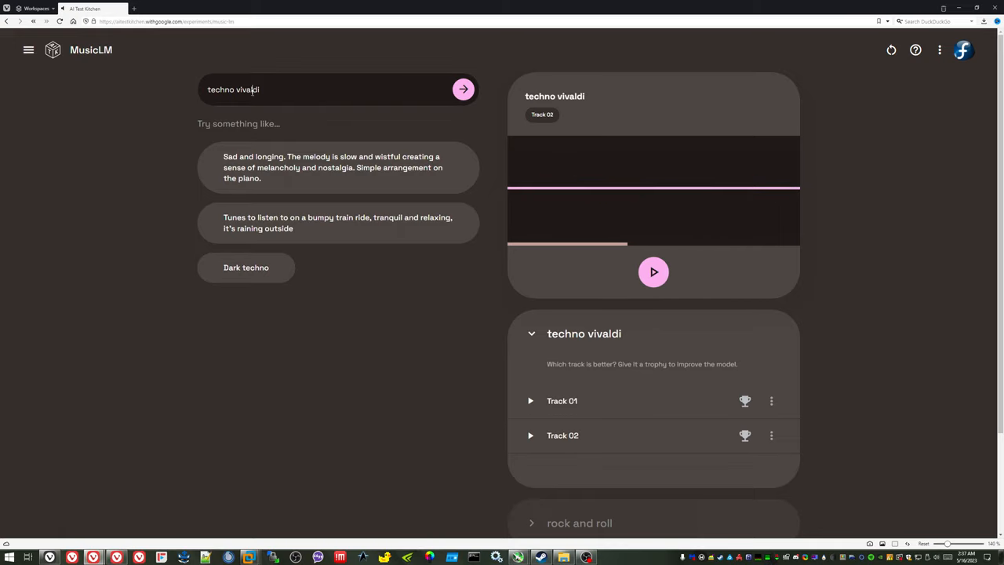
Step: Reorder the prompt to 'vivaldi techno', generate, and pause both tracks
double_click(247, 90)
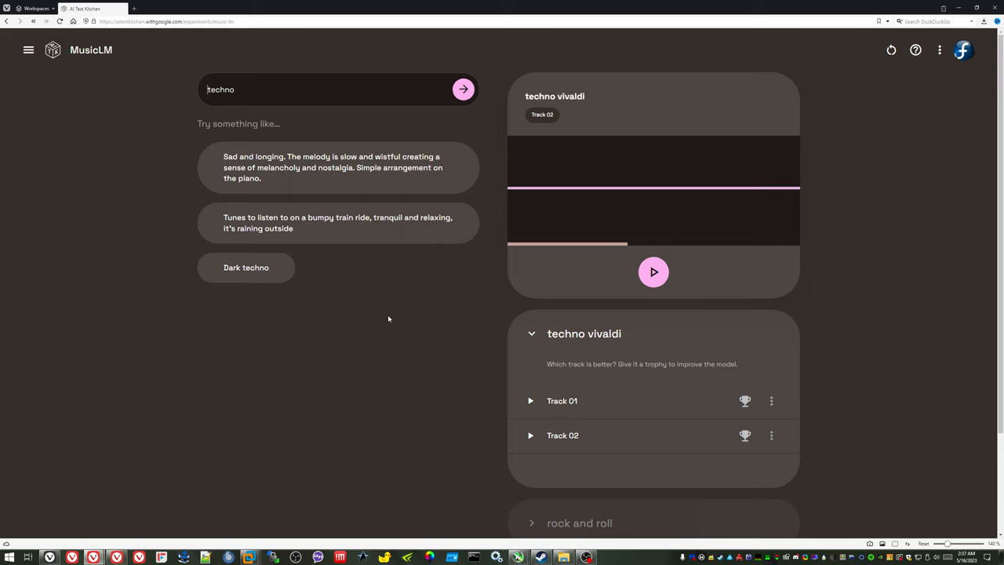
click(463, 88)
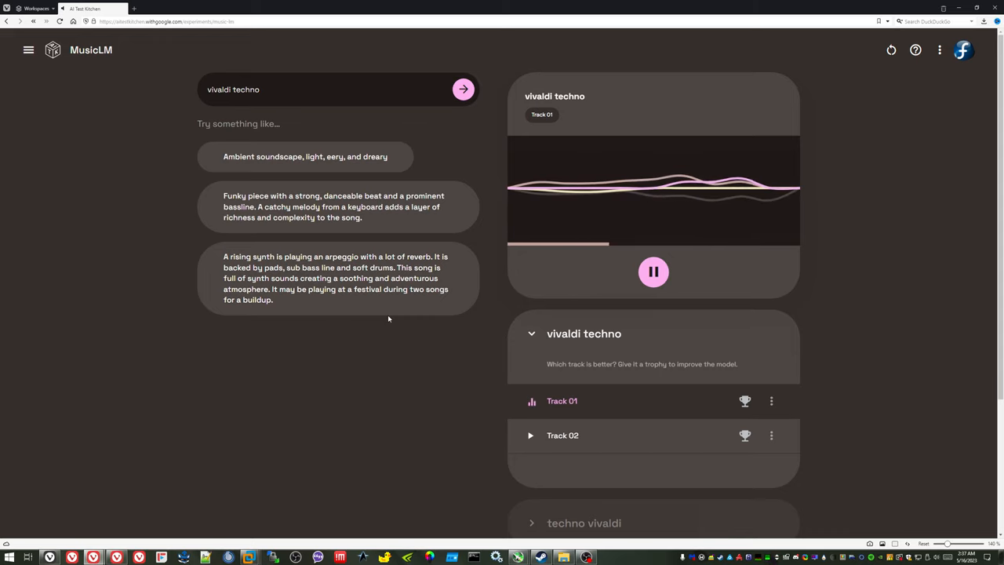
click(653, 271)
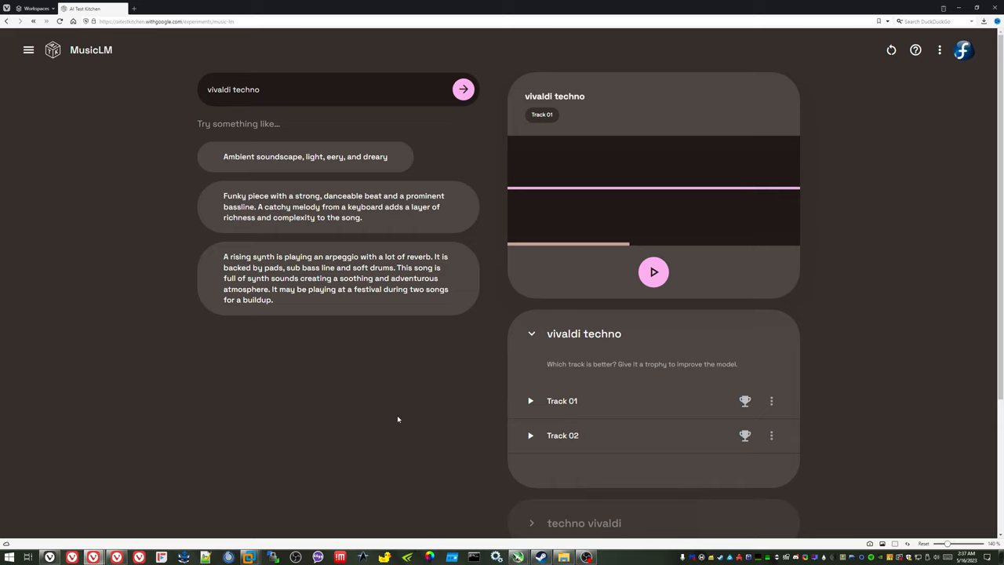
mouse_move(547, 488)
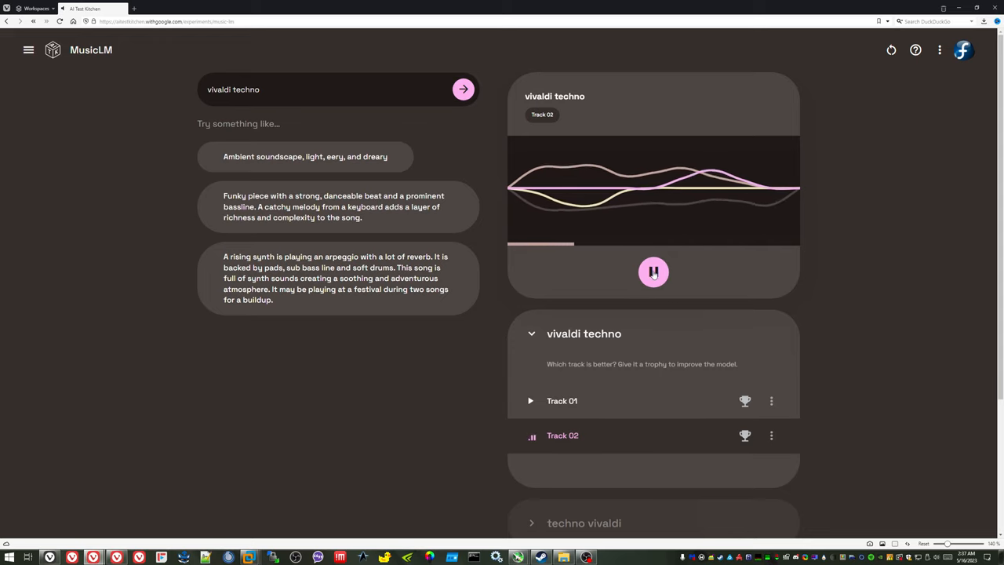
click(653, 271)
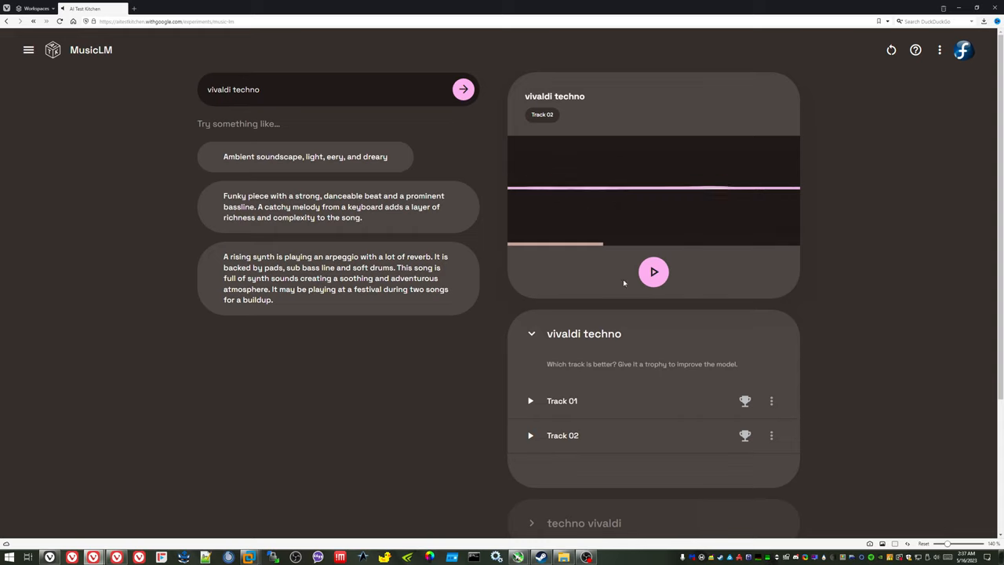
Step: Generate 'vivaldi as techno', then 'vivaldi as jazz', and play its tracks
text(as)
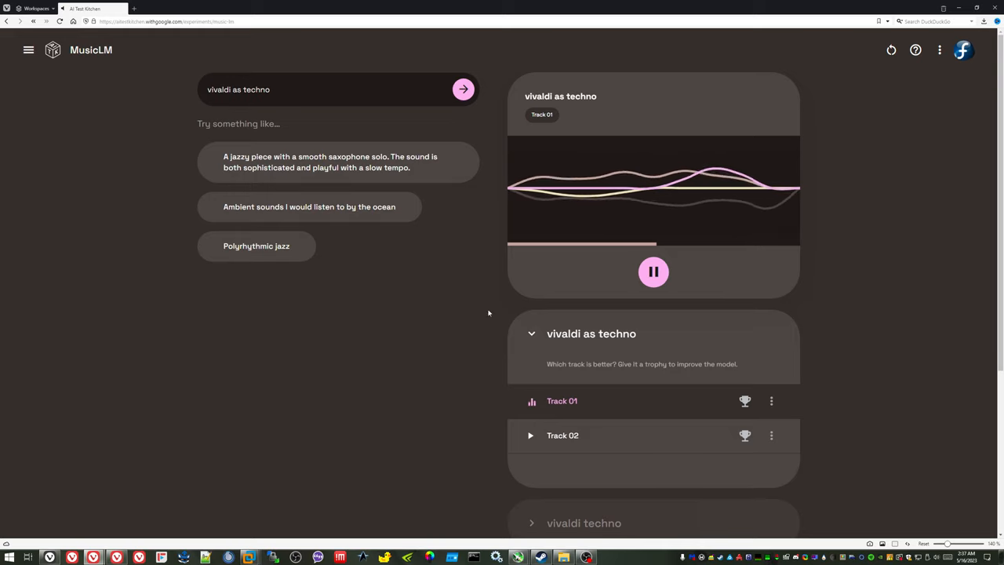
click(653, 271)
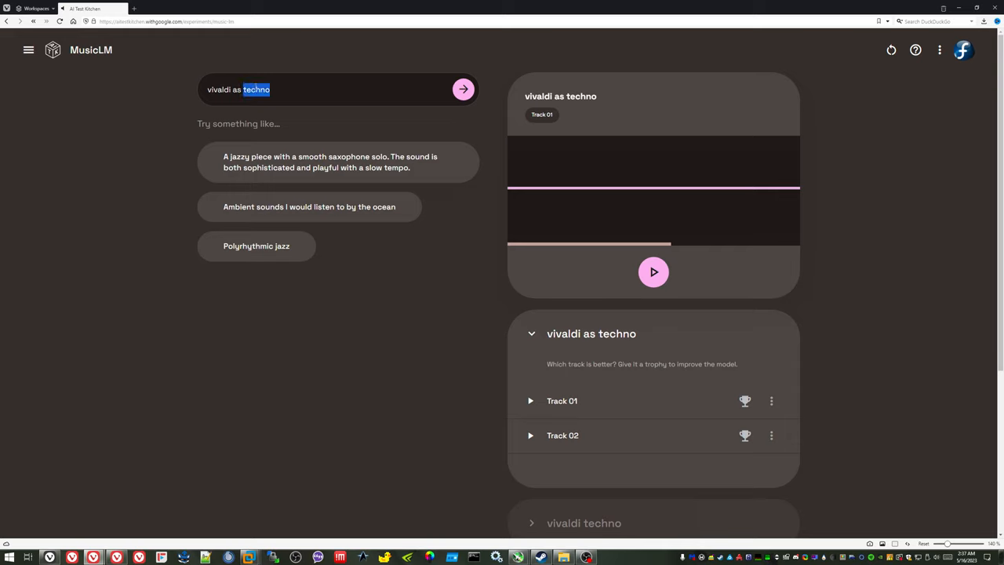
text(jazz)
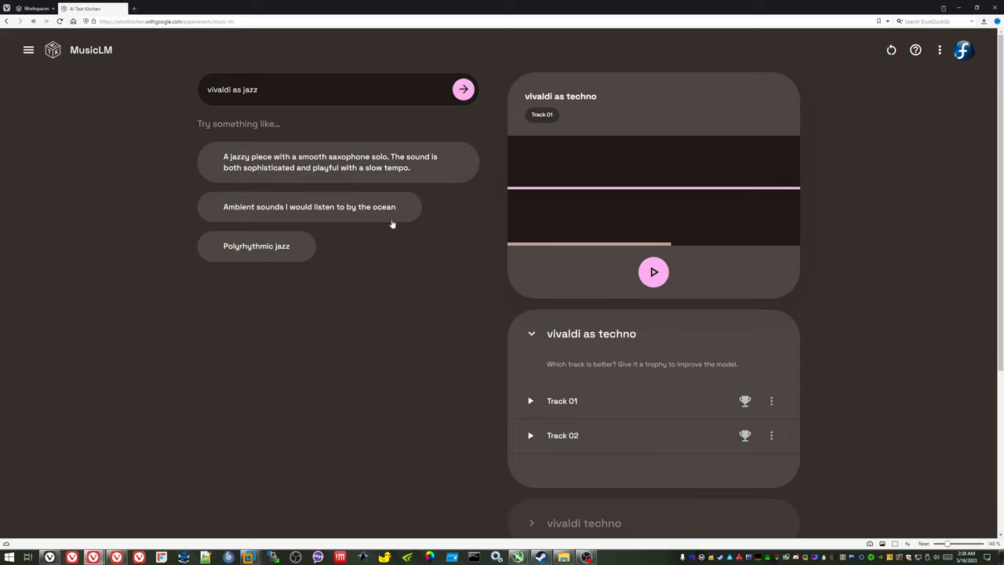
click(654, 272)
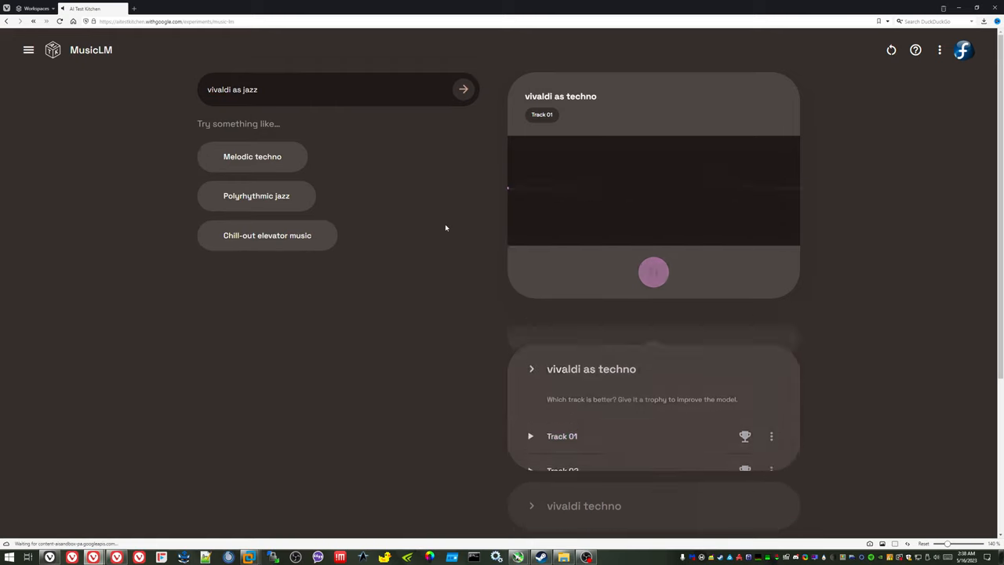
click(654, 272)
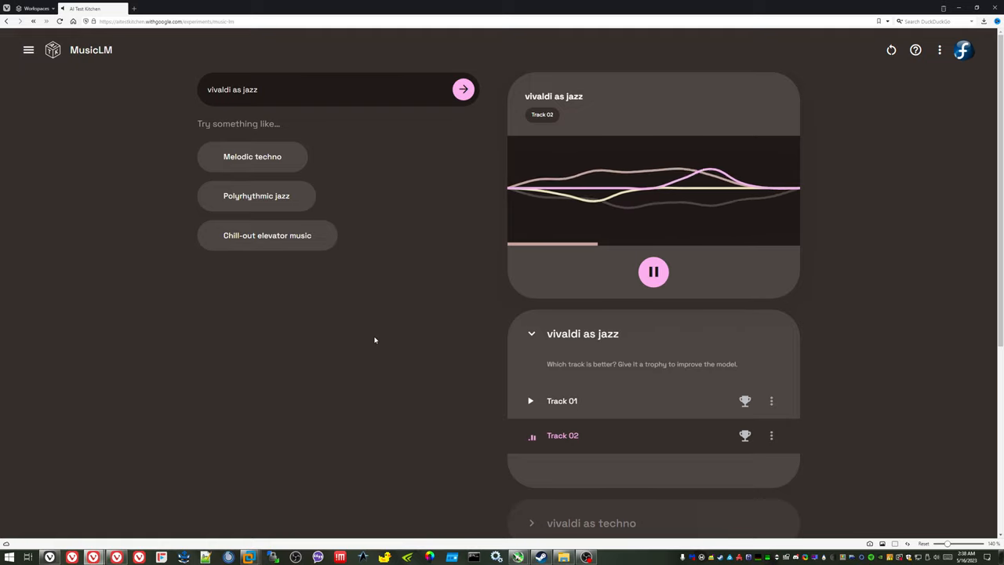
Step: Reset MusicLM, confirm clearing all prompts, and reload the page
click(891, 51)
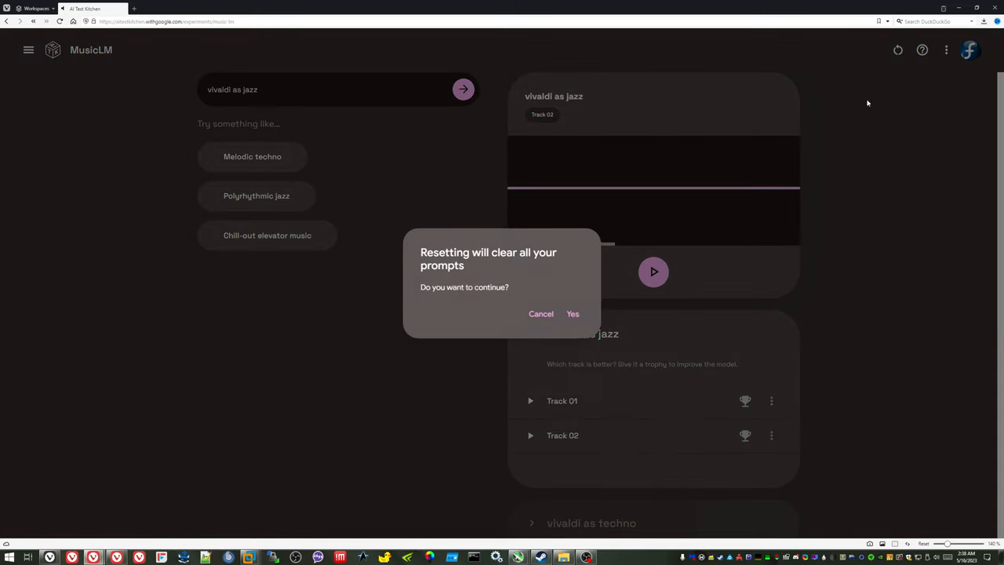
click(573, 313)
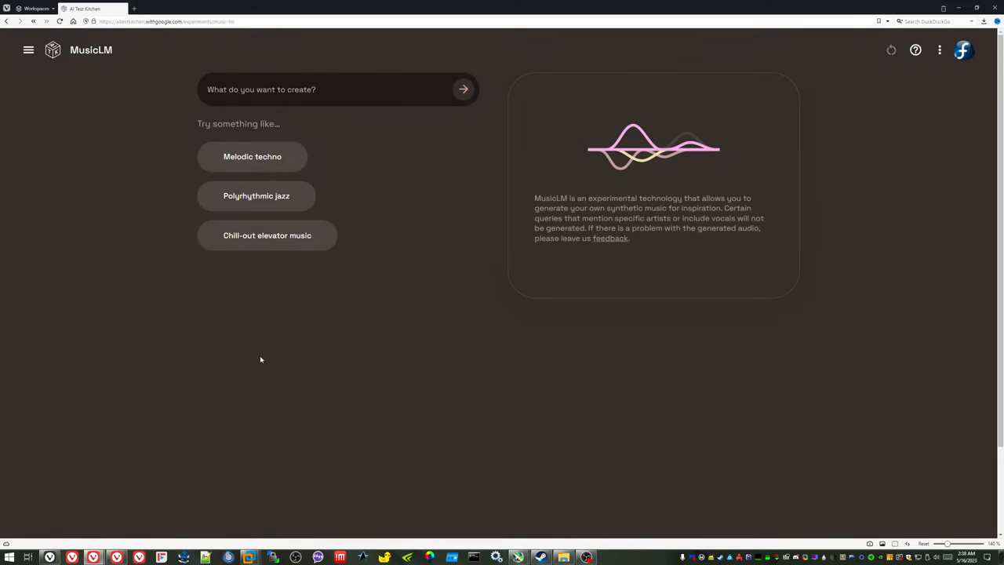
mouse_move(60, 21)
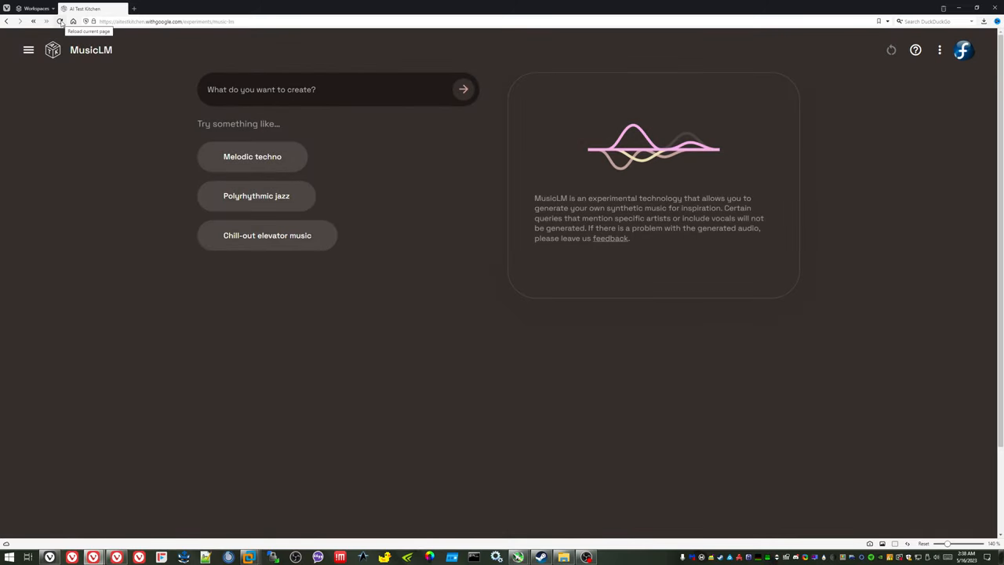
click(915, 50)
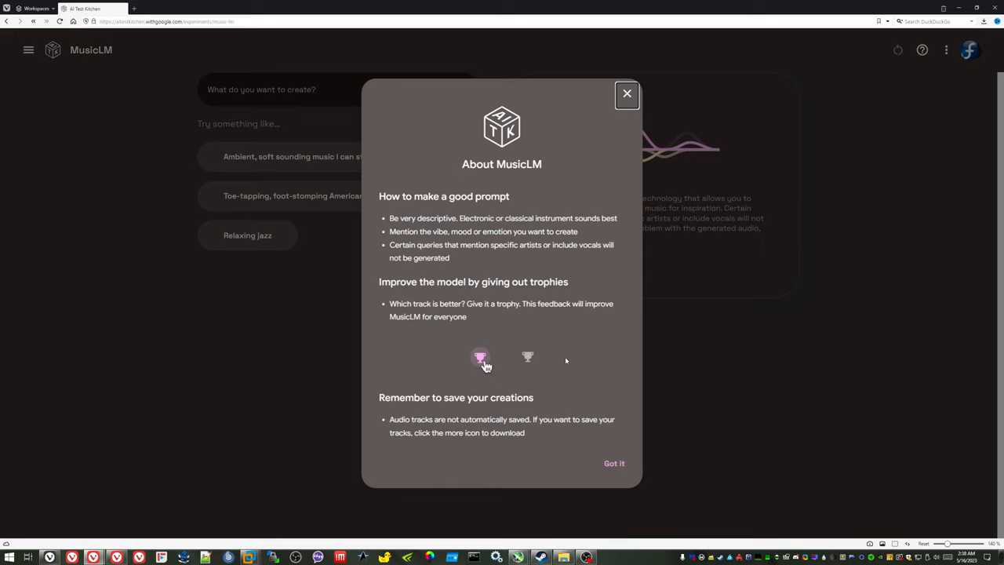
mouse_move(425, 228)
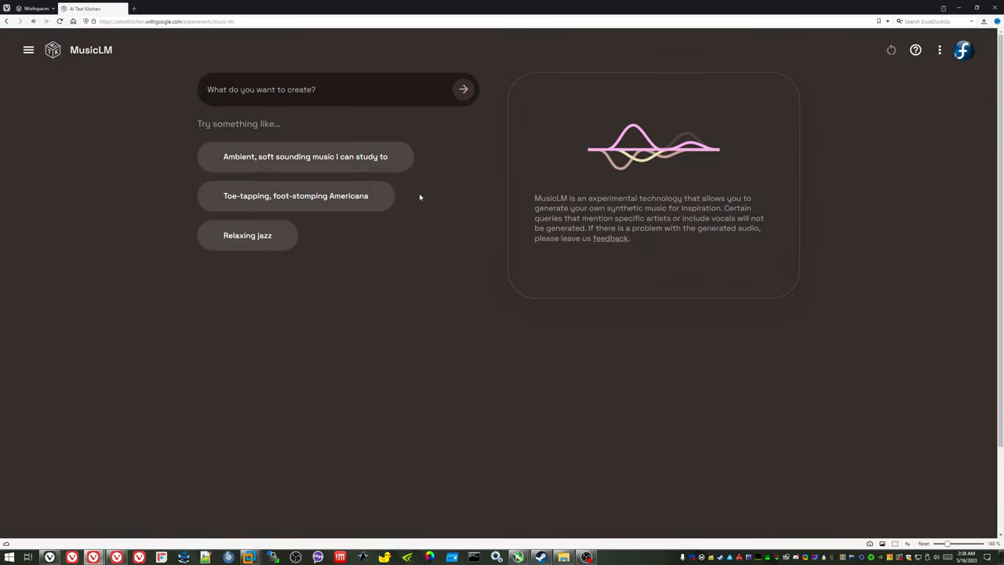
mouse_move(211, 181)
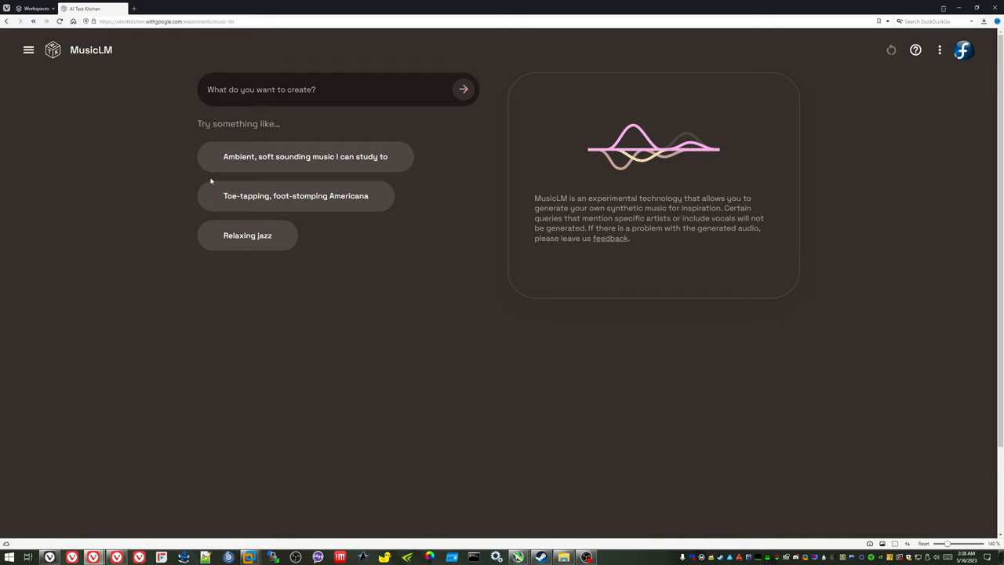
mouse_move(431, 194)
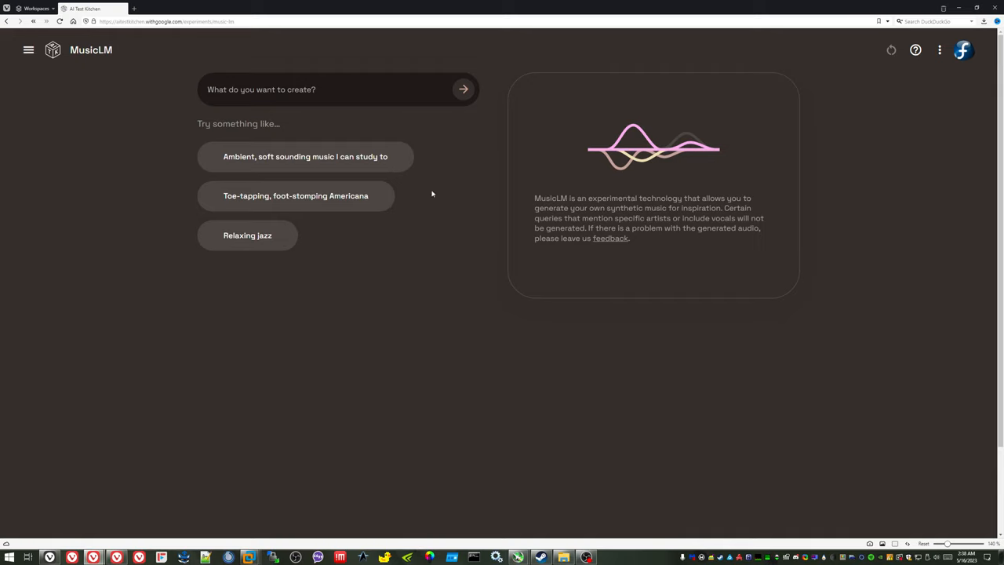
mouse_move(351, 156)
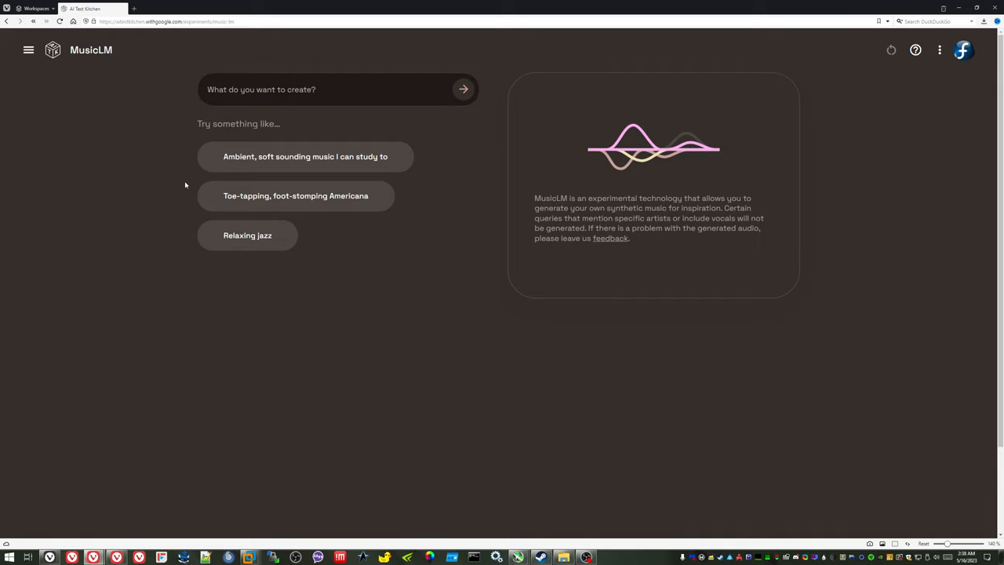
Step: Generate 'vivaldi techno', play Track 01 and Track 02, then pause
text(vivaldi techno)
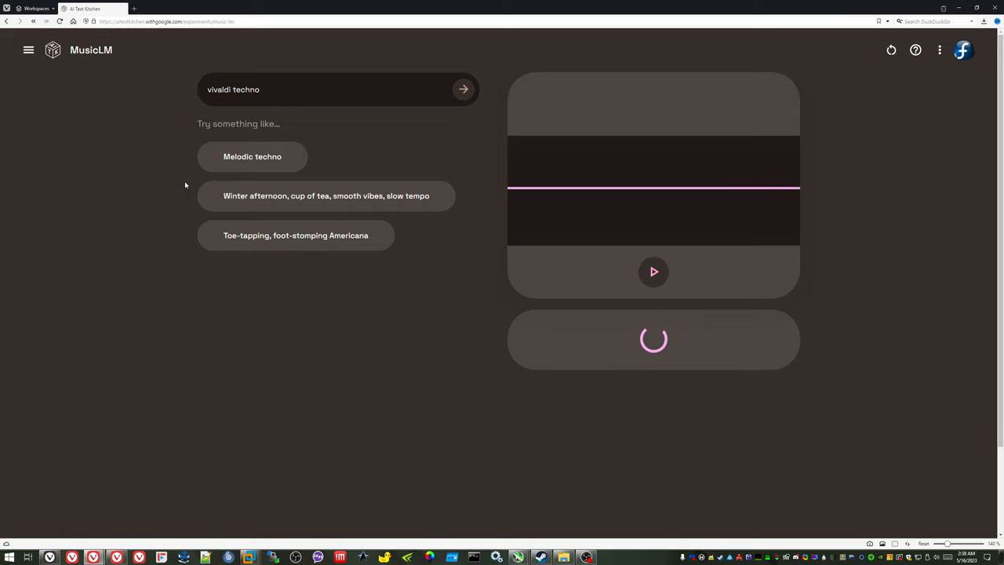
click(653, 271)
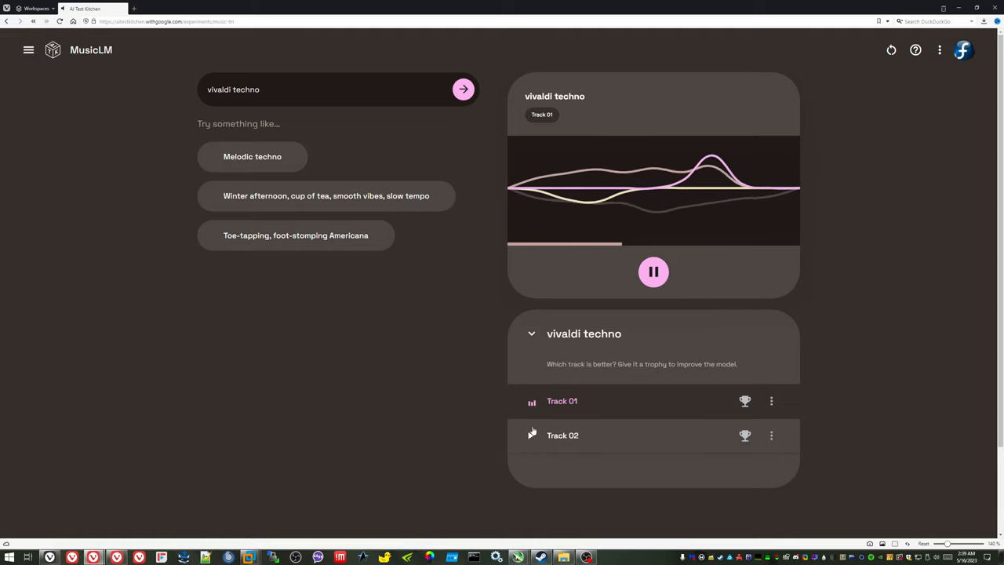
click(562, 436)
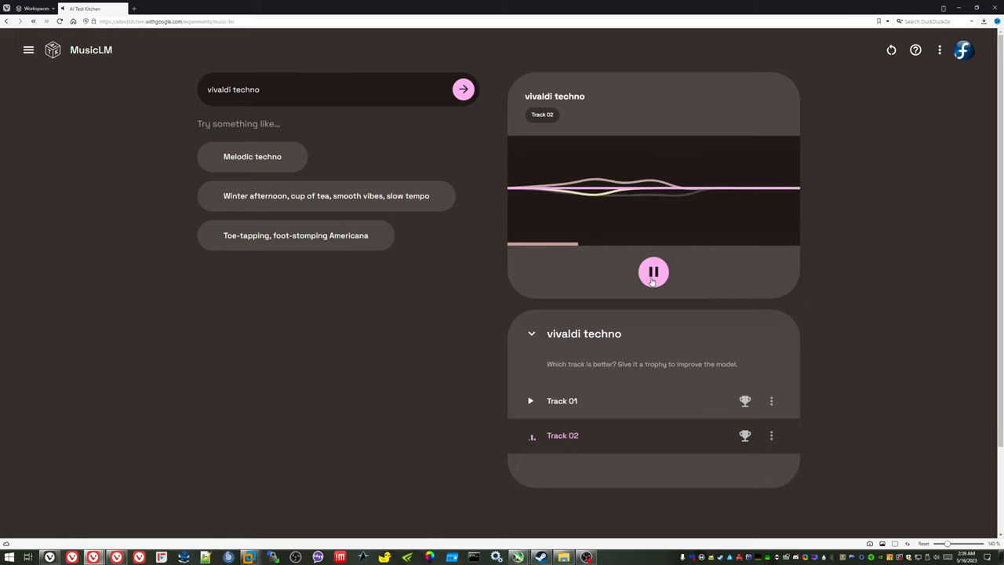
click(653, 272)
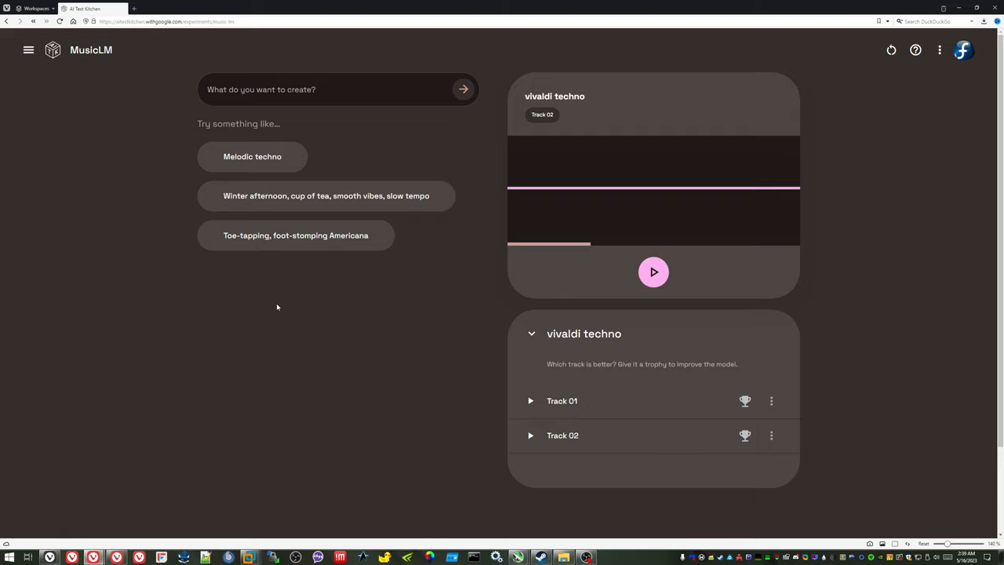
click(261, 89)
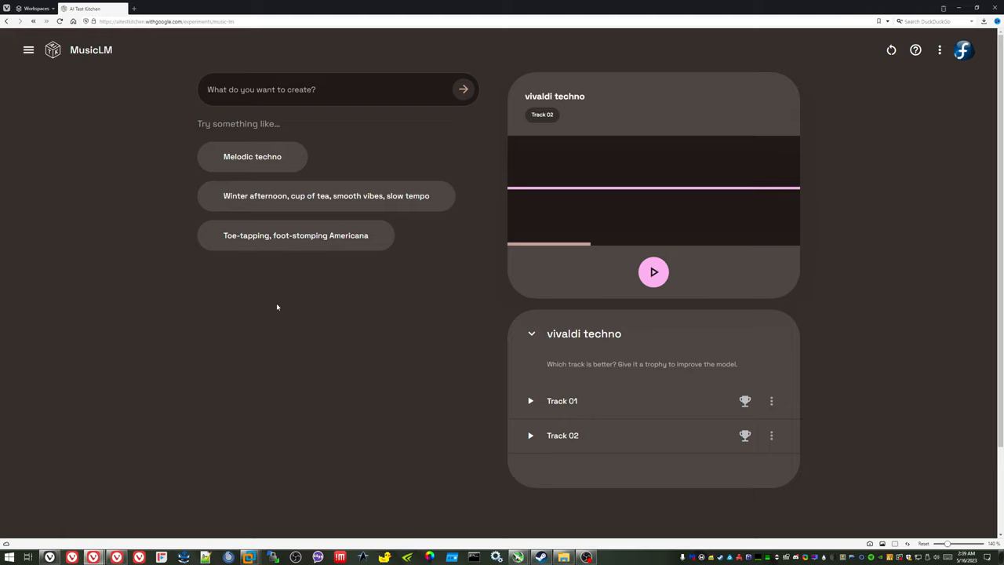
mouse_move(300, 131)
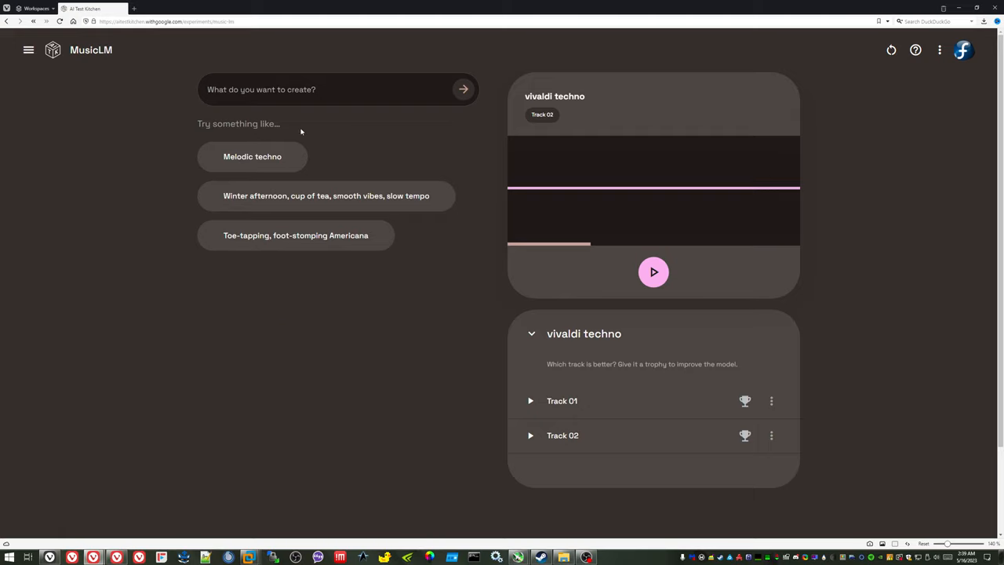
Step: Generate tracks from the 'Melodic techno' suggestion and pause Track 01
click(252, 156)
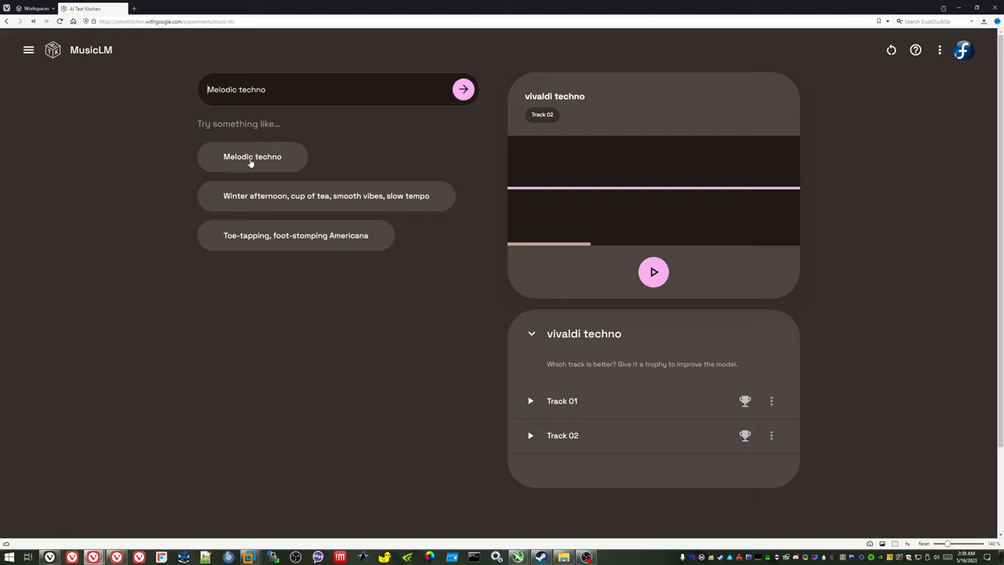
click(463, 89)
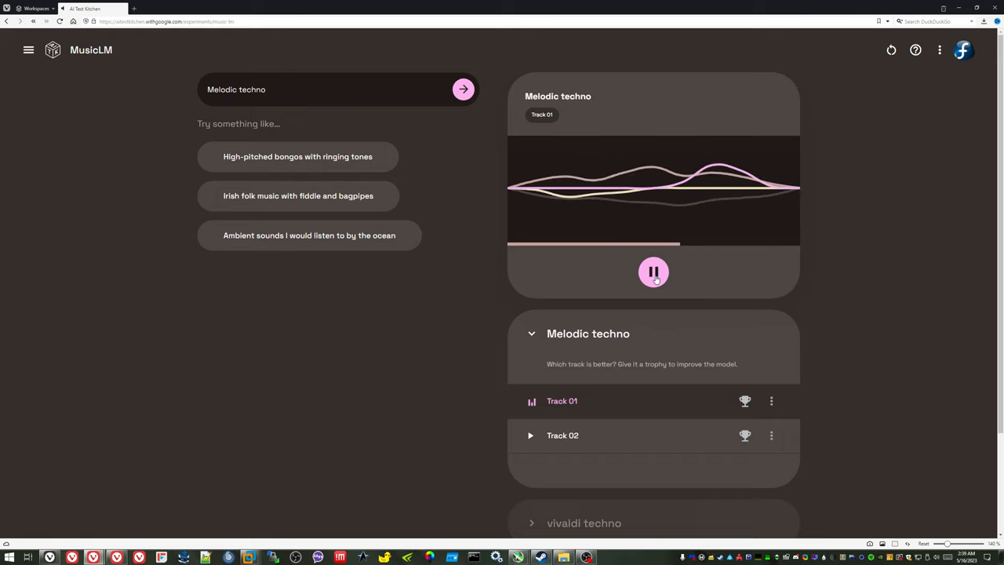
click(653, 272)
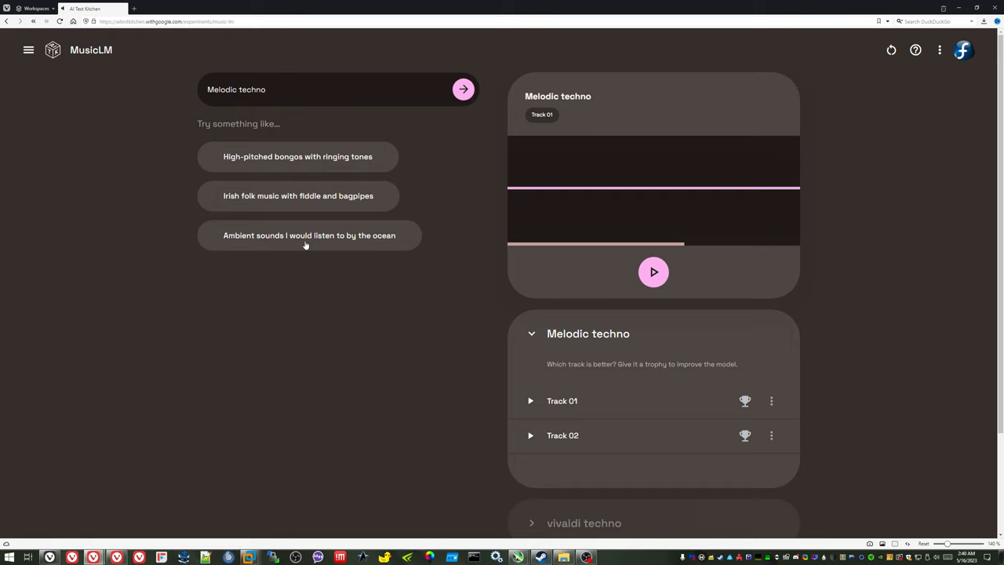
Step: Generate the 'Ambient sounds I would listen to by the ocean' suggestion; play and pause Track 01
click(309, 235)
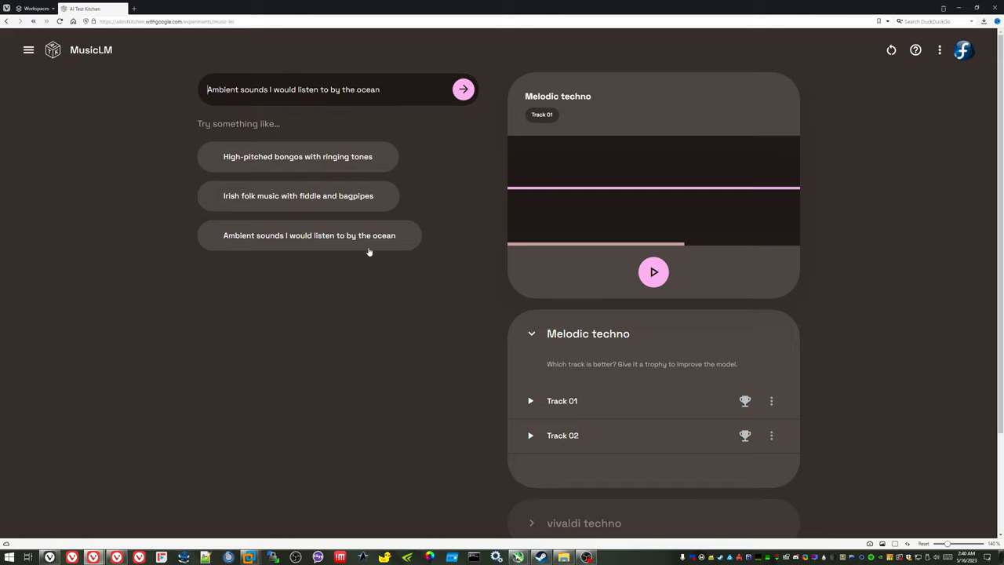
mouse_move(452, 139)
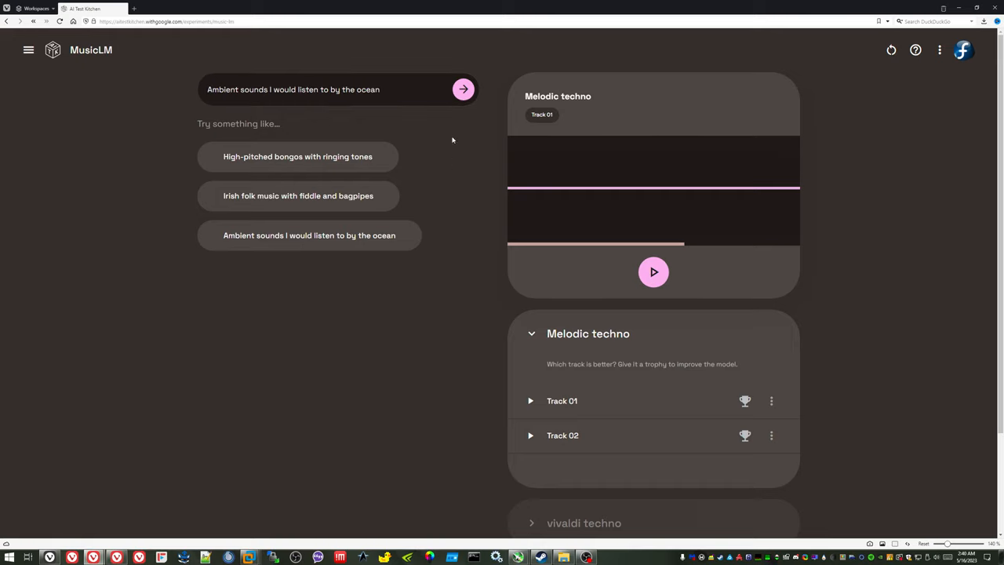
click(463, 89)
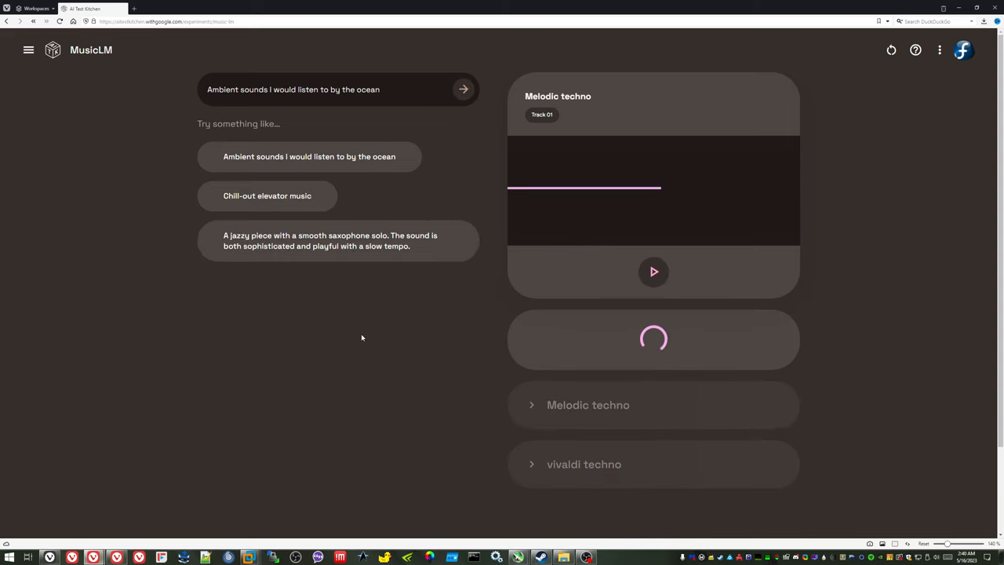
click(653, 272)
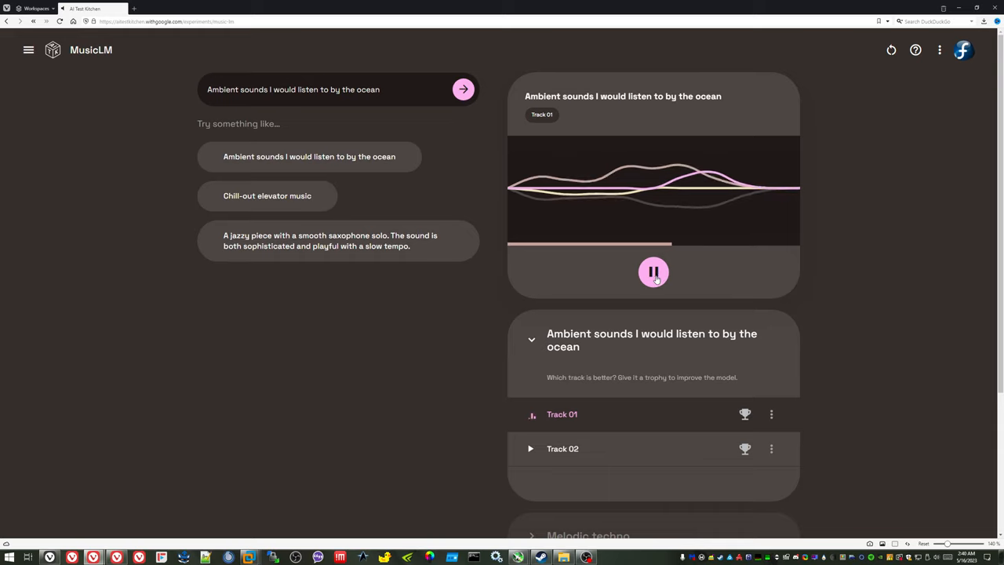
click(653, 271)
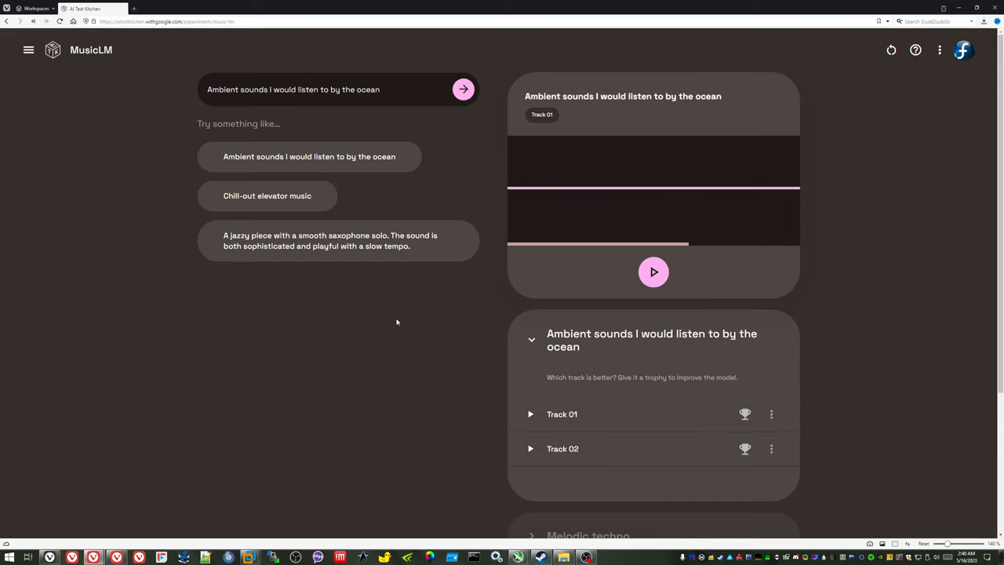
mouse_move(253, 156)
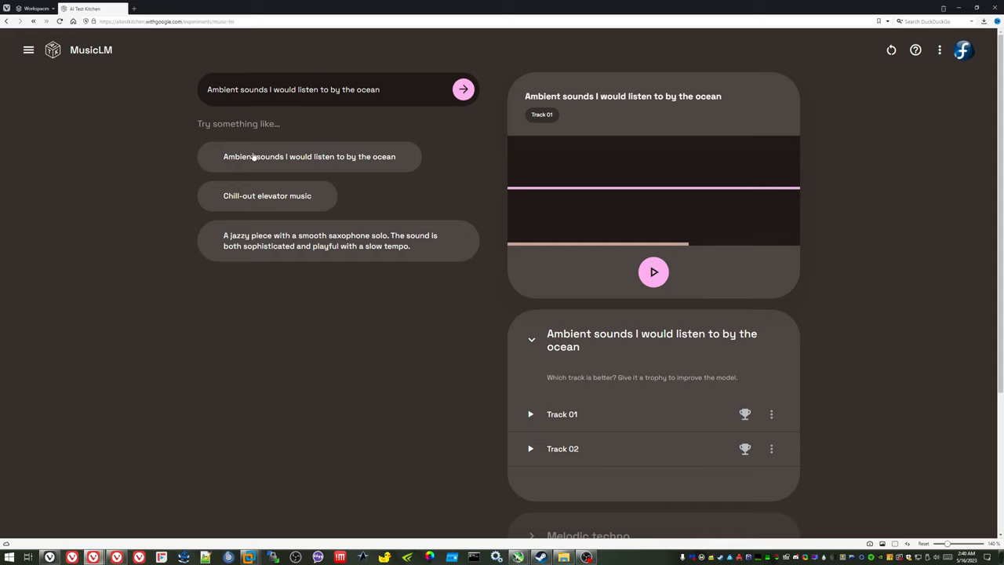
Step: Replace the prompt with 'vivaldi played by a techno band'
triple_click(294, 88)
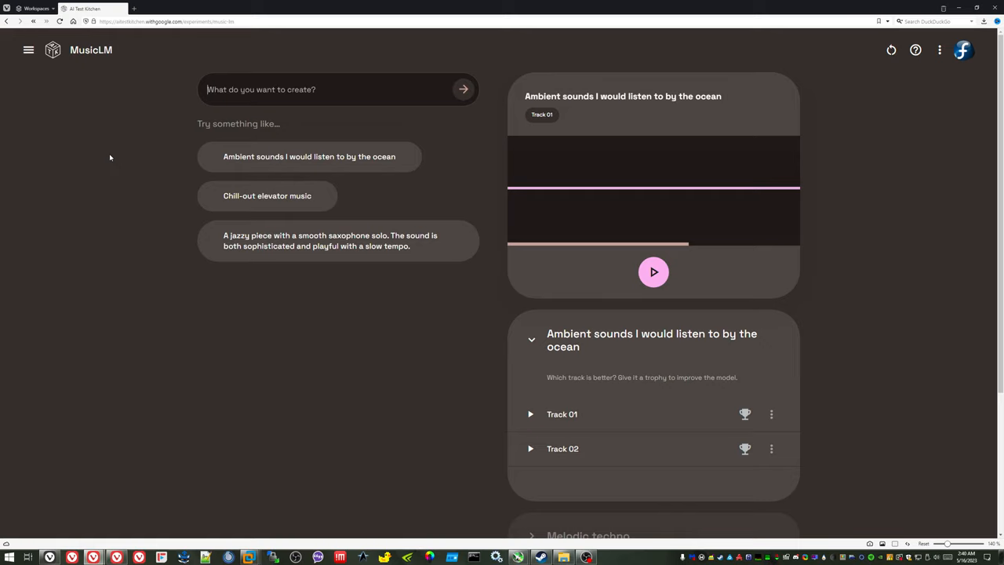
text(vivaldi)
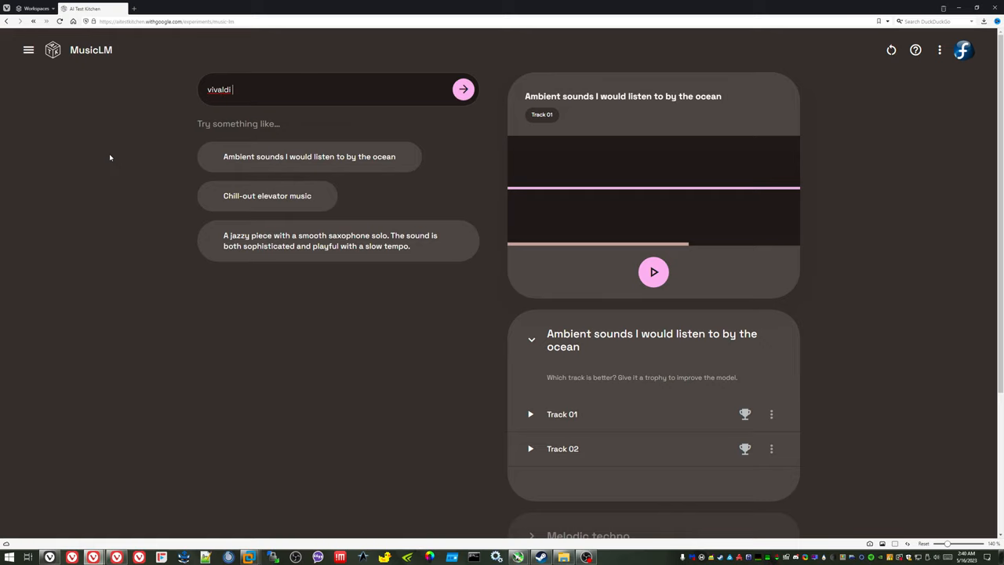
text(played by)
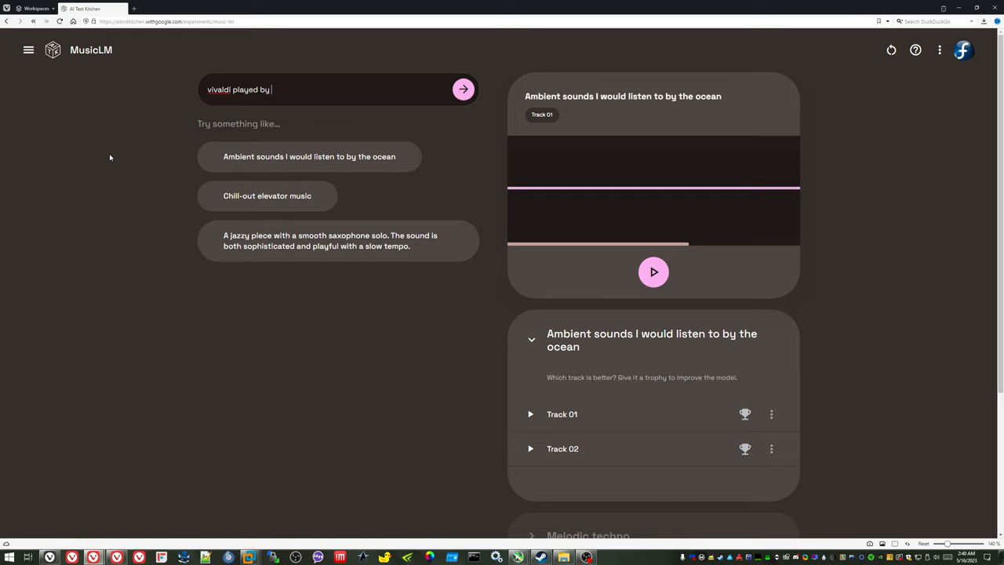
text(a techno band)
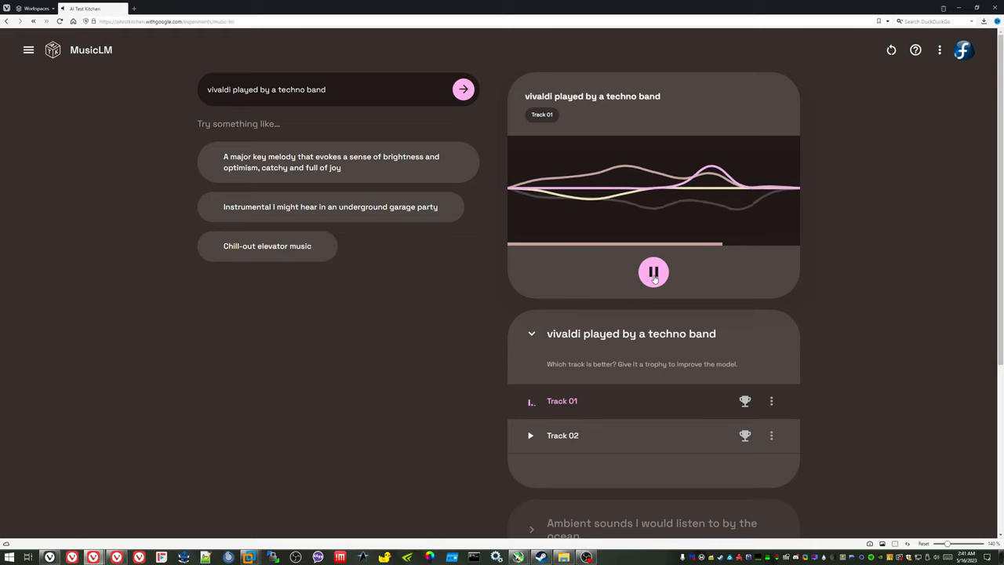
Step: Pause playback and generate 'techno that sounds like classical music'
click(654, 273)
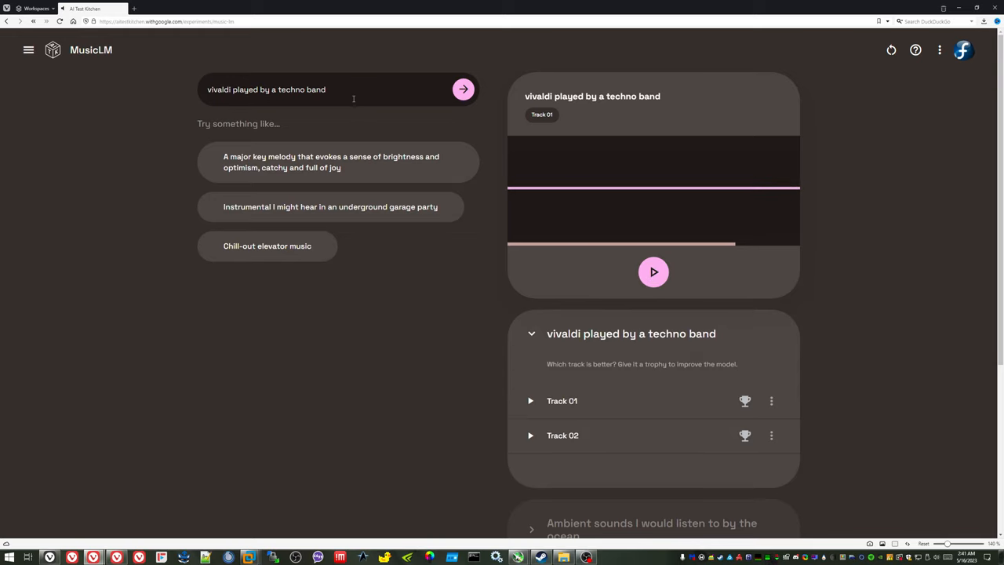
triple_click(267, 89)
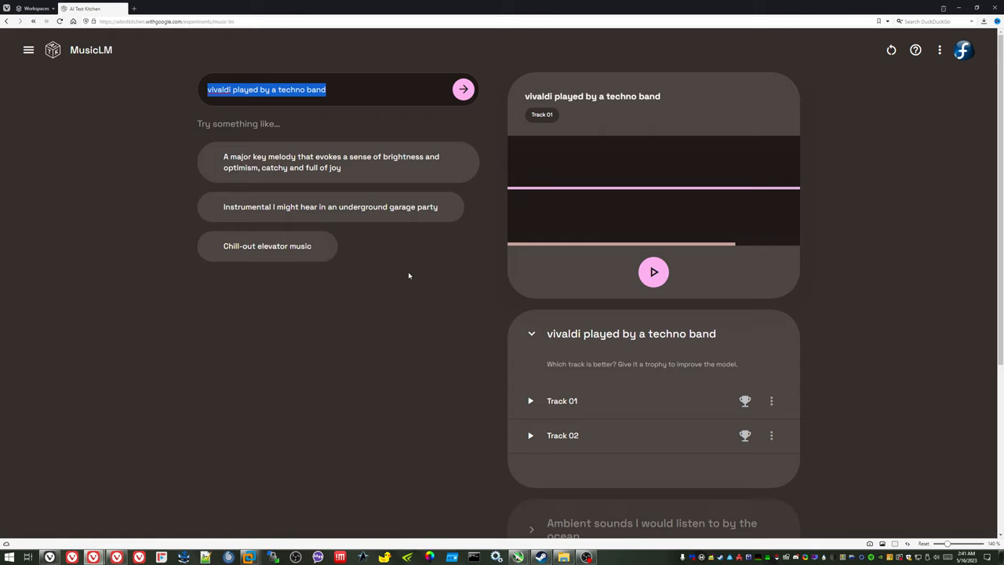
text(te)
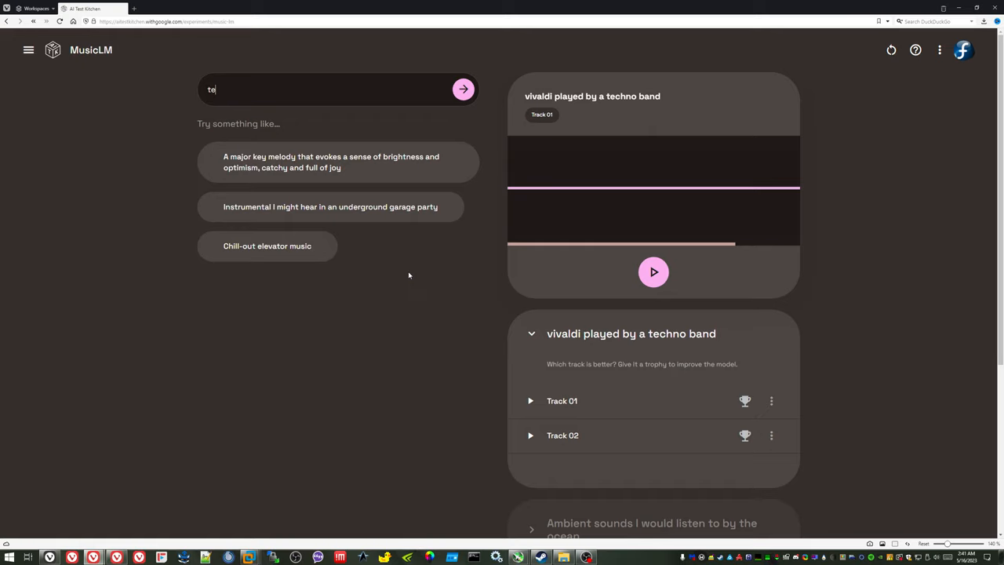
text(techno that sounds)
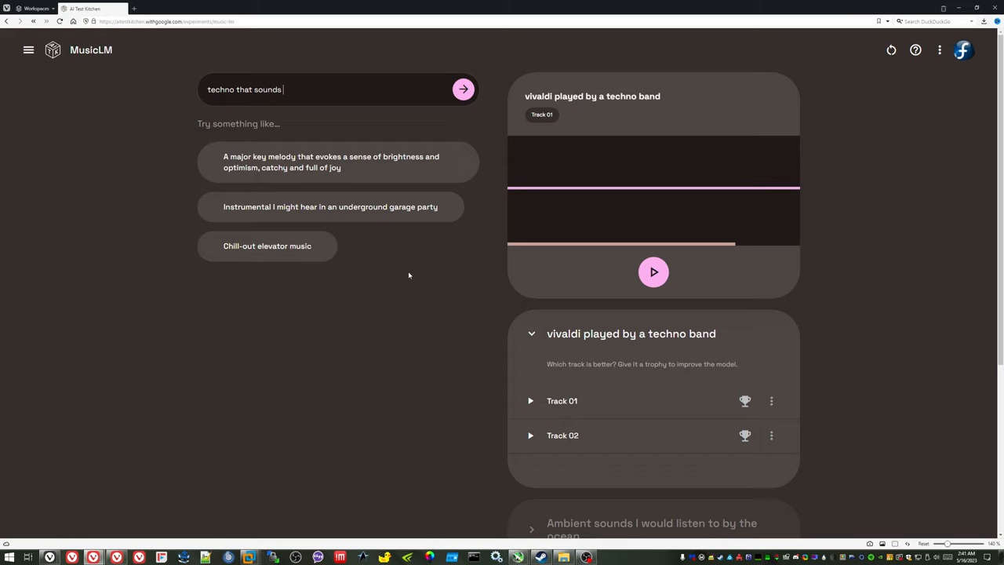
text(like classical musi)
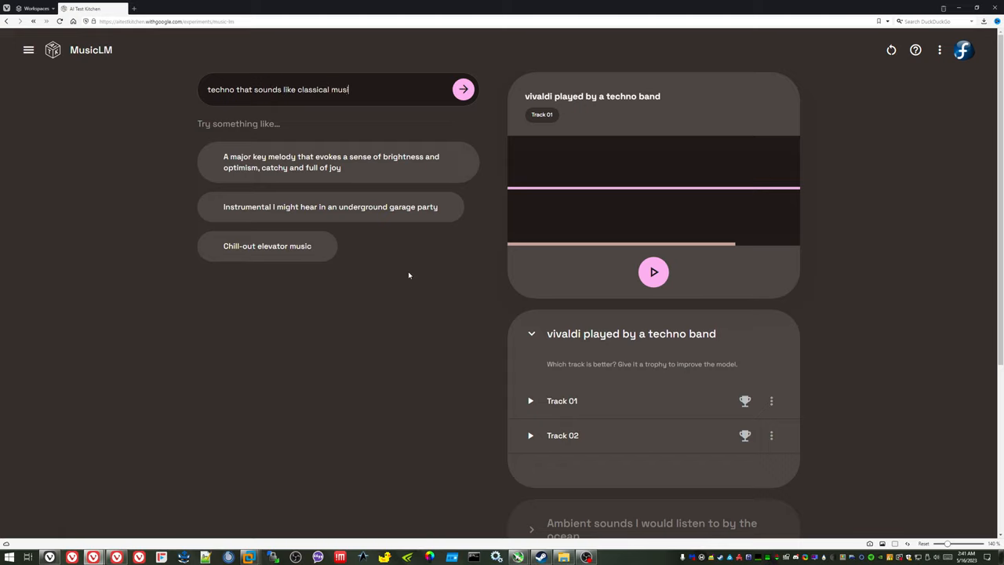
click(463, 89)
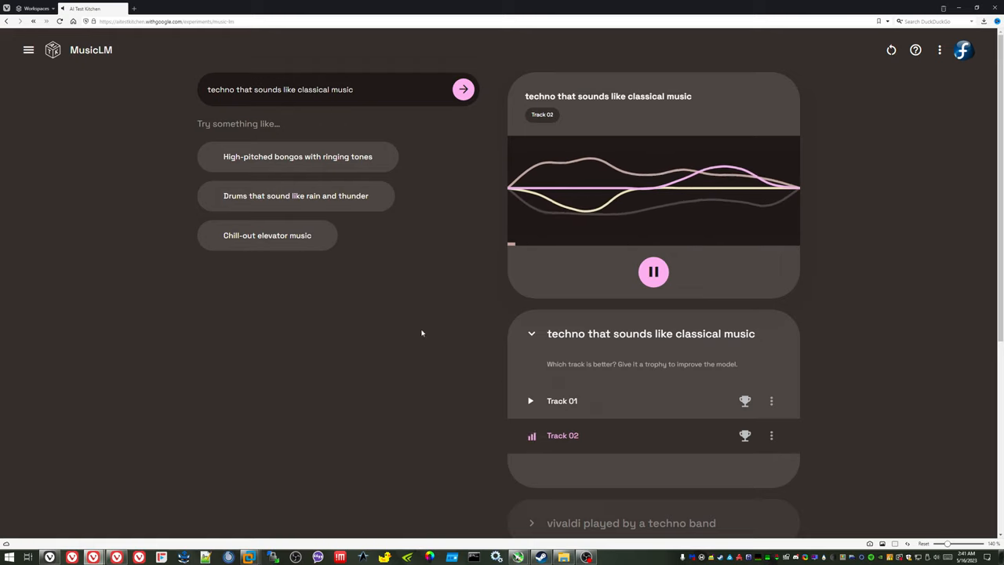
mouse_move(689, 328)
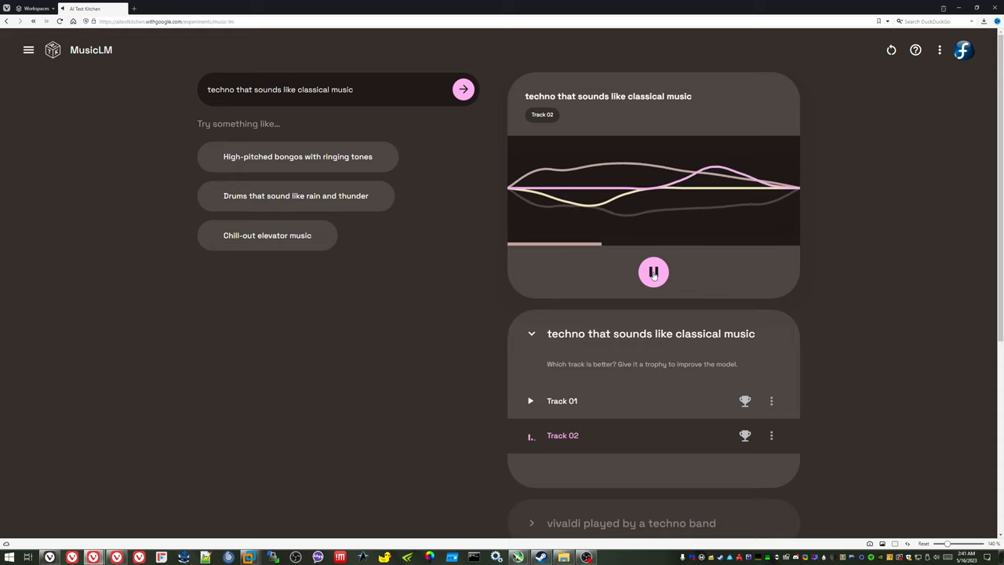
Step: Stop the techno track and replace the prompt with 'vivaldi played by a 1960's rock band with no vocals'
click(653, 272)
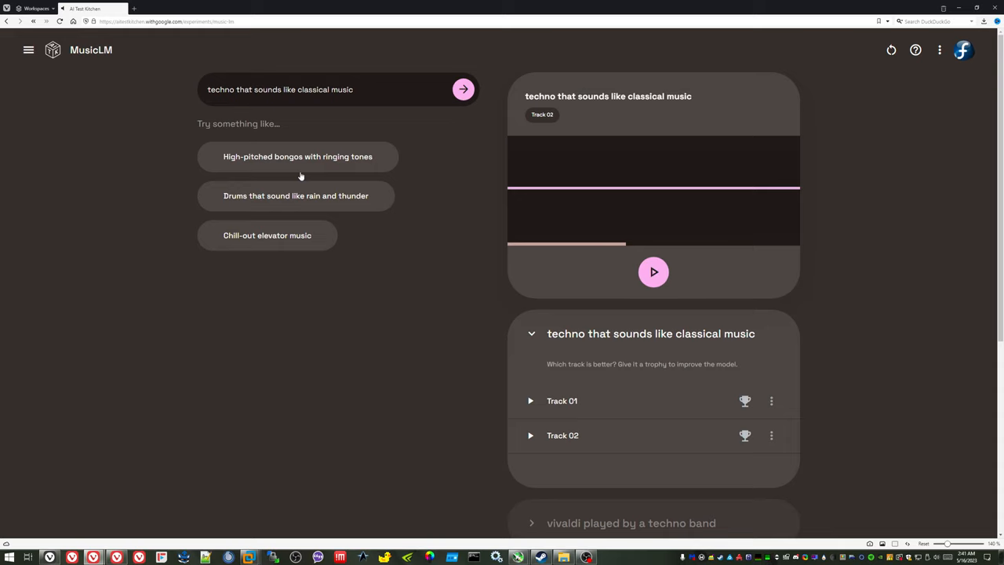
triple_click(280, 89)
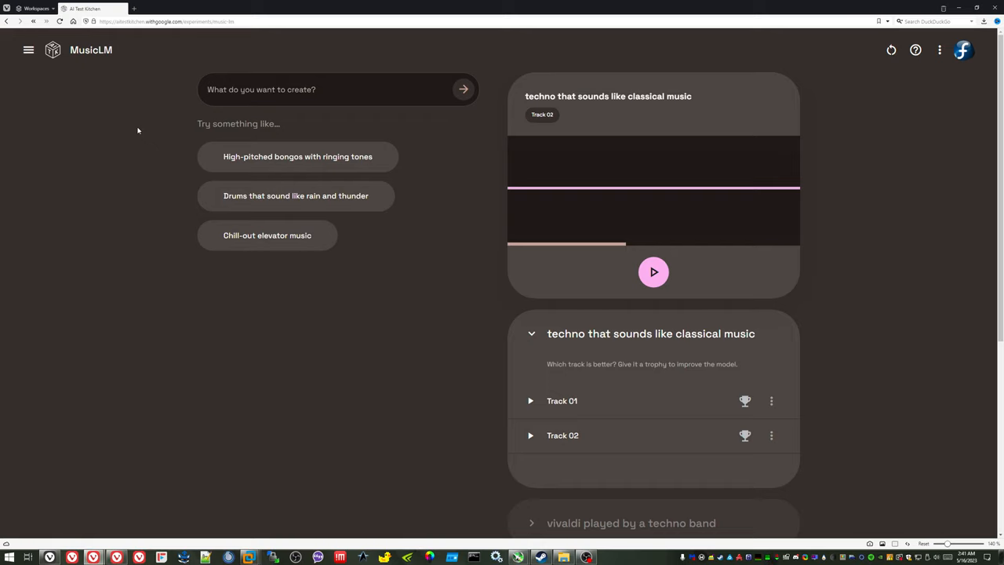
text(vivaldi played by)
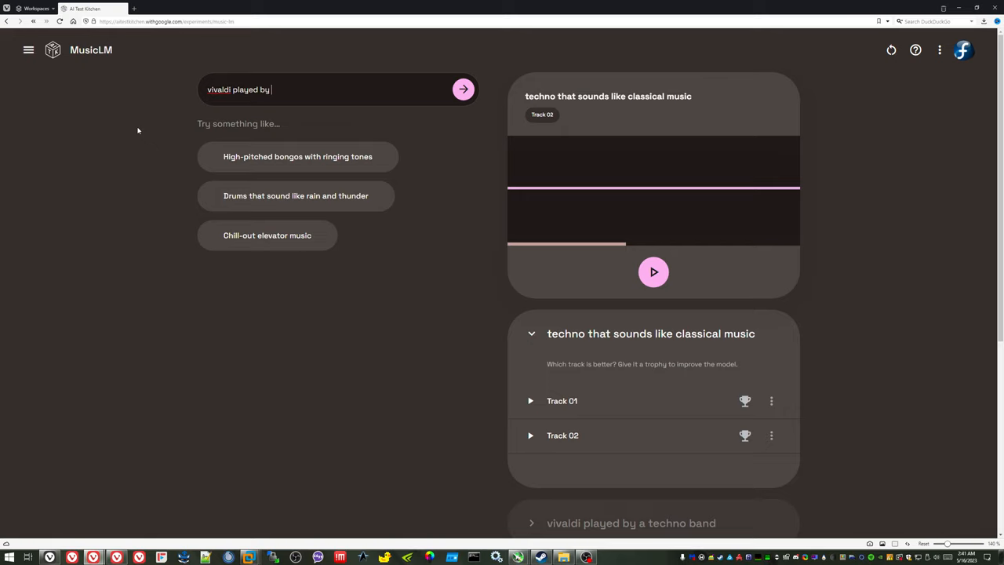
text(a)
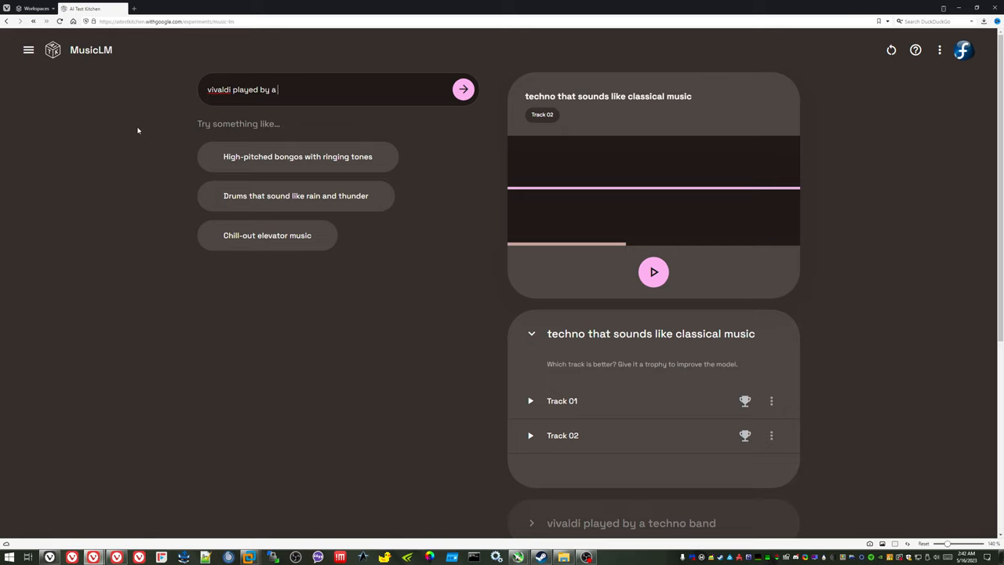
text(1960's)
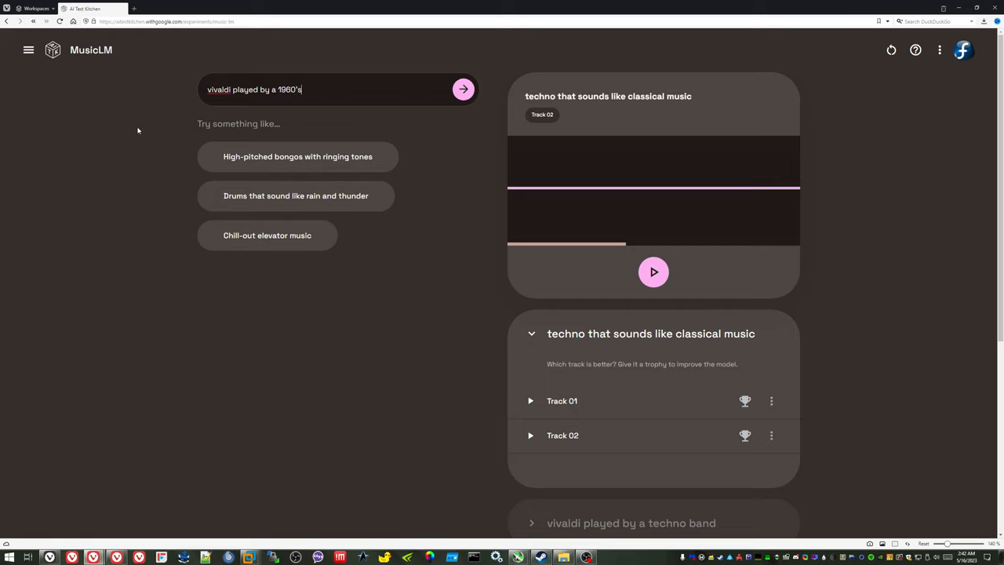
text(rock band with)
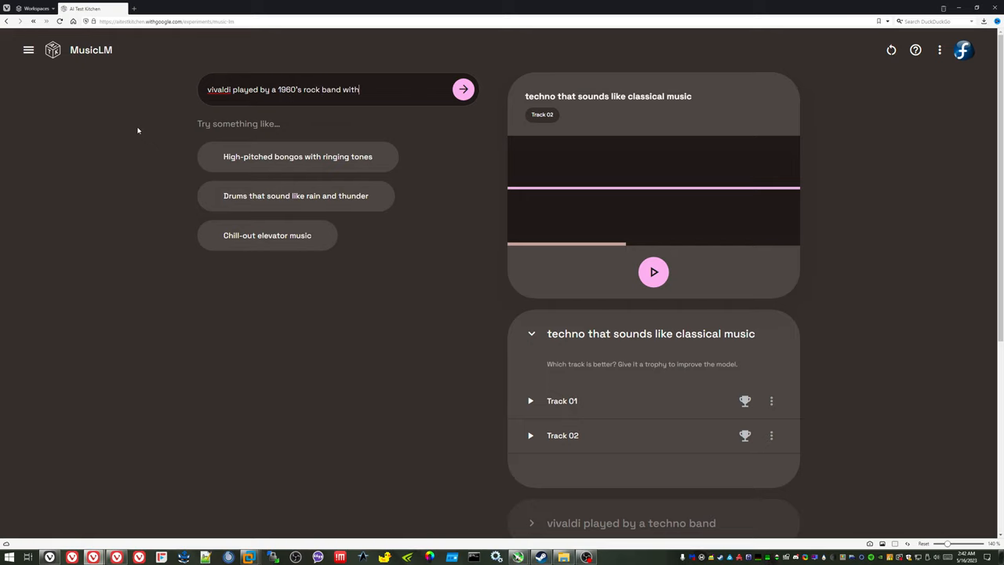
text(no vocals)
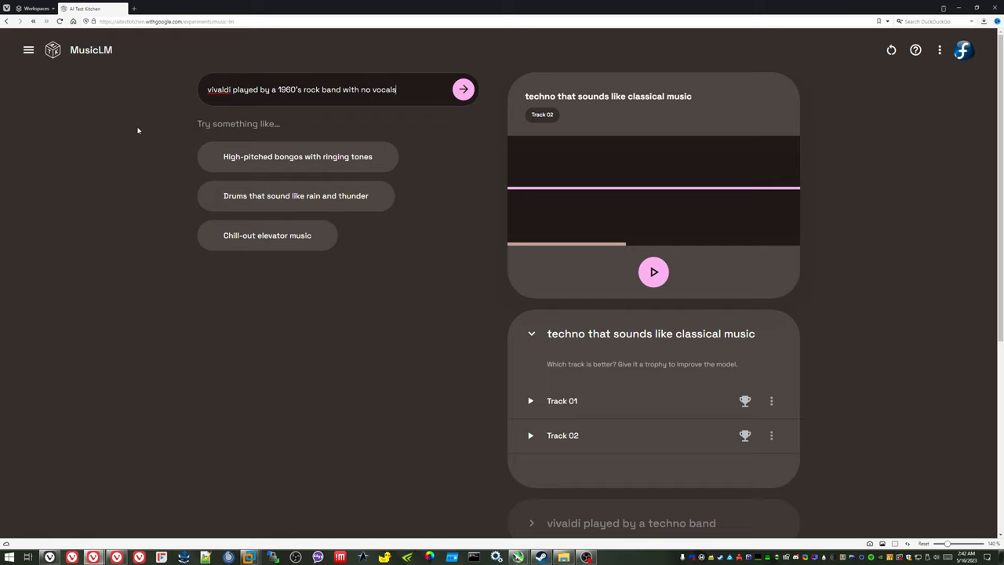
Step: Generate the Vivaldi rock band tracks, then play and stop the second track
click(463, 89)
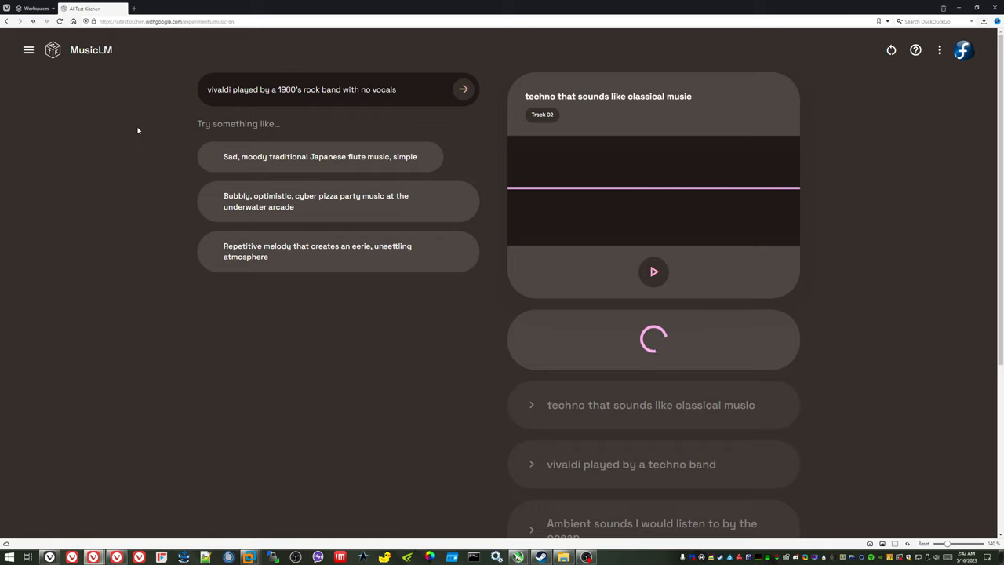
click(462, 89)
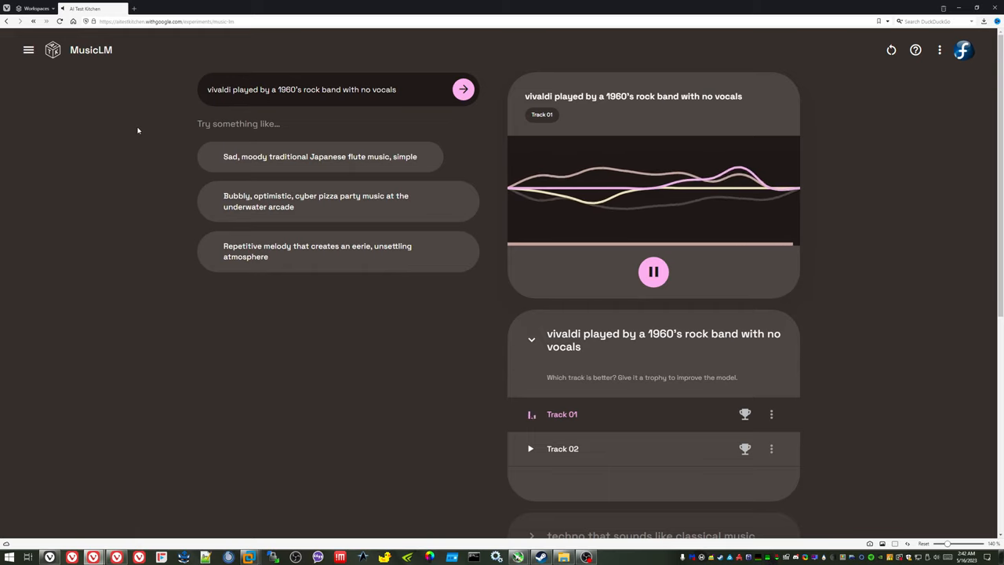
click(562, 447)
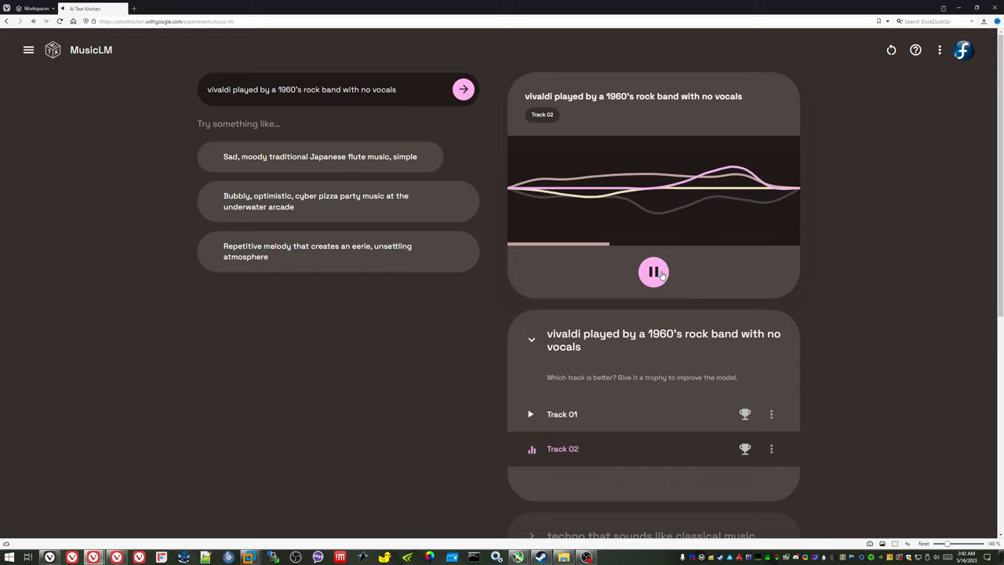
click(653, 272)
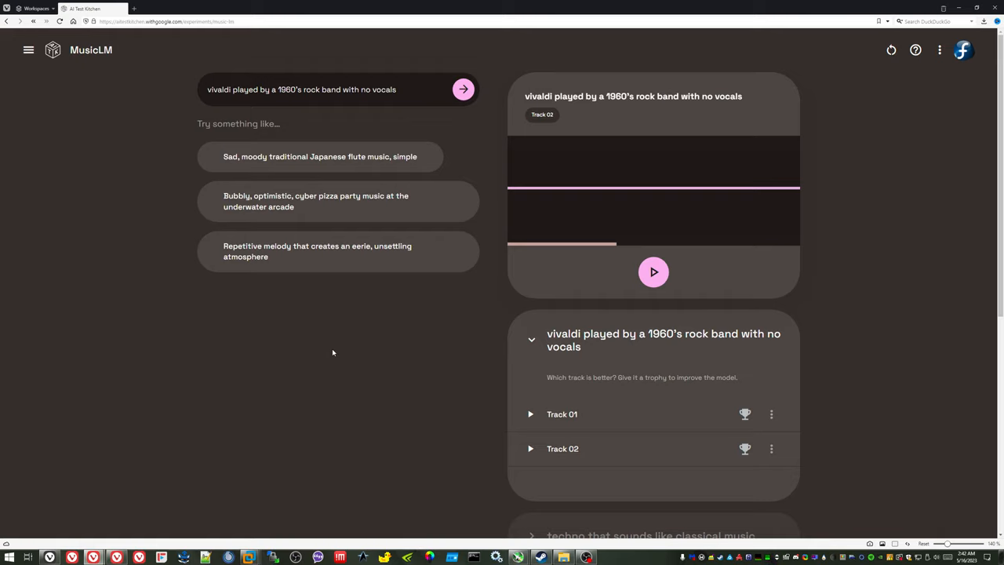
mouse_move(318, 166)
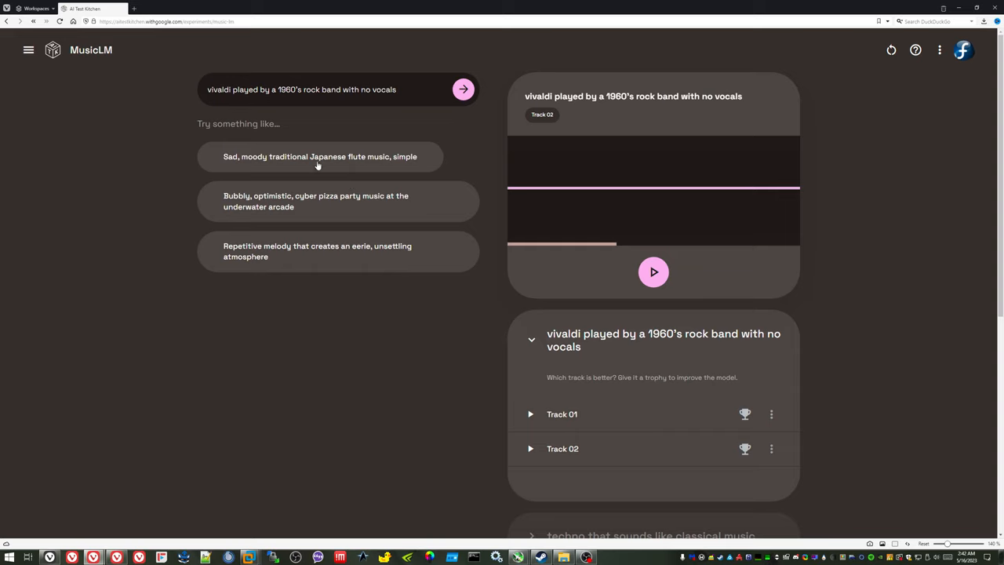
Step: Generate tracks from the Japanese flute suggestion chip, then stop Track 01
click(319, 156)
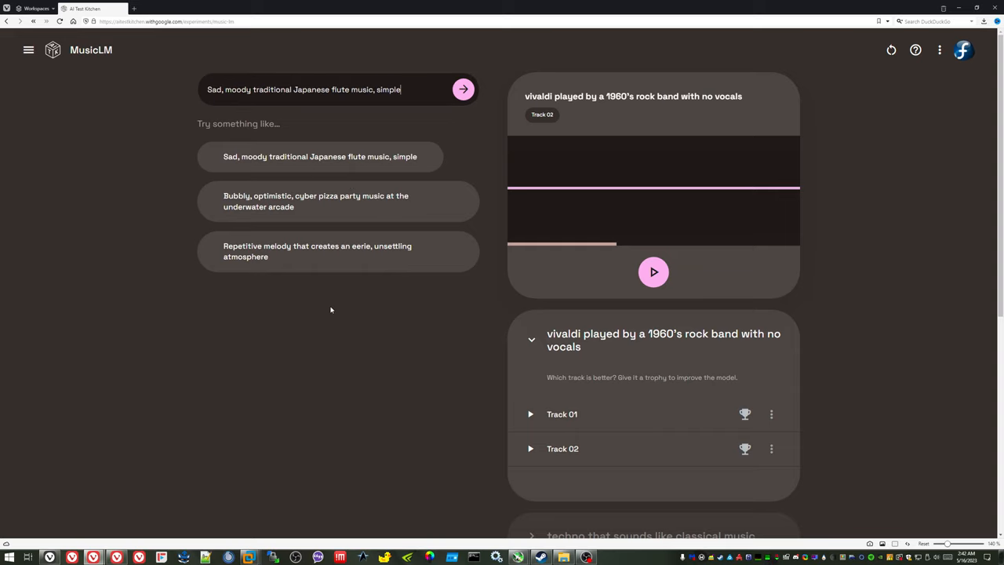
click(462, 88)
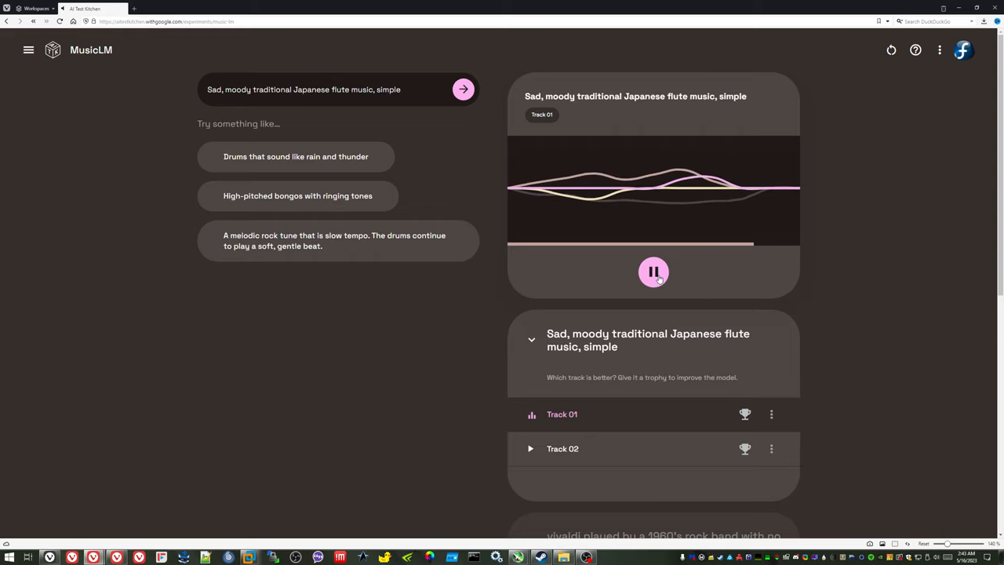
click(654, 271)
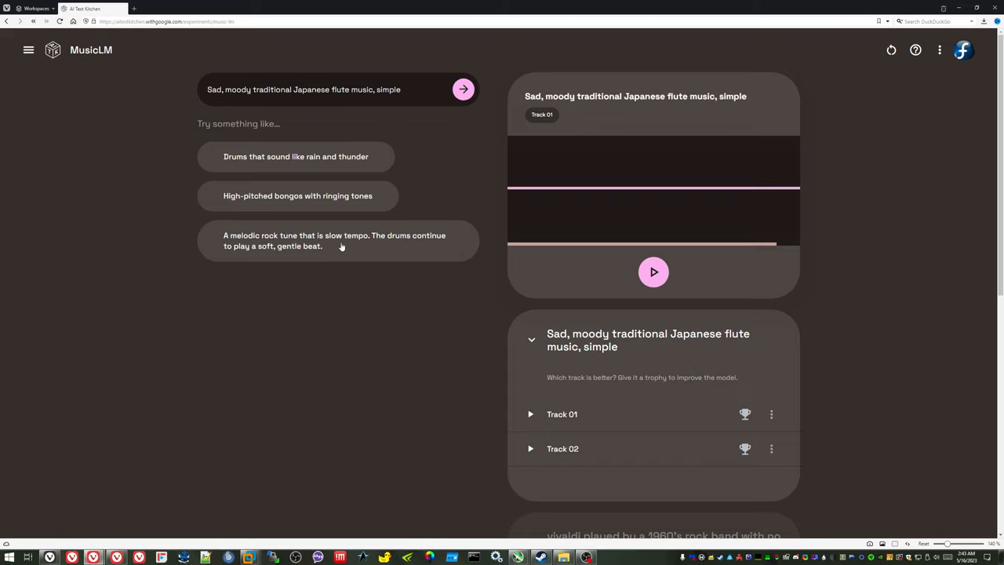
Step: Generate tracks from the 'High-pitched bongos with ringing tones' suggestion and stop Track 01
click(298, 195)
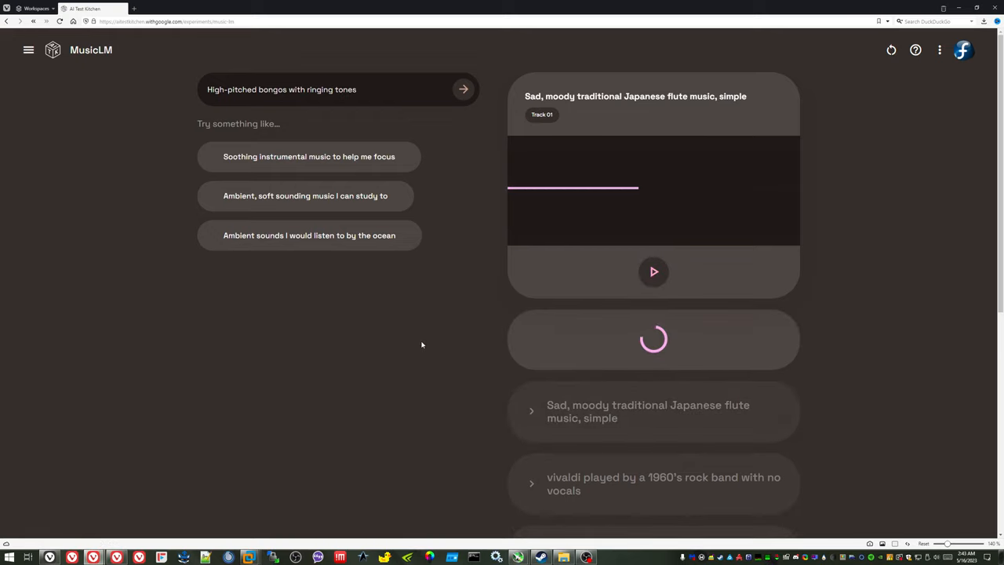
click(654, 271)
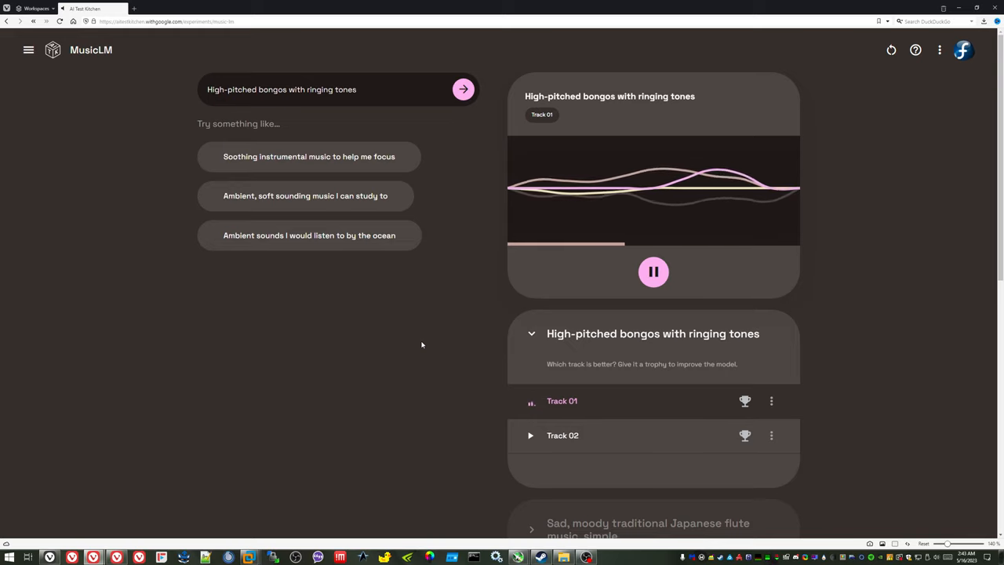
click(654, 271)
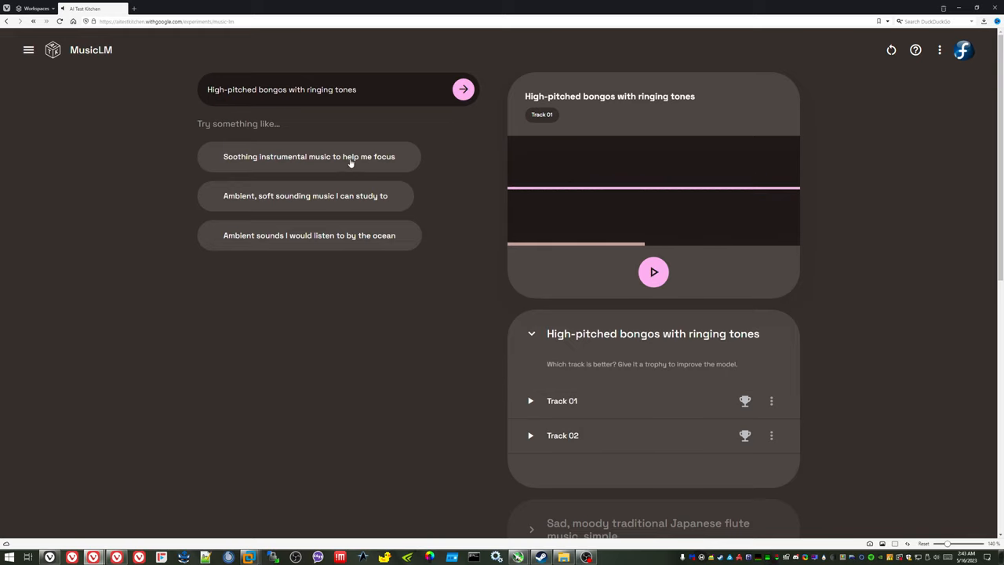
Step: Generate tracks from the 'Soothing instrumental music' suggestion, then play and stop Track 02
click(309, 156)
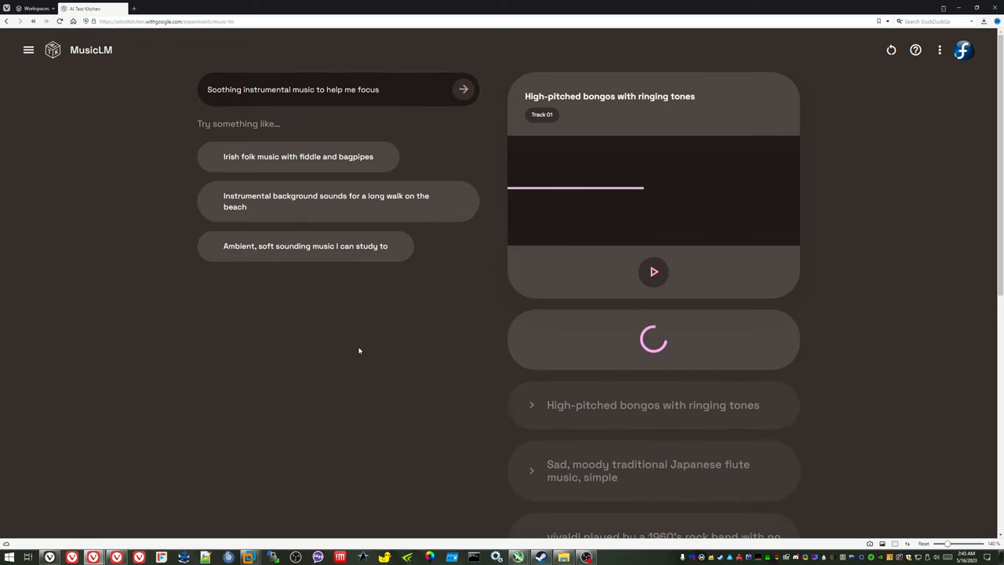
click(653, 271)
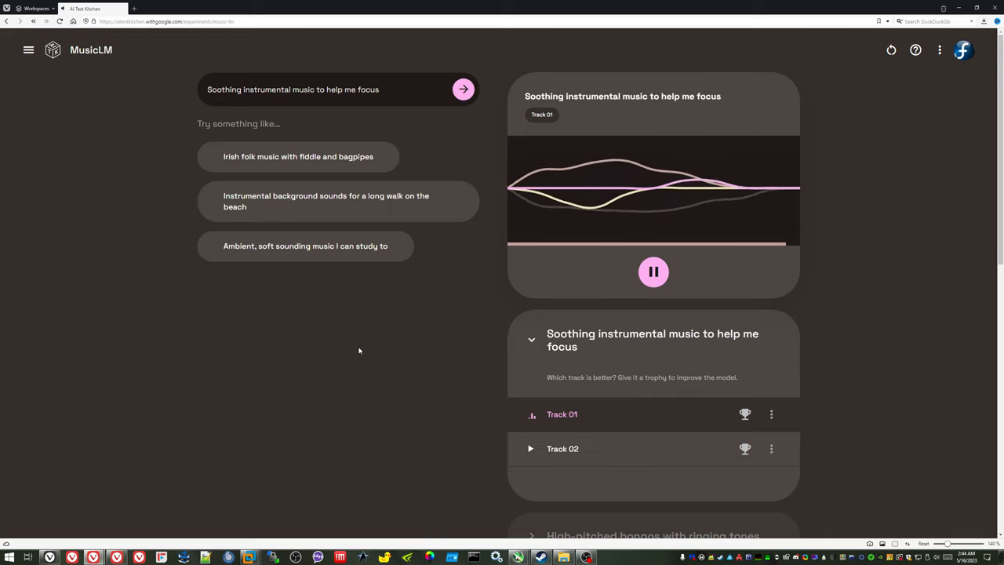
click(562, 448)
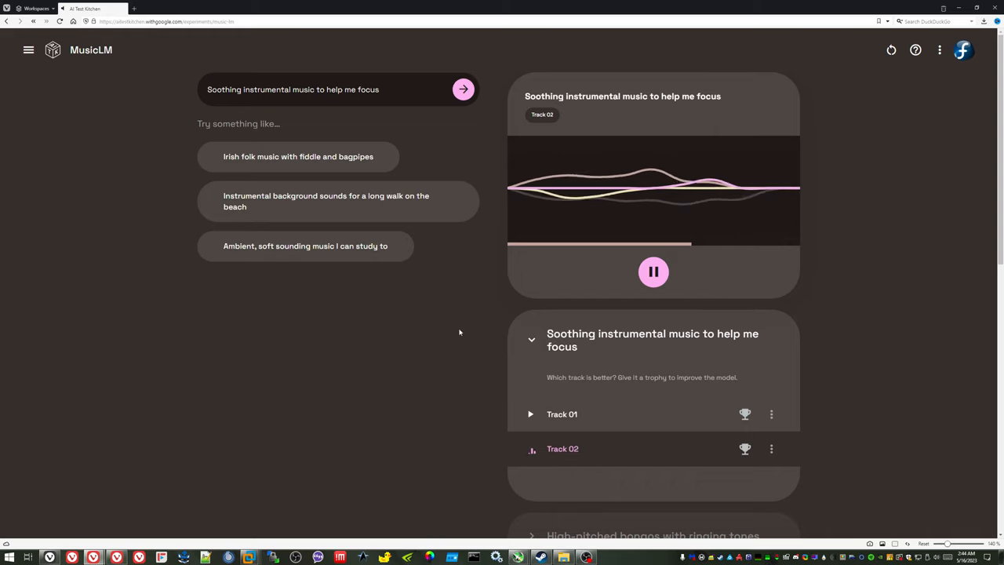
click(653, 272)
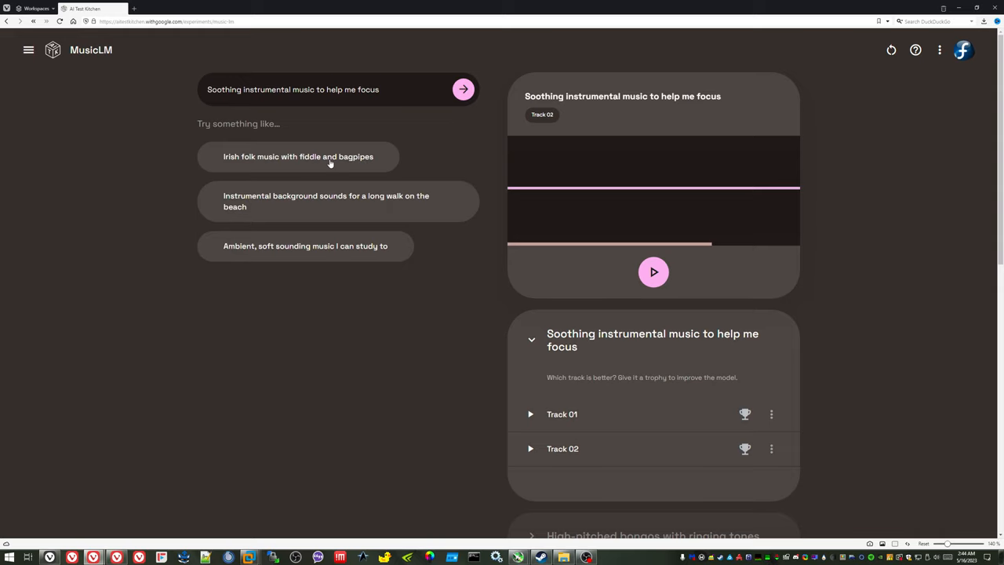
Step: Generate tracks from the Irish folk fiddle and bagpipes suggestion and stop Track 01
click(298, 156)
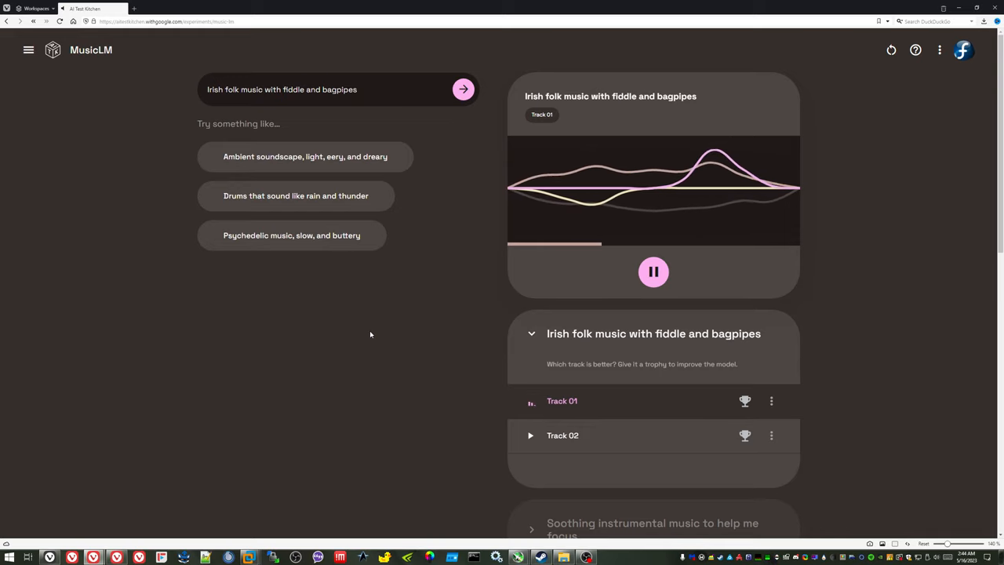
click(654, 271)
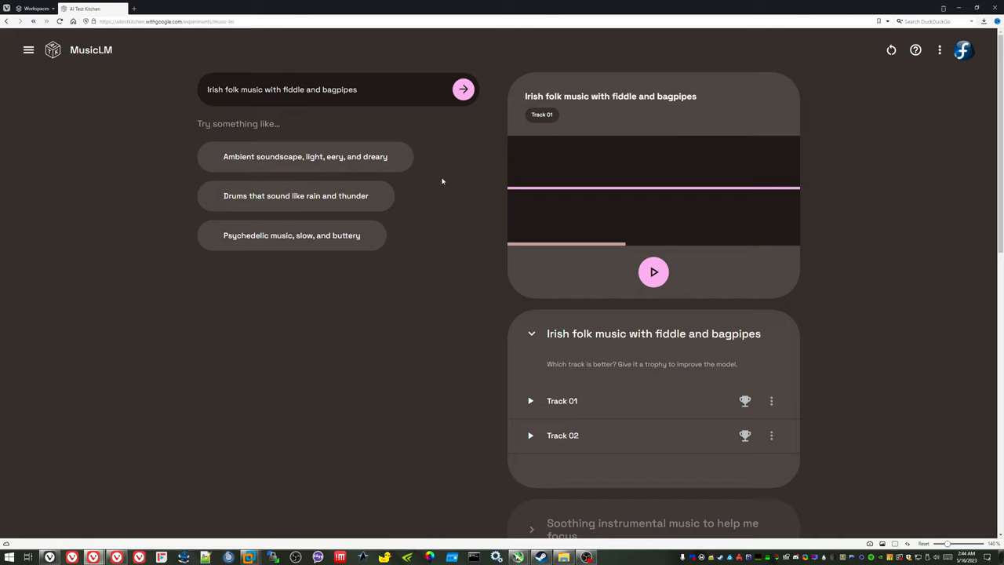
mouse_move(223, 208)
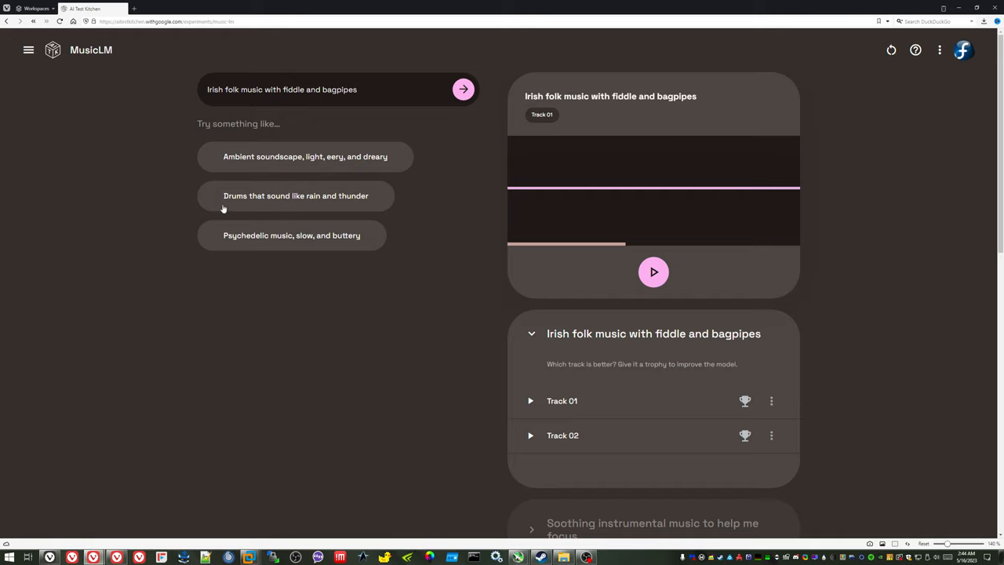
Step: Generate tracks for 'Drums that sound like rain and thunder', stop Track 01, and select the prompt
click(295, 195)
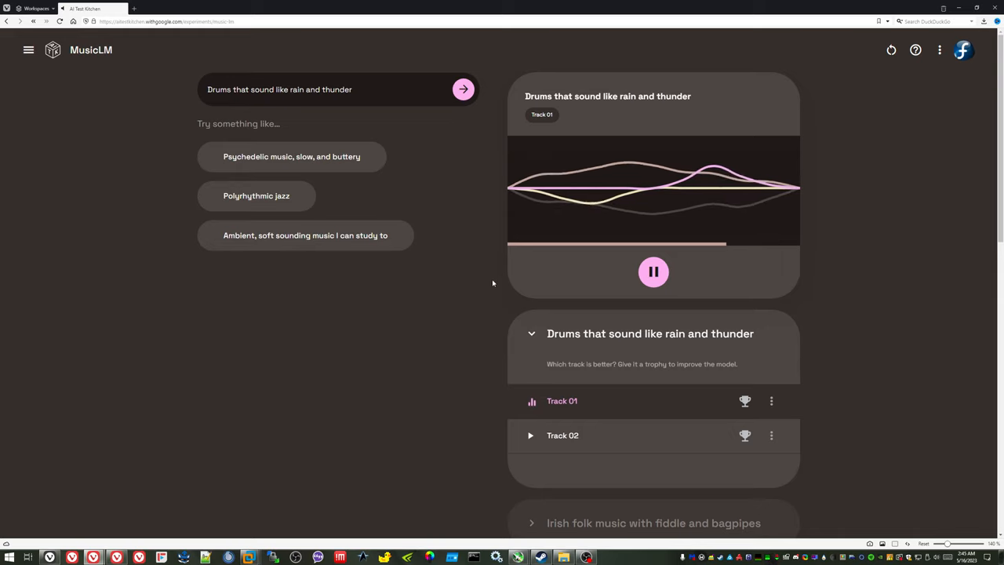
click(653, 272)
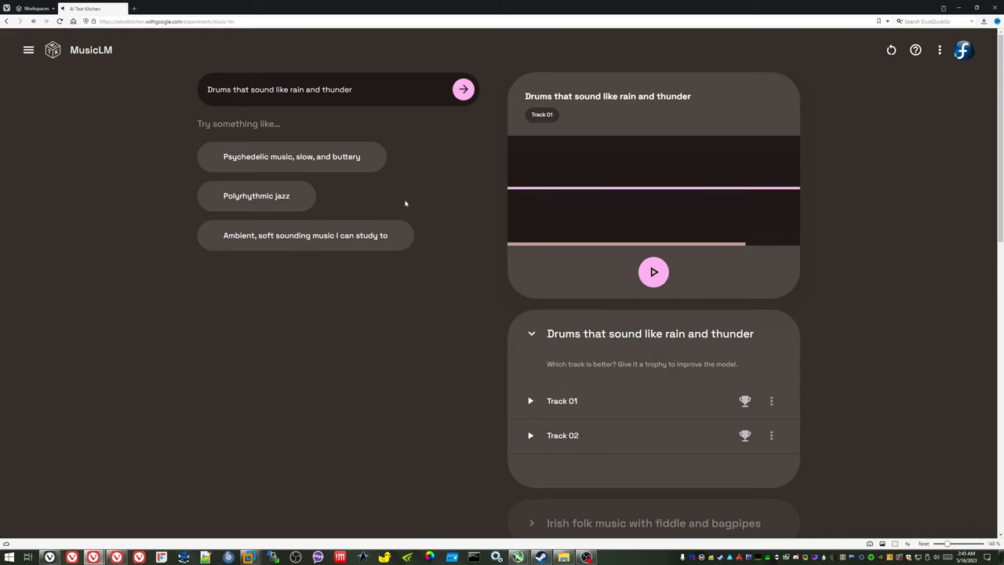
triple_click(279, 89)
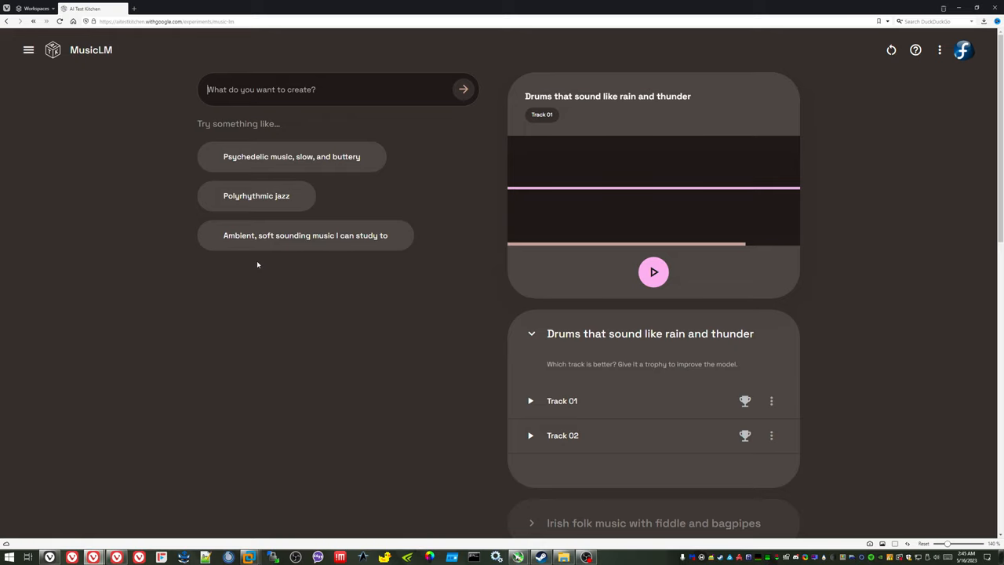
Step: Generate tracks for 'rock music from the 1980's', then play and stop Track 01 and Track 02
text(rock)
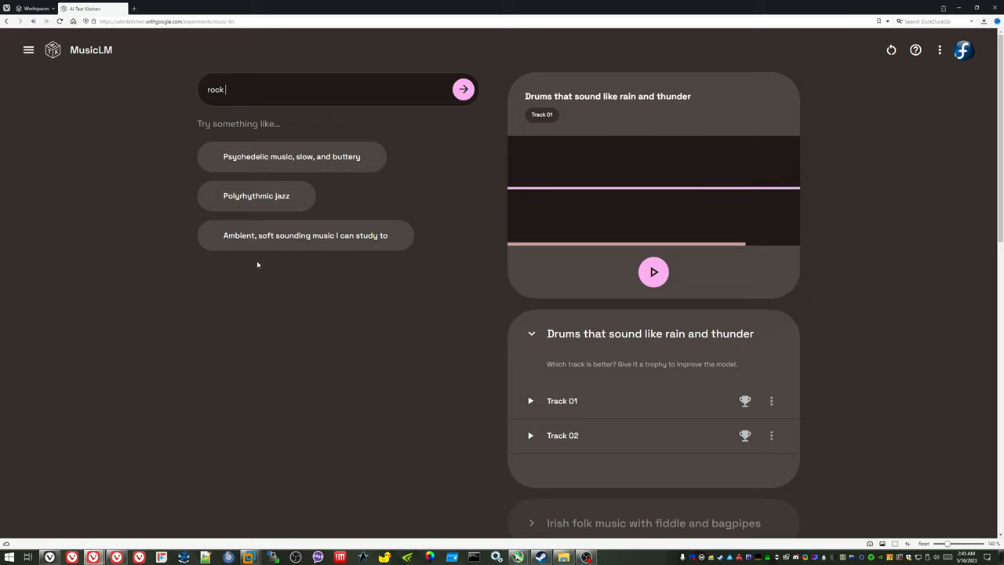
text(music)
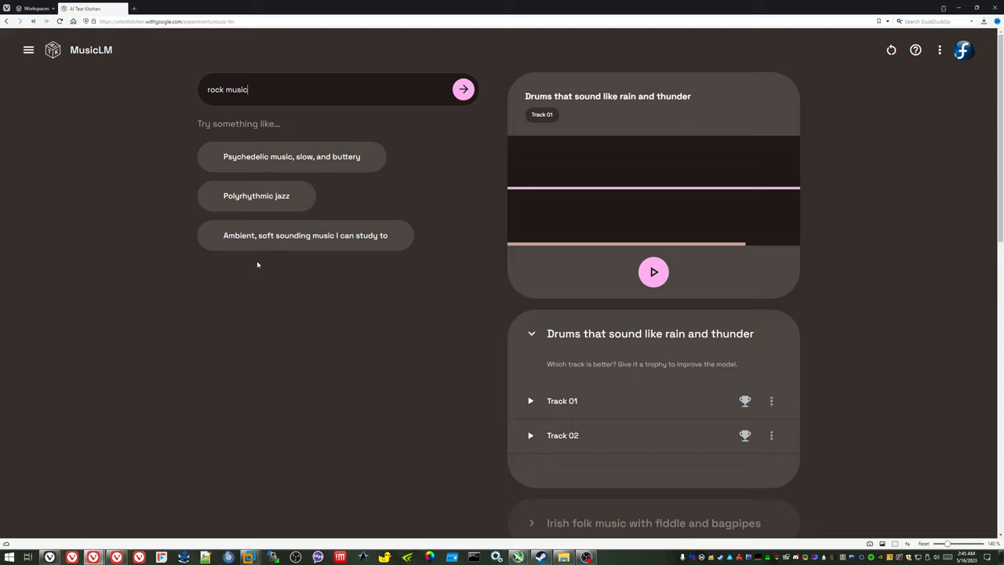
text(from the 1980's)
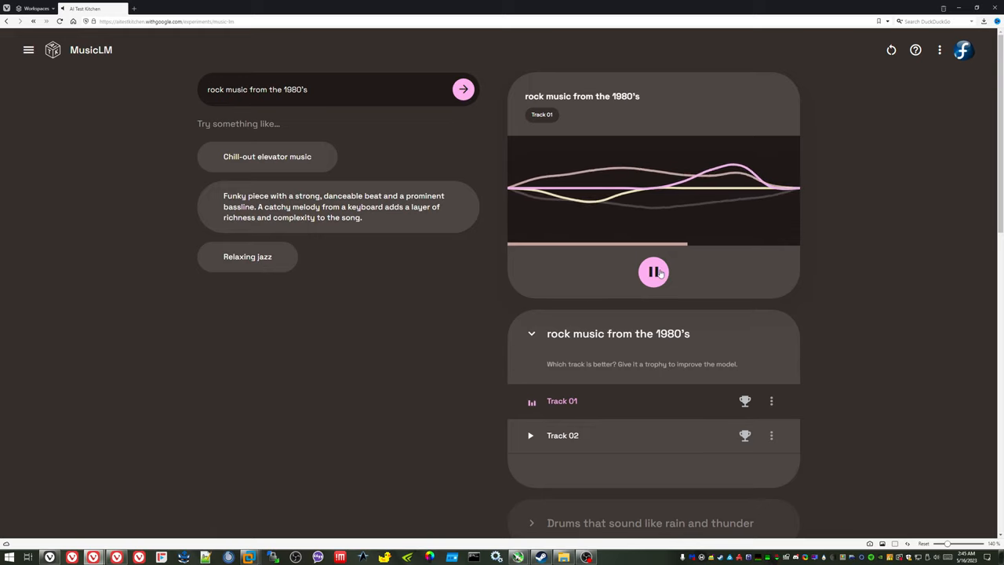
click(653, 272)
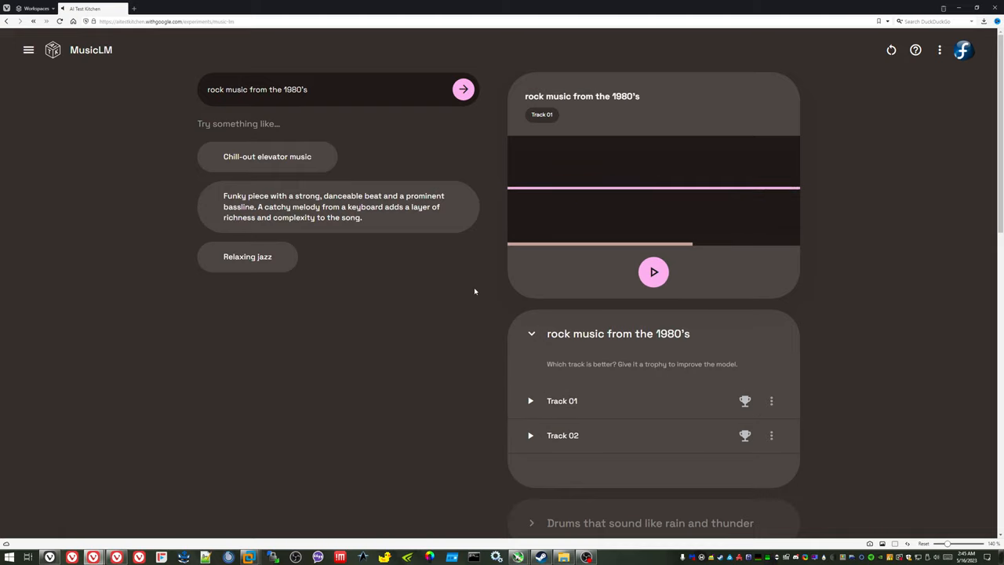
mouse_move(404, 246)
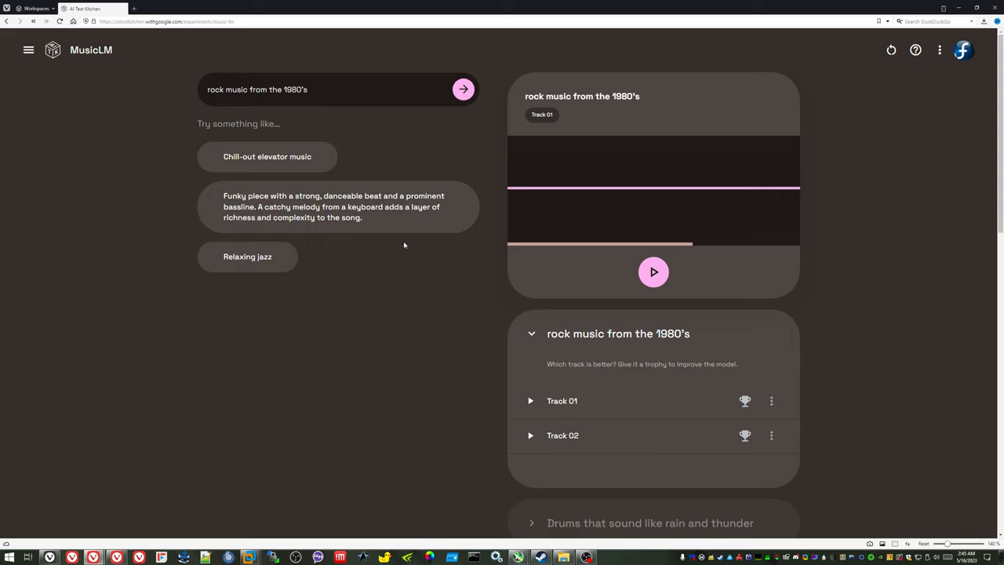
mouse_move(531, 435)
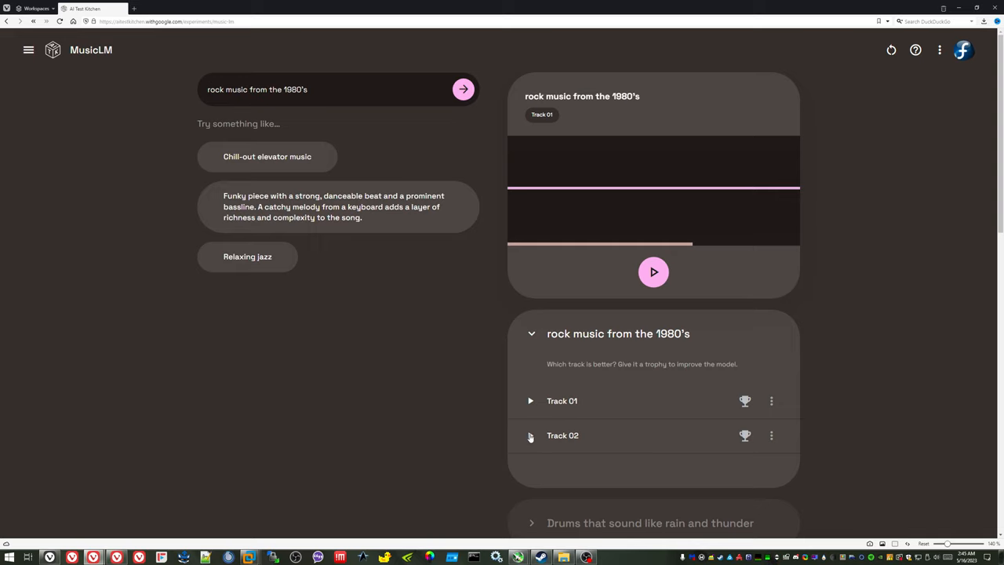
click(530, 435)
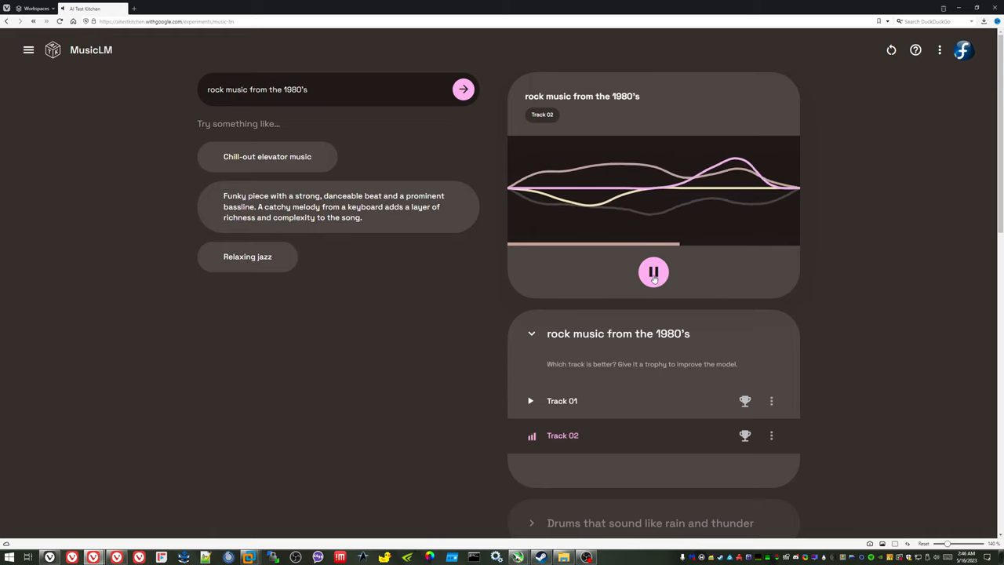
click(653, 272)
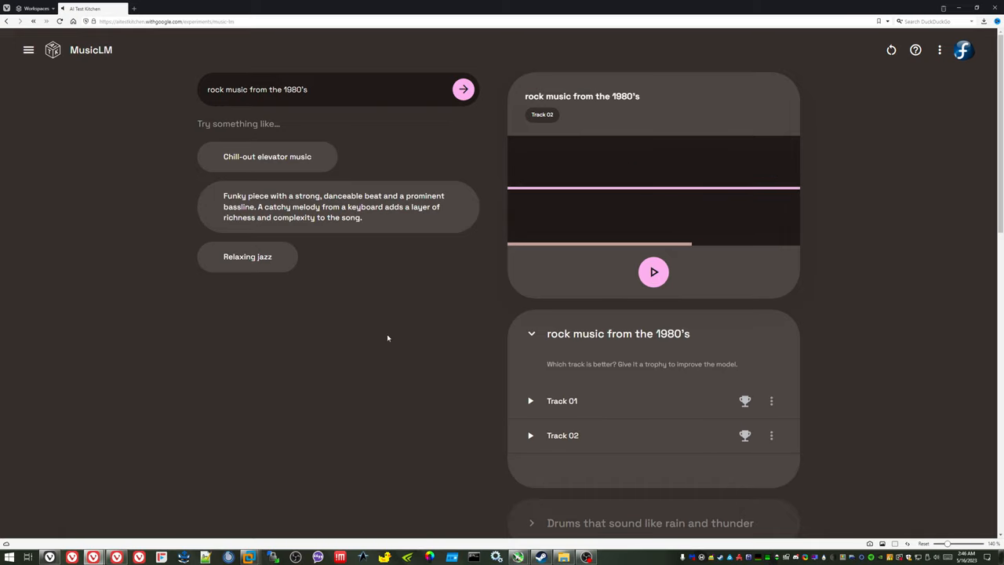
mouse_move(364, 294)
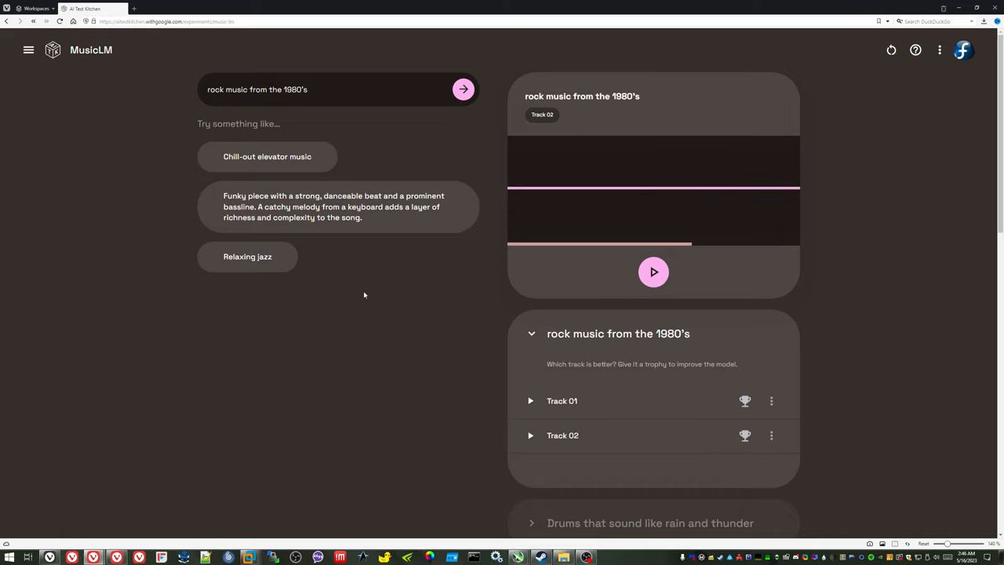
Step: Generate tracks from the 'Relaxing jazz' suggestion chip and stop Track 01
click(247, 257)
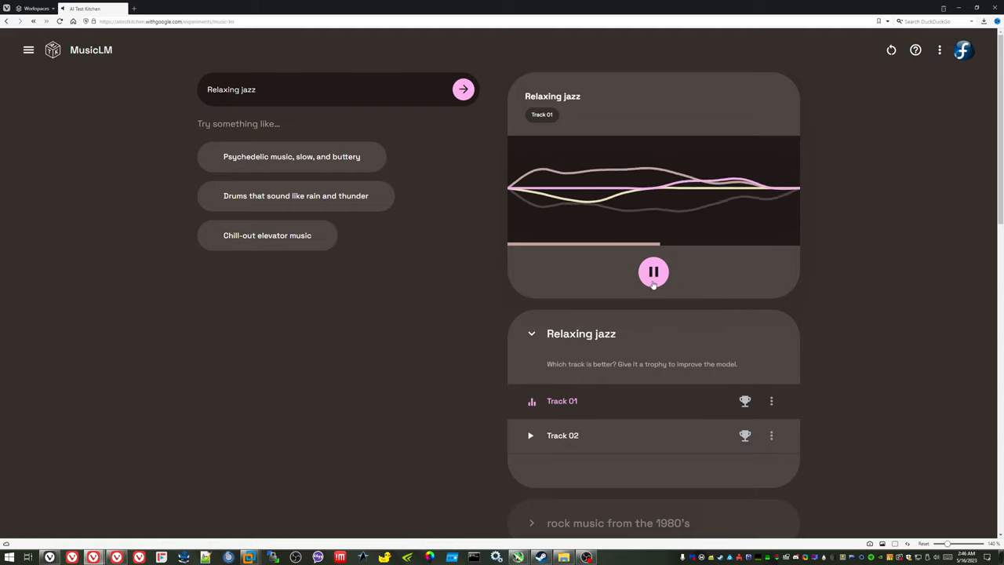
click(653, 272)
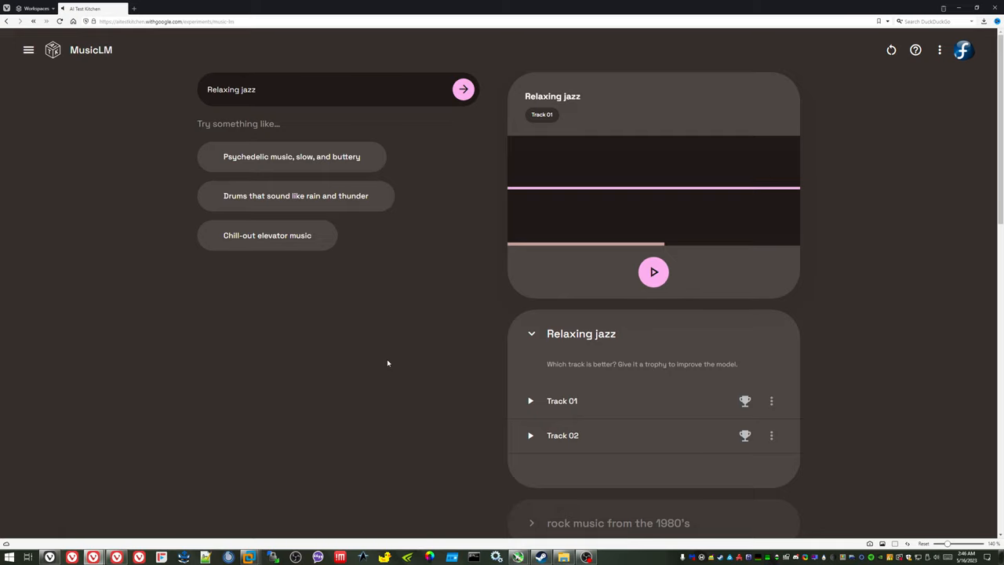
mouse_move(377, 373)
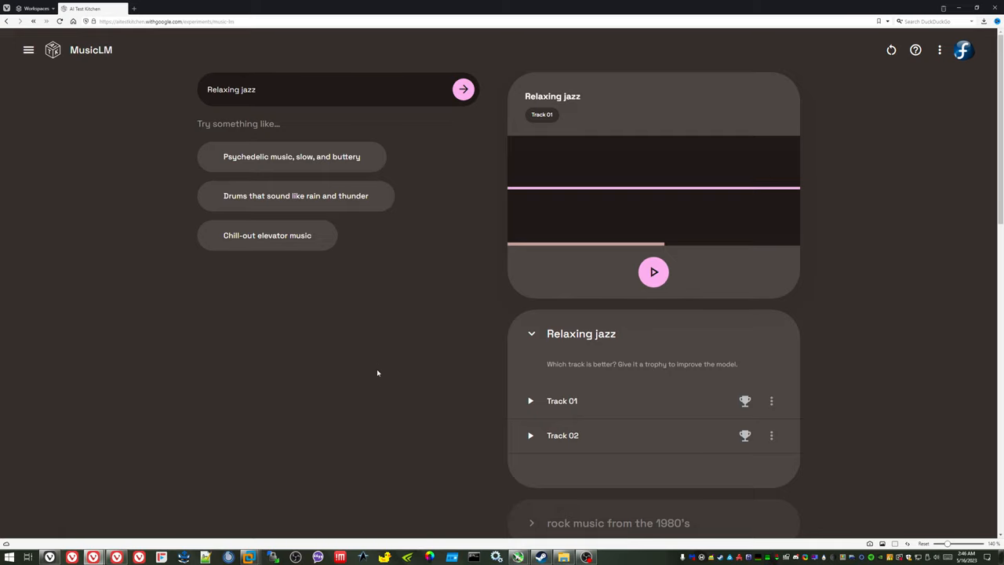
mouse_move(376, 366)
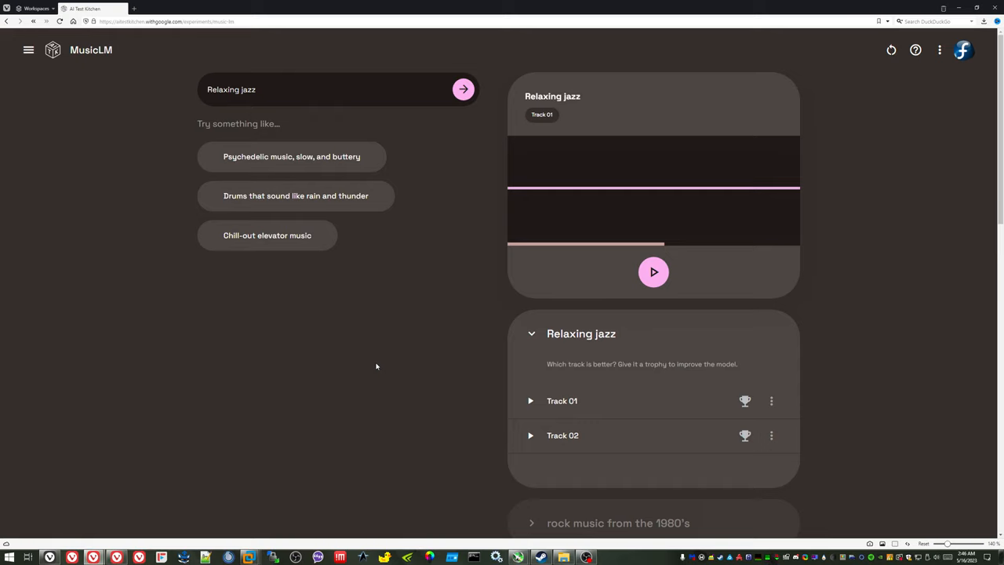
mouse_move(331, 165)
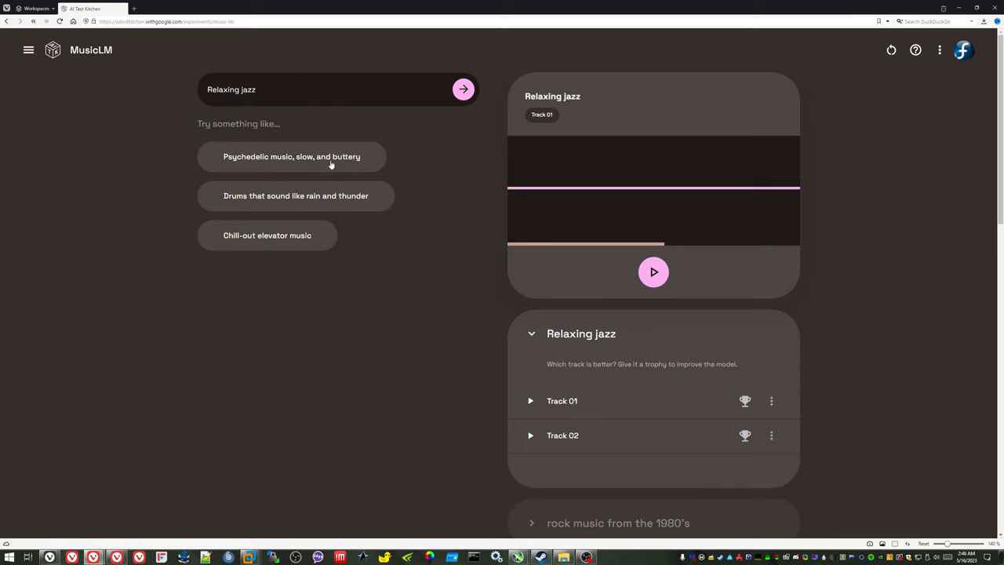
mouse_move(373, 291)
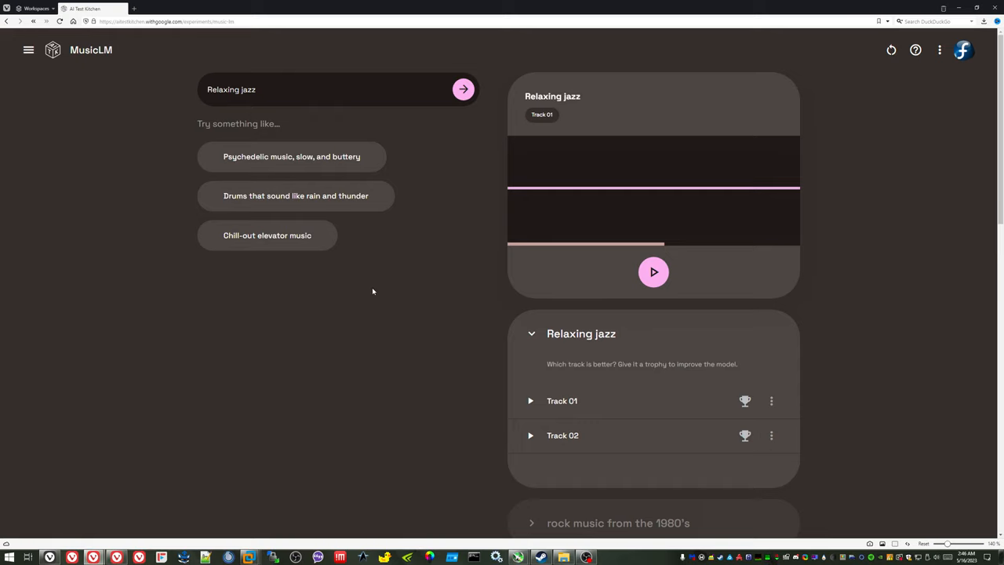
mouse_move(398, 326)
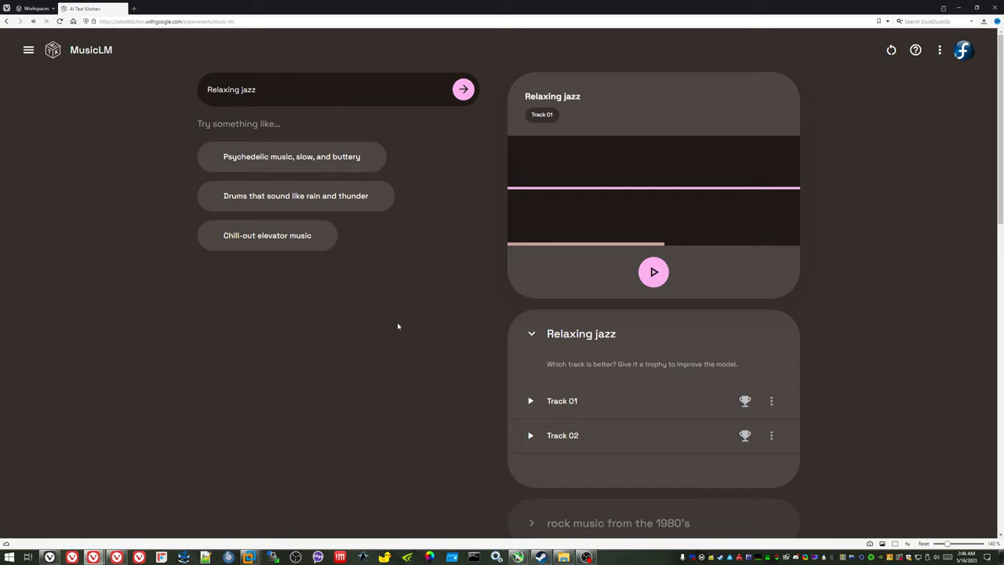
Step: Generate tracks for 'smooth jazz from the 1930's', then play and stop both tracks
double_click(231, 88)
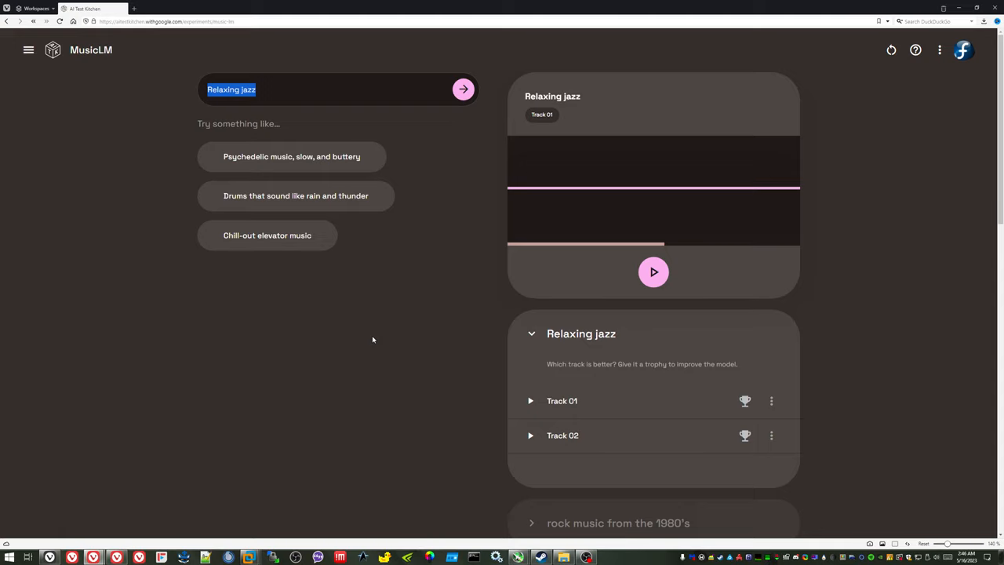
text(smooth jazz f)
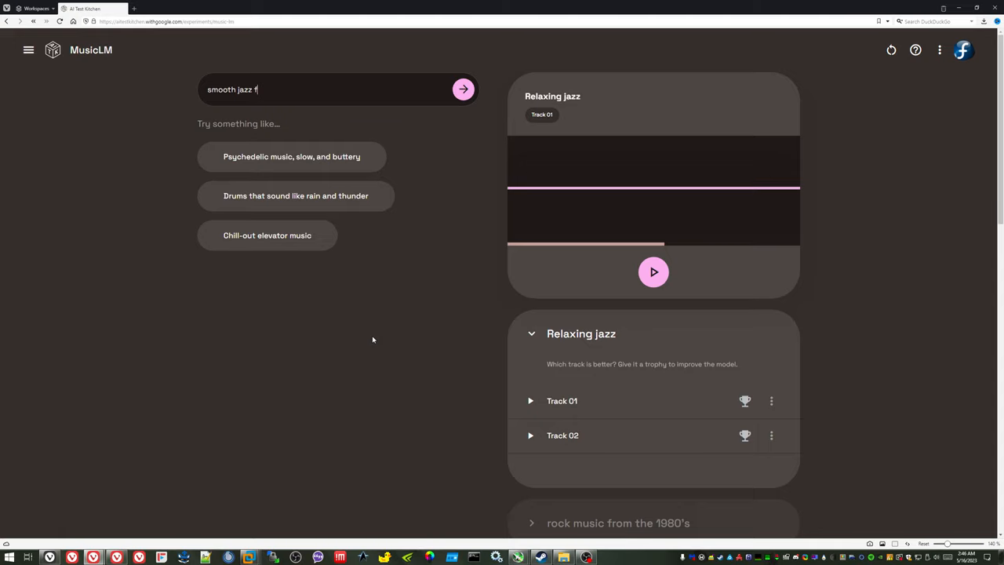
text(rom the)
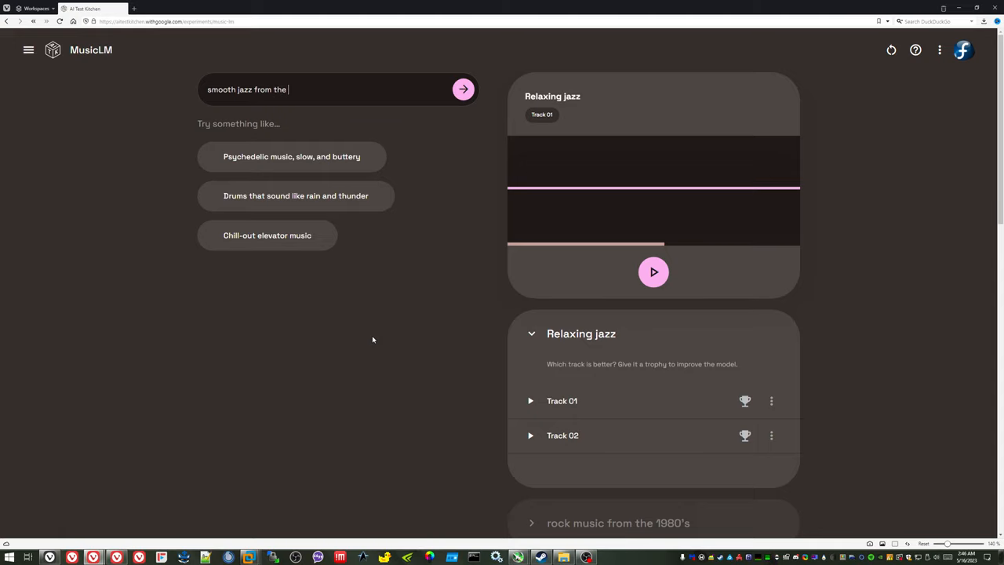
text(1930's)
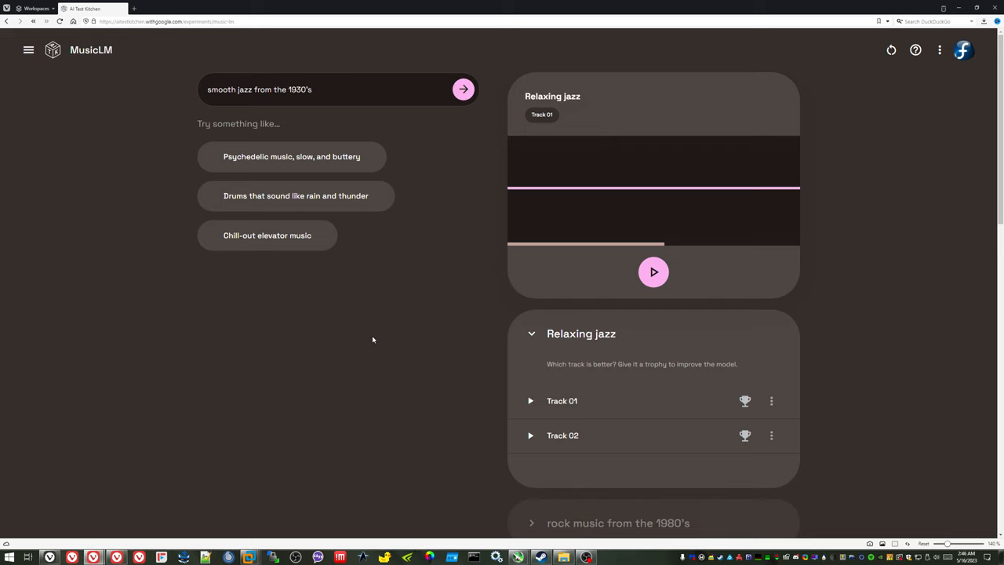
click(462, 89)
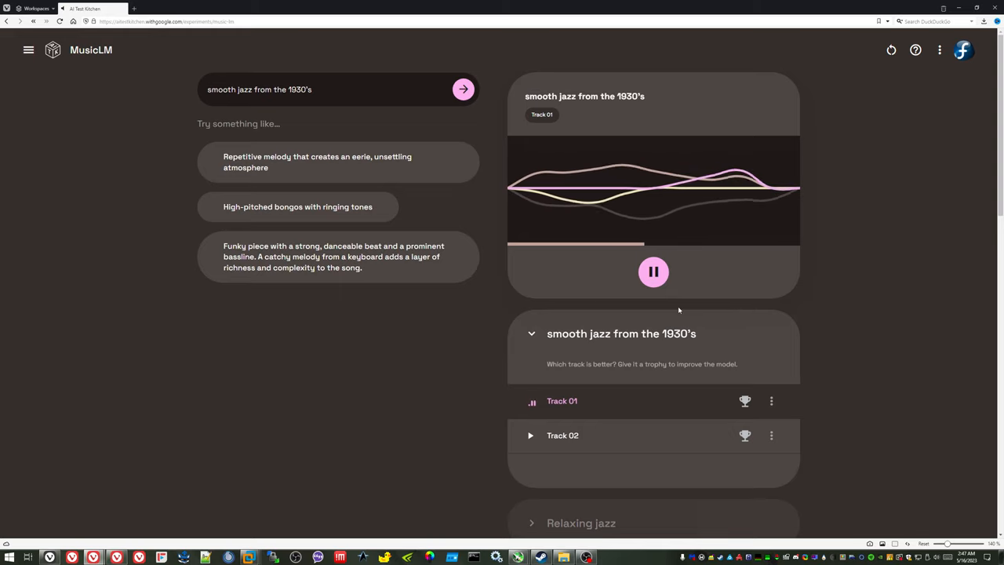
click(654, 271)
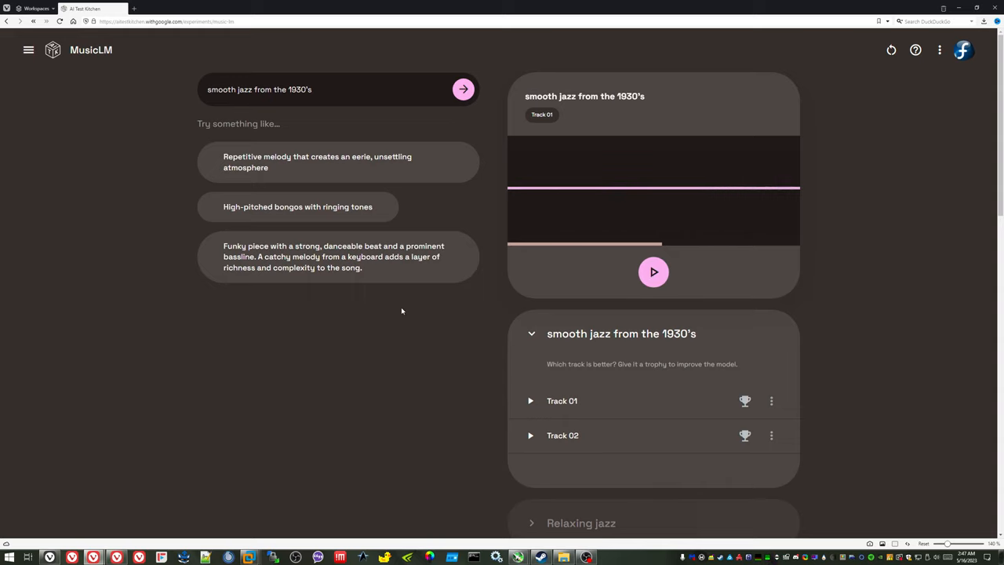
mouse_move(530, 437)
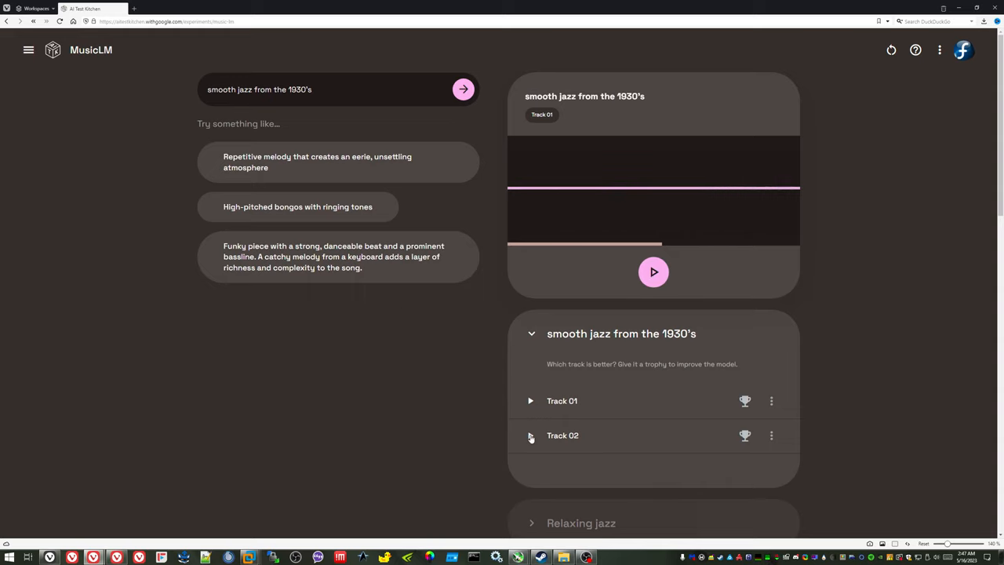
click(531, 435)
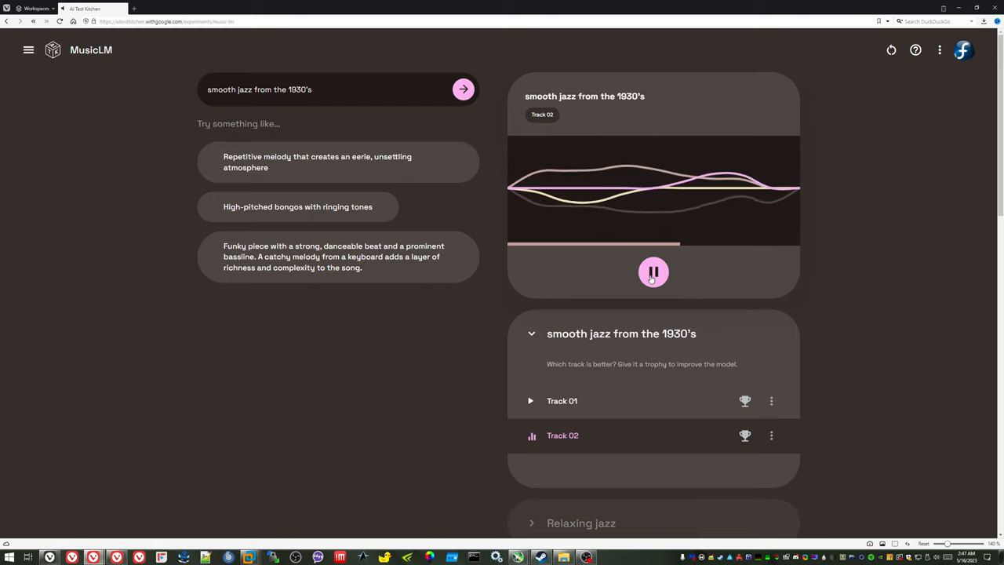
click(654, 272)
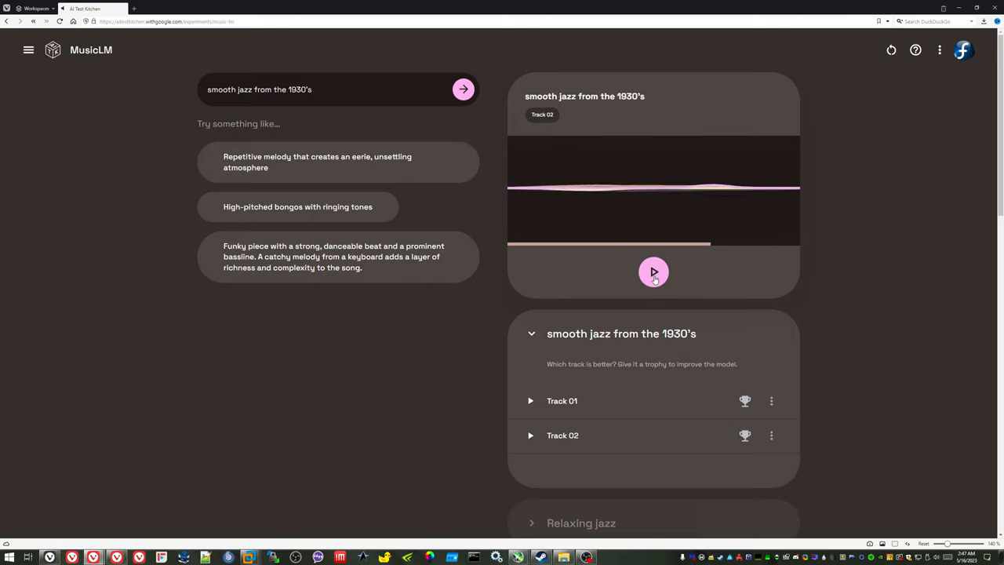
Step: Generate tracks for 'sad blues from the 1950's' and start playing Track 02
triple_click(258, 89)
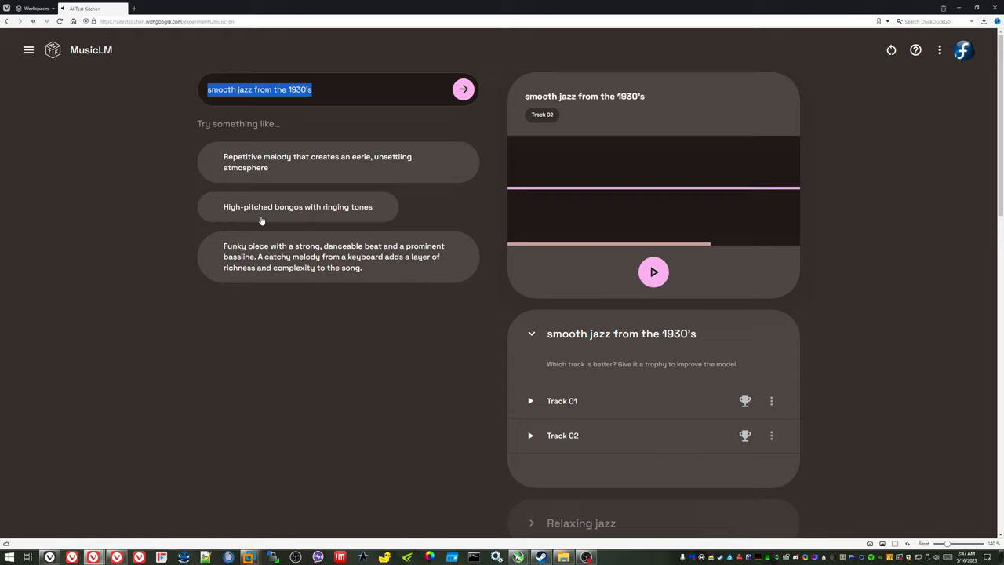
text(sad blues from the)
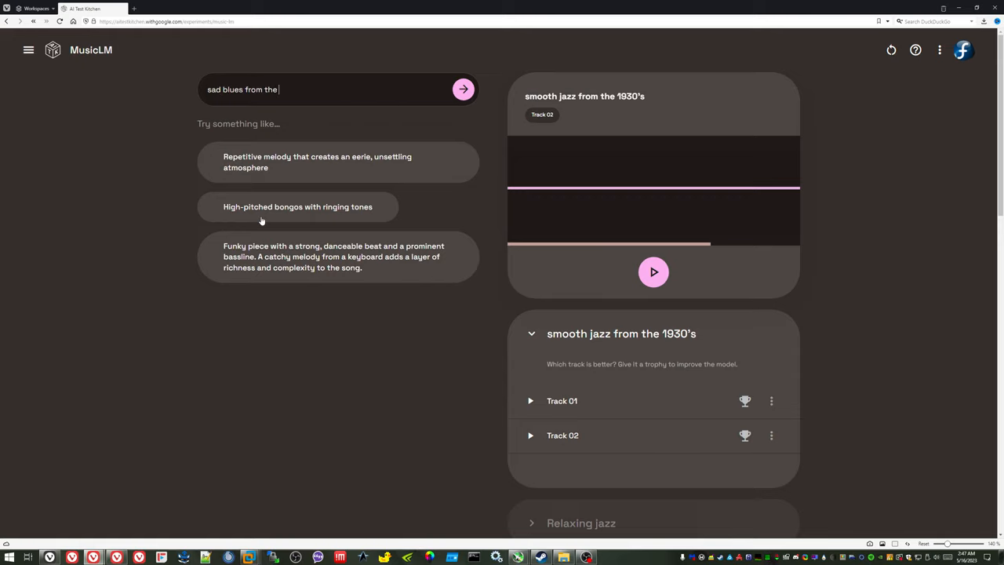
text(1950's)
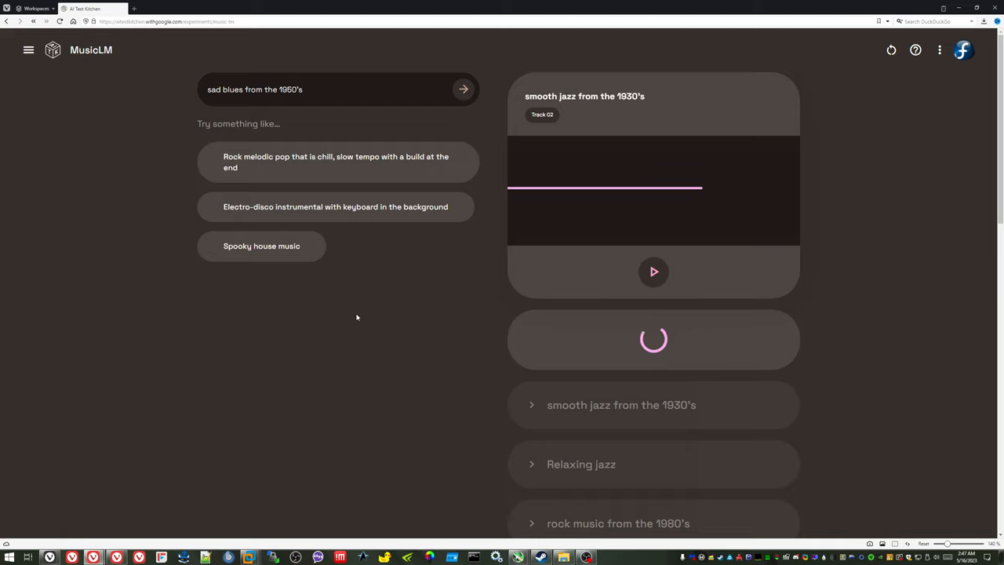
click(462, 88)
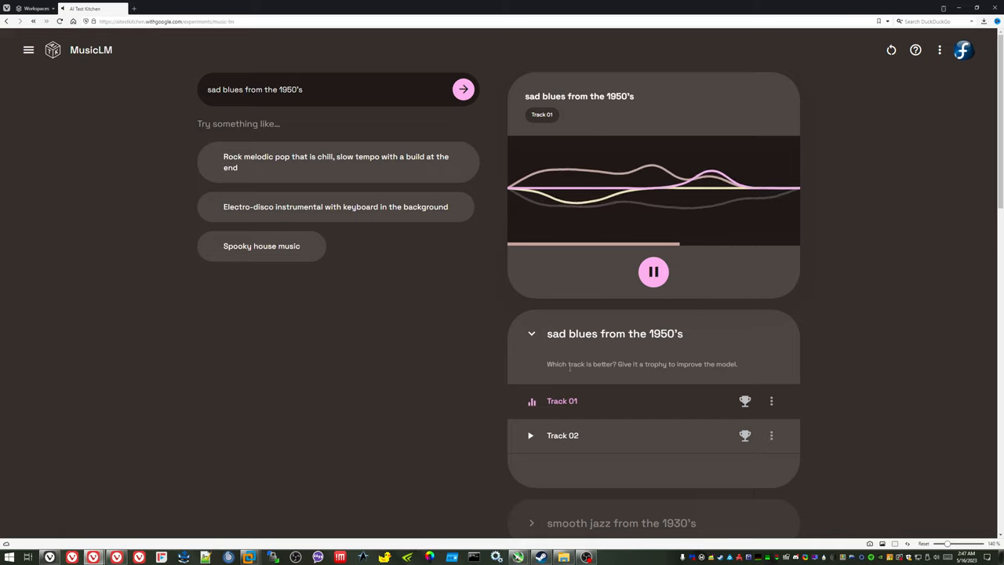
click(563, 436)
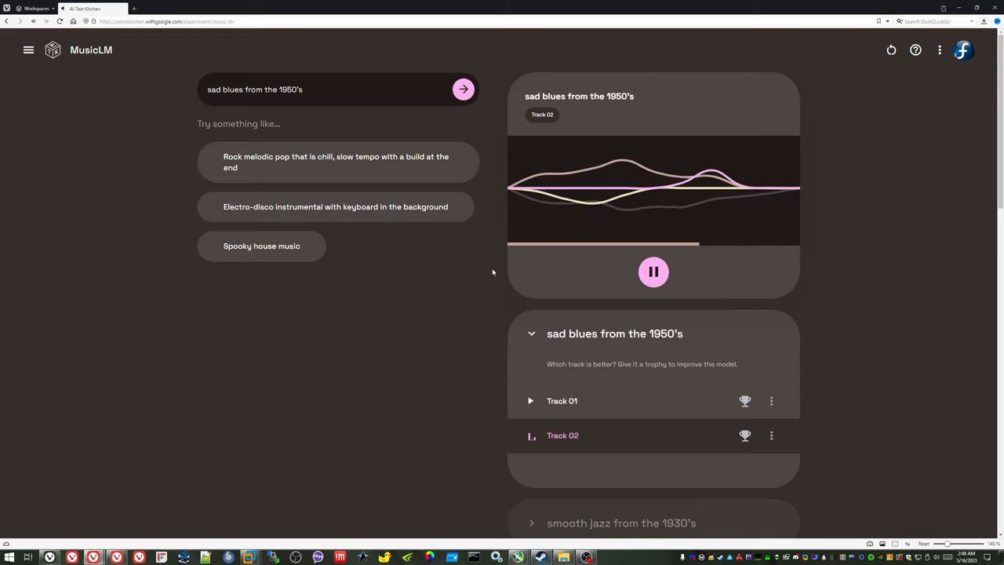
Step: Generate tracks for the prompt 'guitar music', then pause Track 01 and play Track 02
click(654, 271)
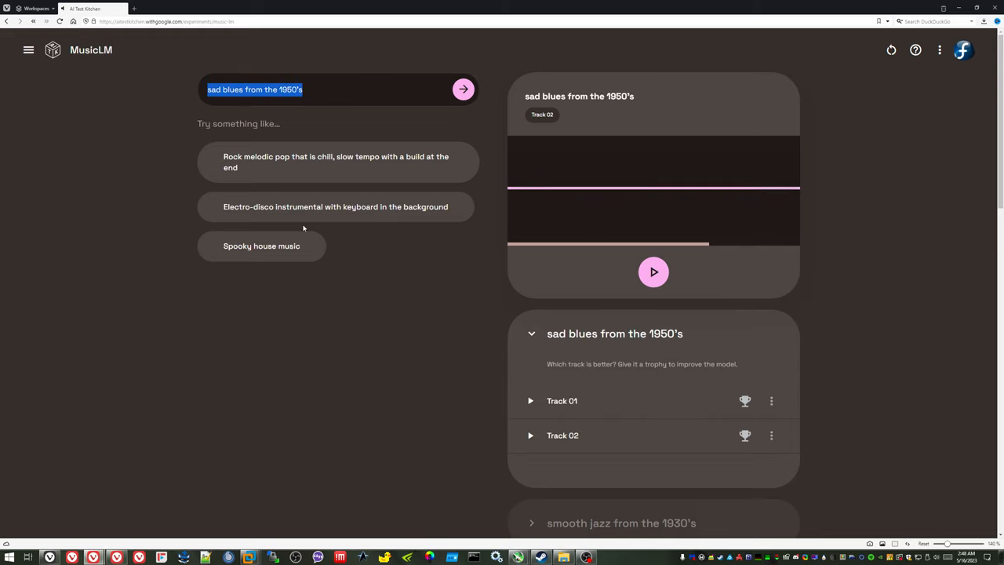
text(guitar mu)
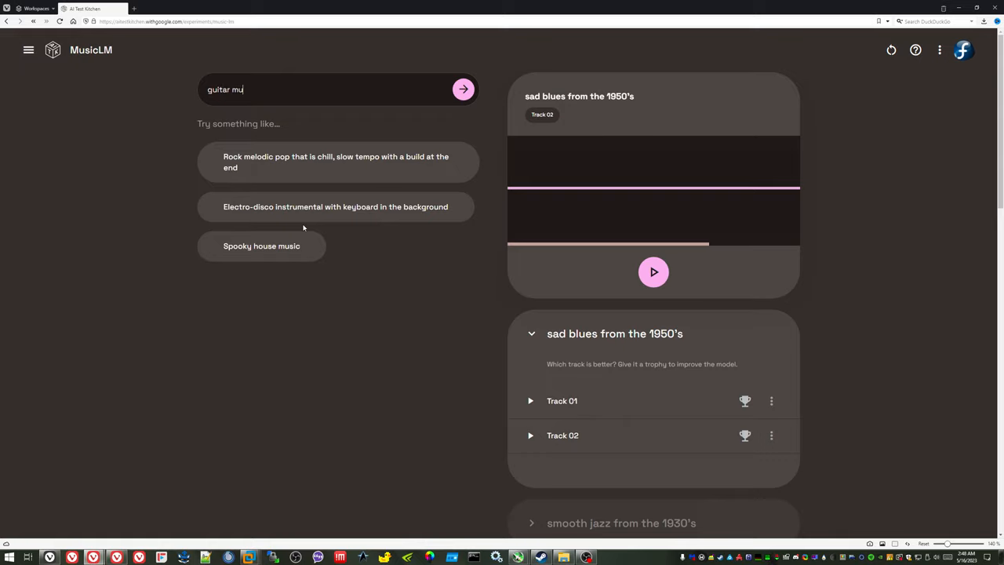
text(sic)
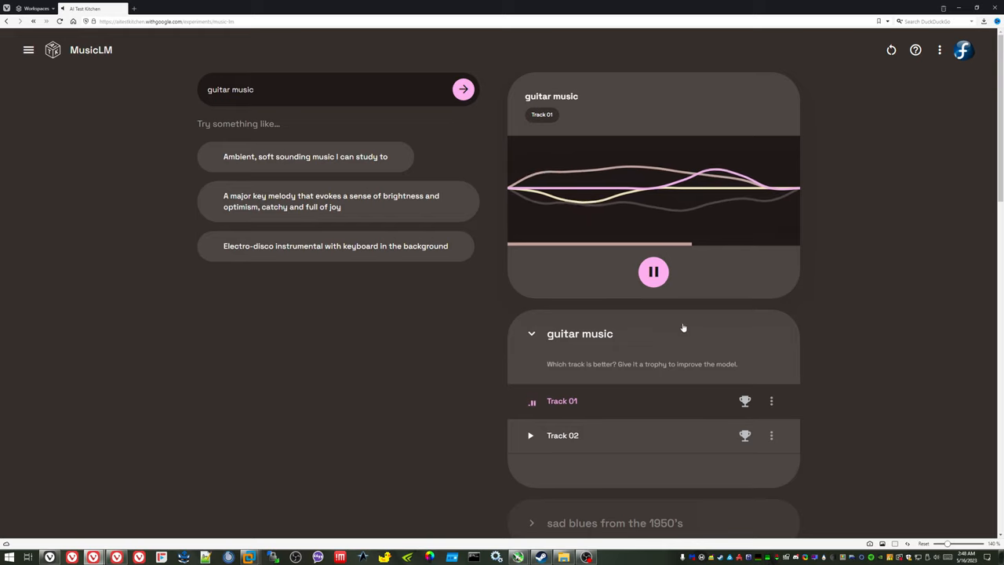
click(653, 272)
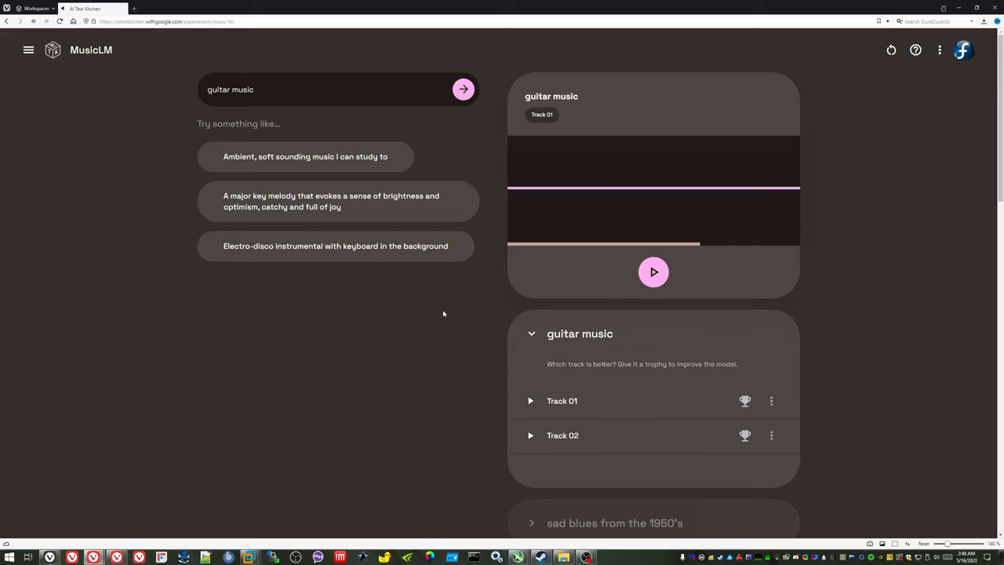
mouse_move(421, 326)
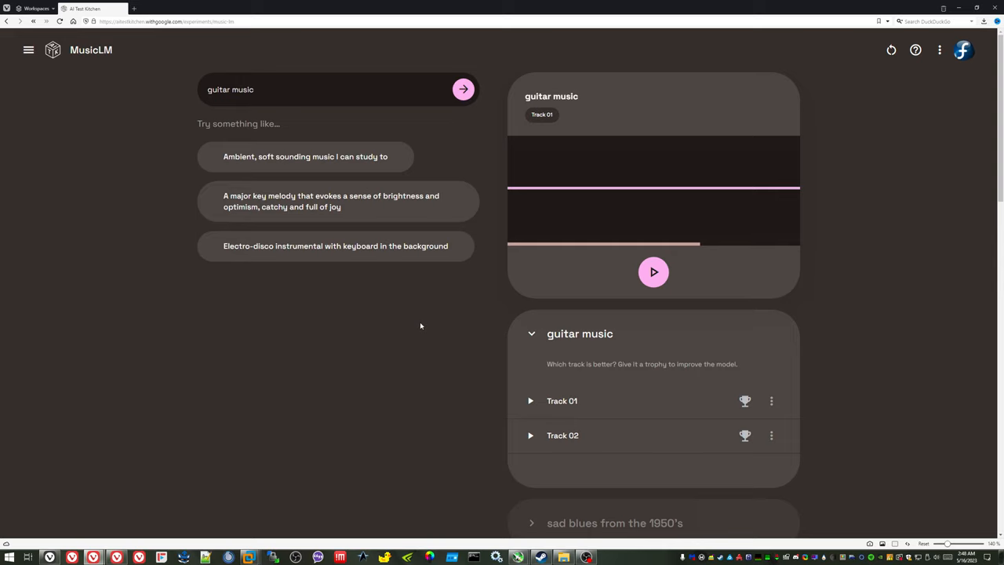
mouse_move(532, 444)
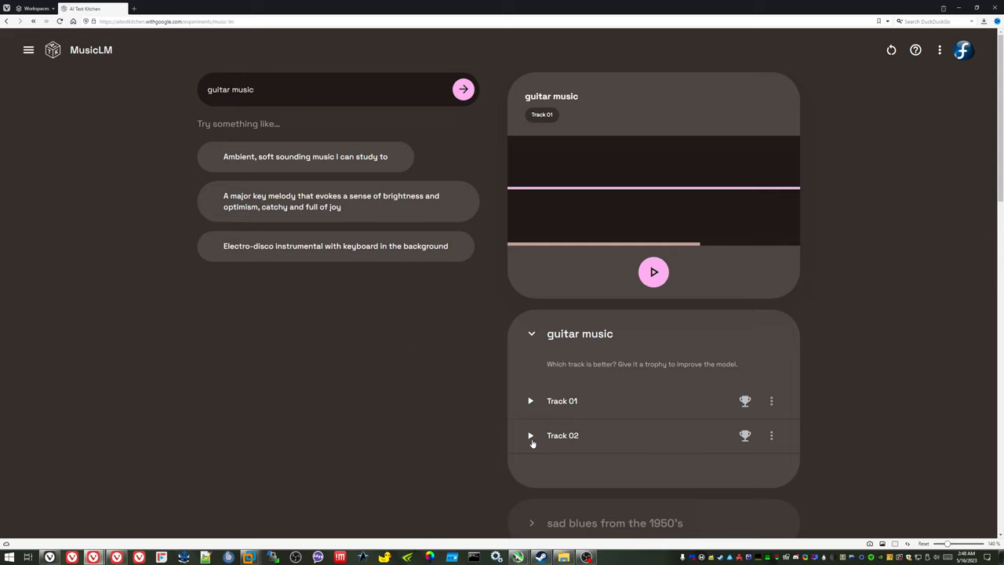
click(530, 436)
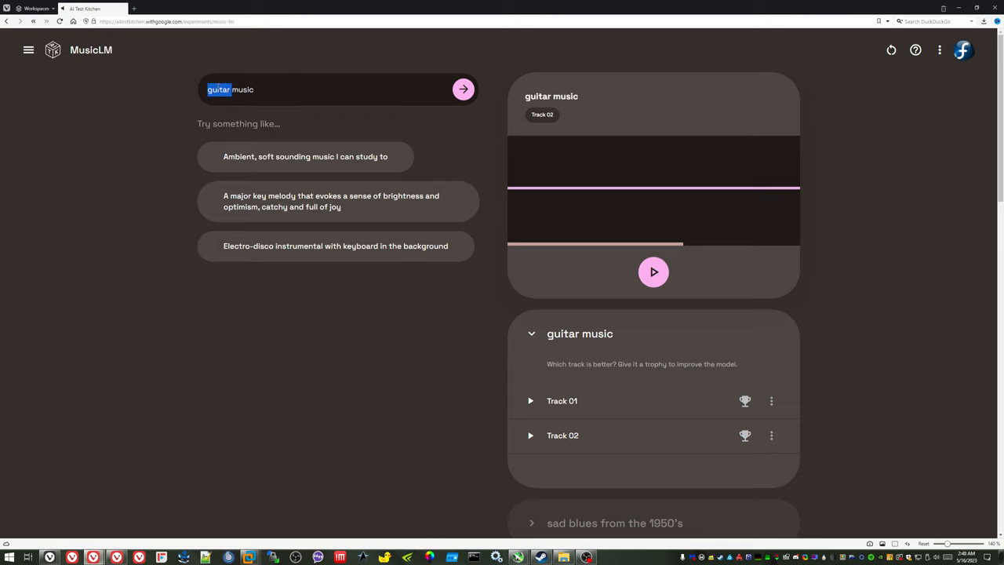
mouse_move(267, 196)
text(violin)
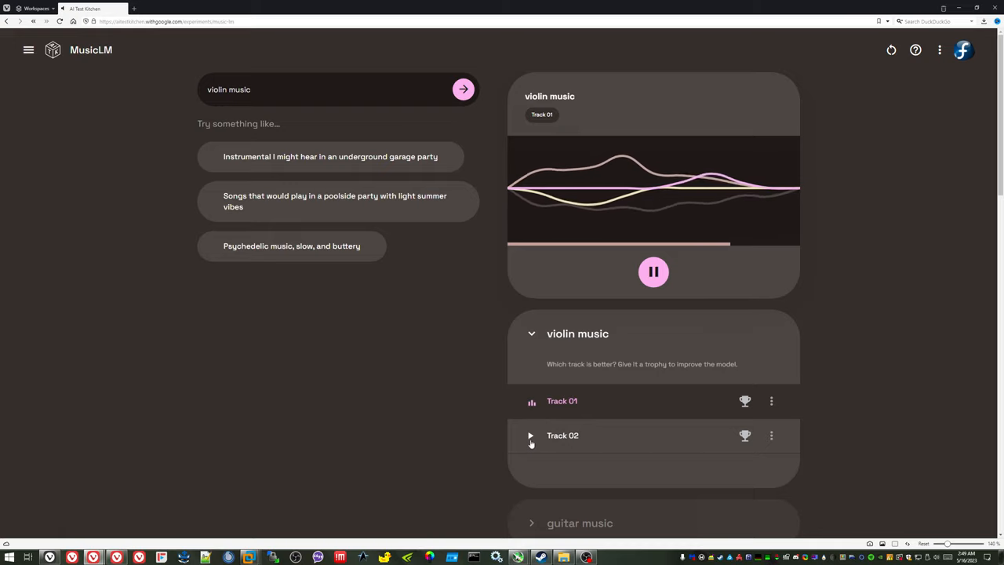
Step: Play Track 02 of the 'violin music' results
click(530, 435)
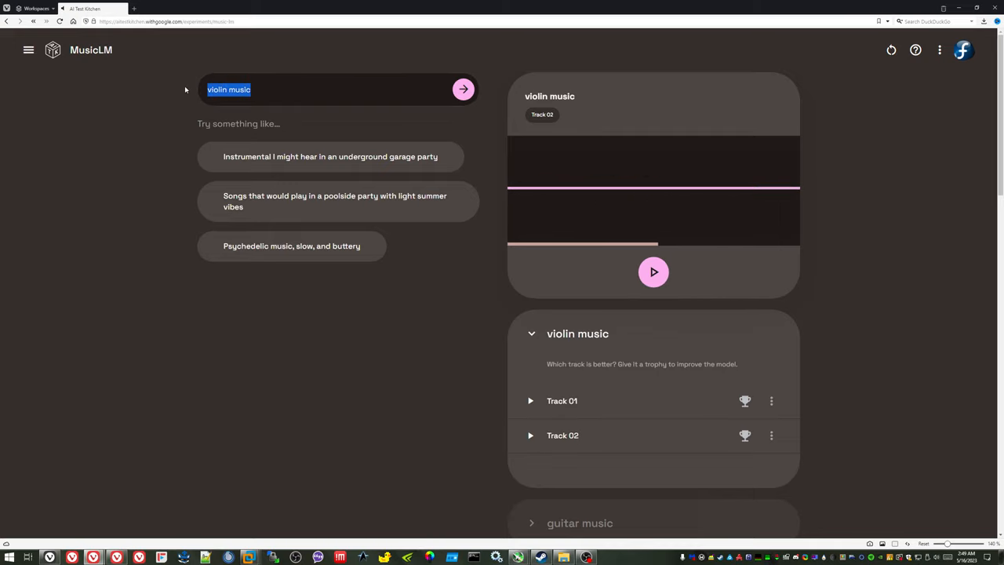
mouse_move(324, 296)
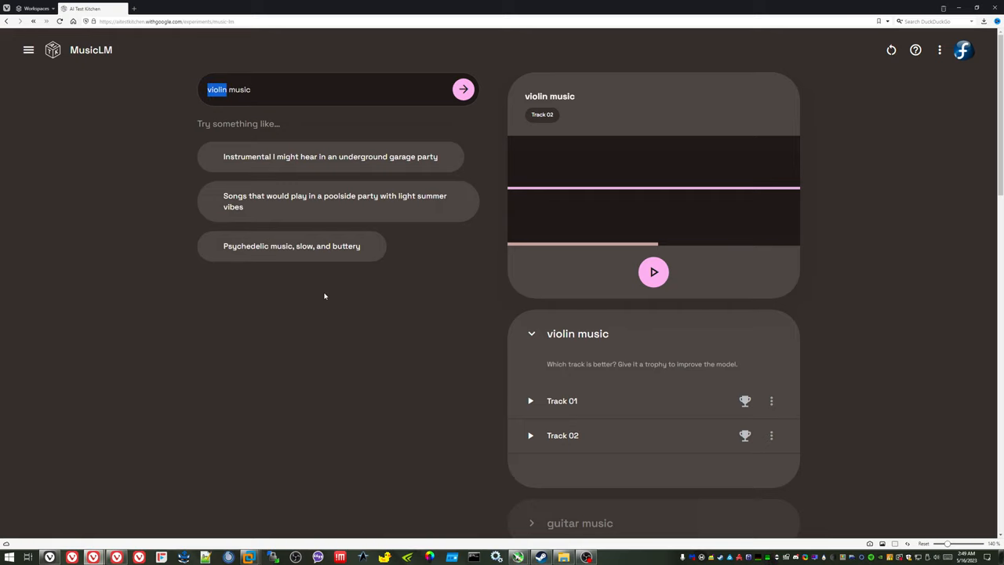
Step: Fix the misspelling 'chello' to 'cello', generate 'cello music', then play and pause Track 02
text(chello)
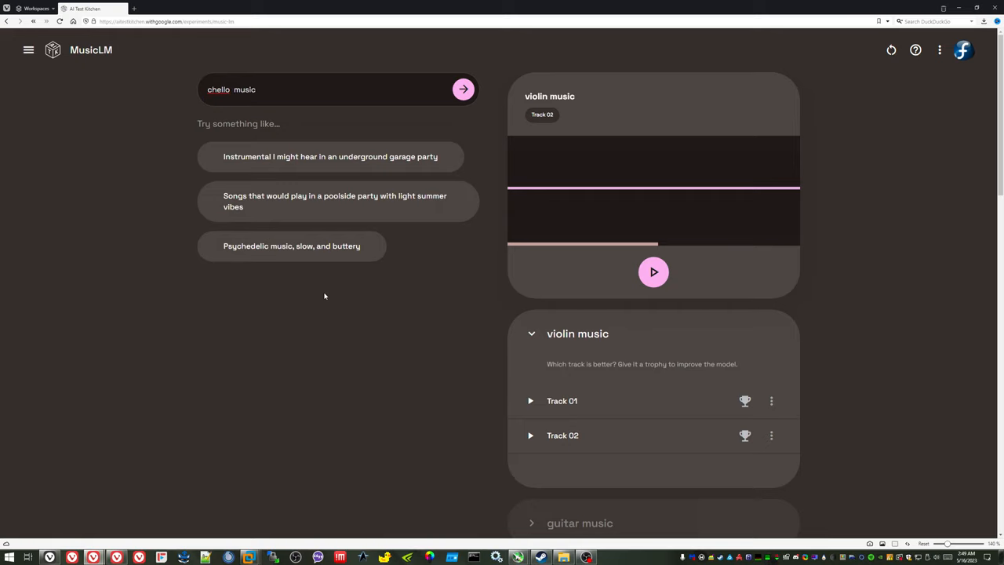
right_click(218, 88)
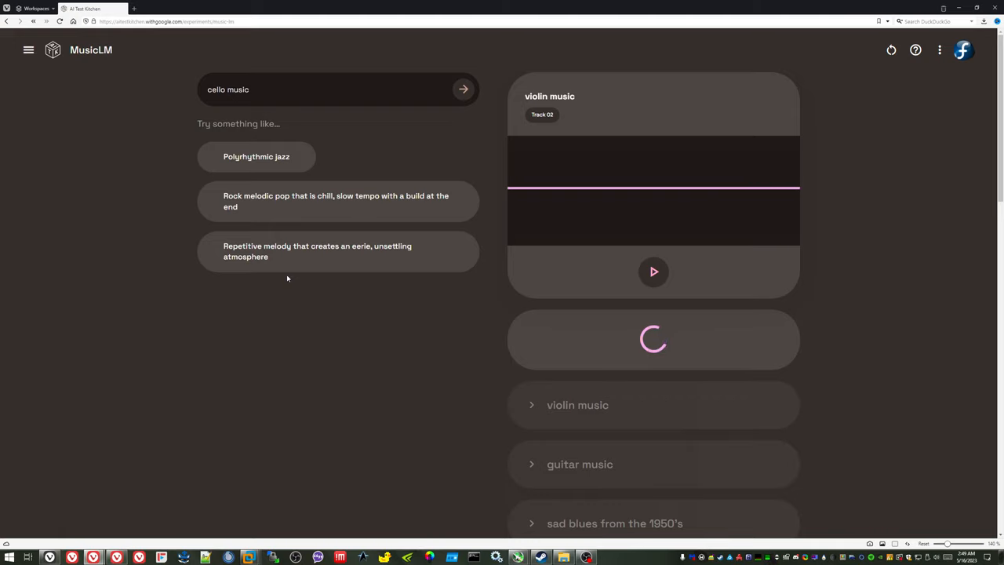
click(653, 272)
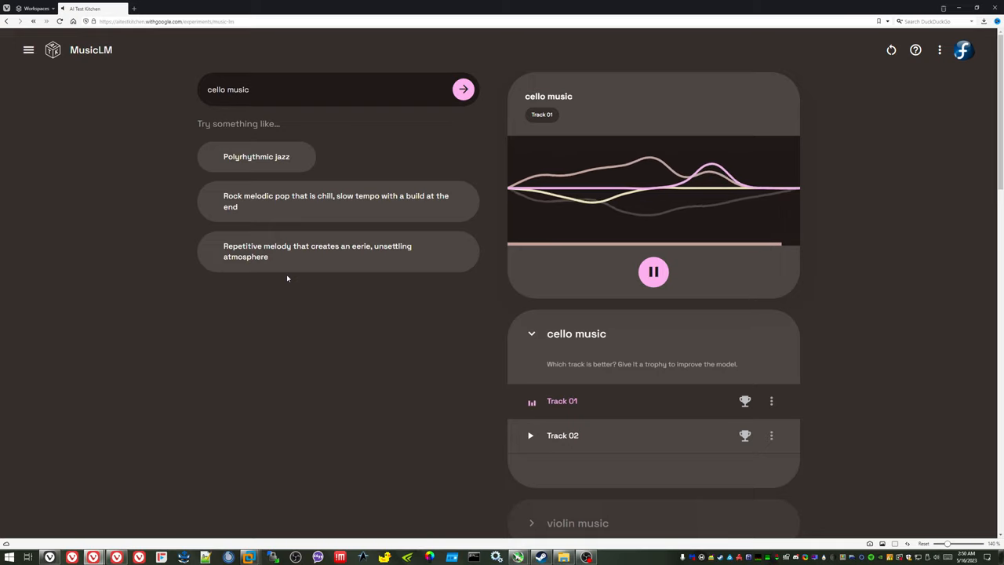
click(562, 436)
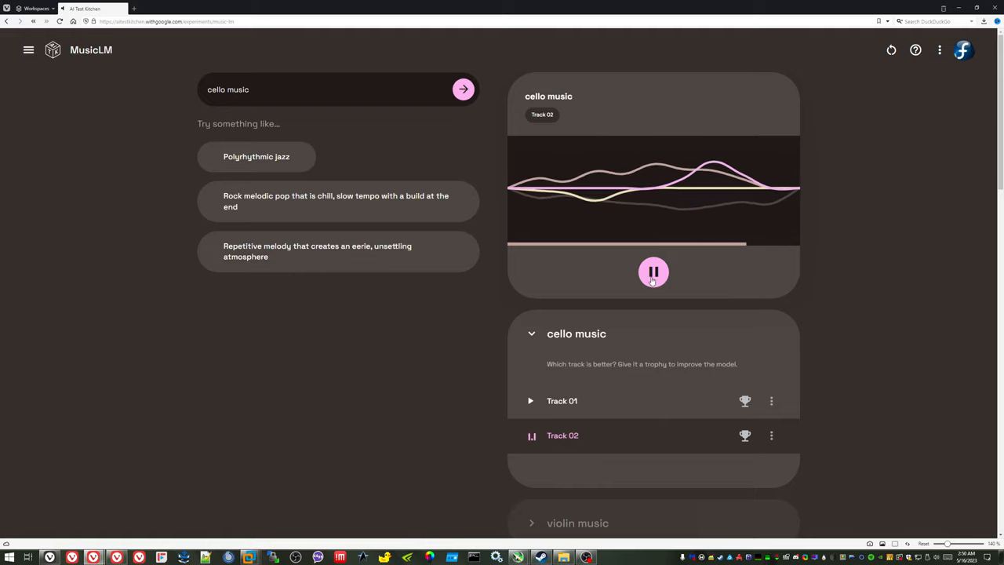
click(653, 272)
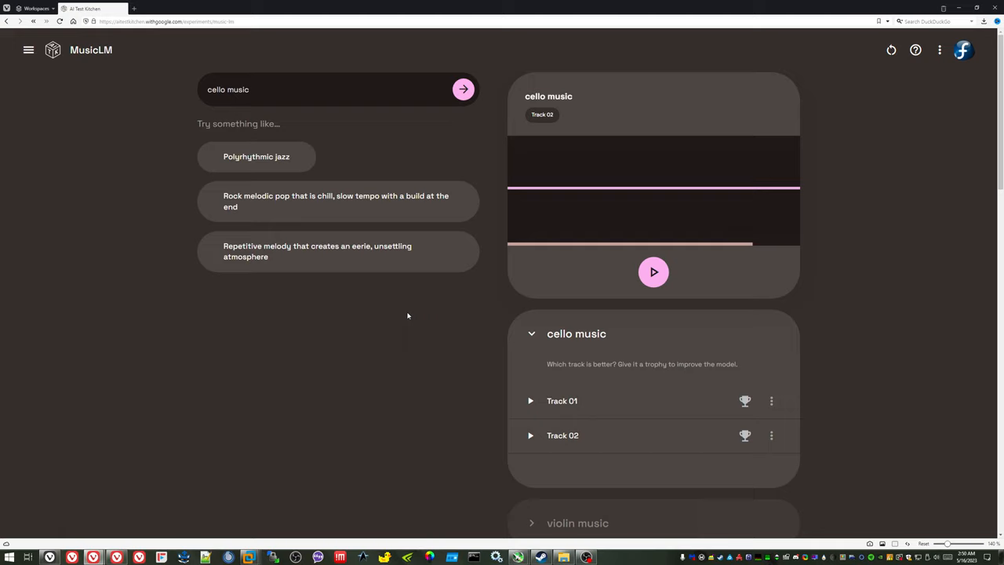
Step: Replace the prompt with the 'Polyrhythmic jazz' suggestion and generate its tracks
double_click(228, 89)
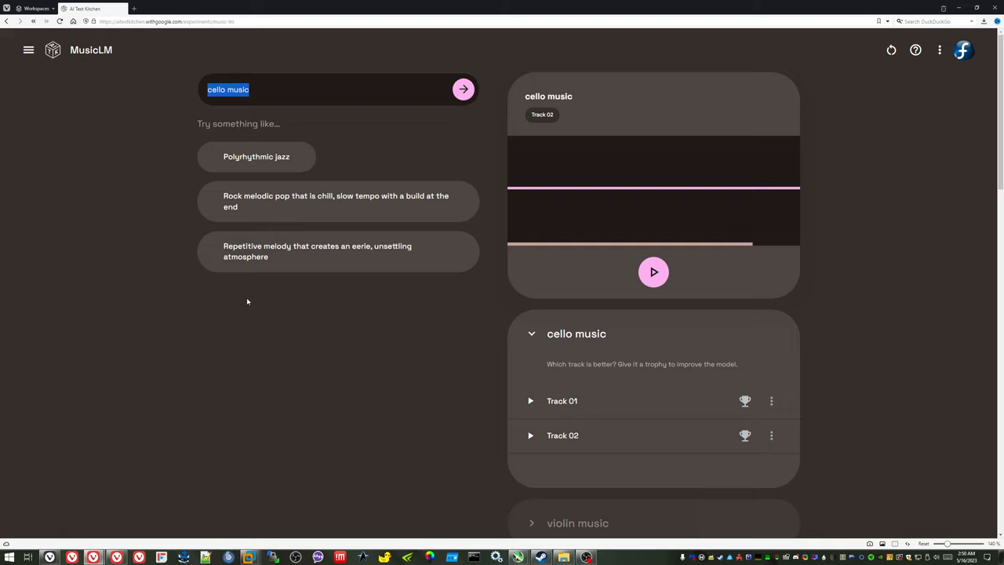
click(257, 156)
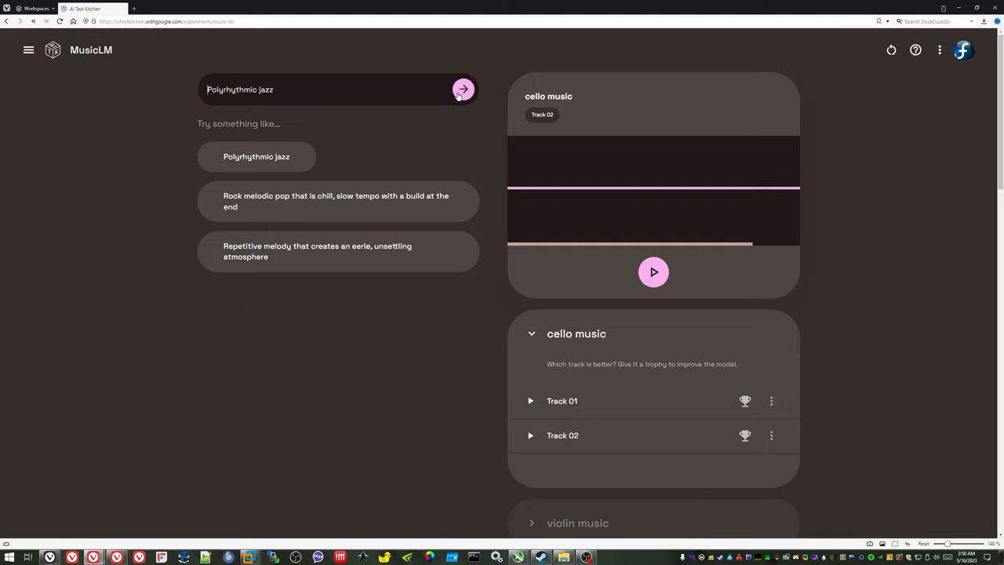
click(463, 88)
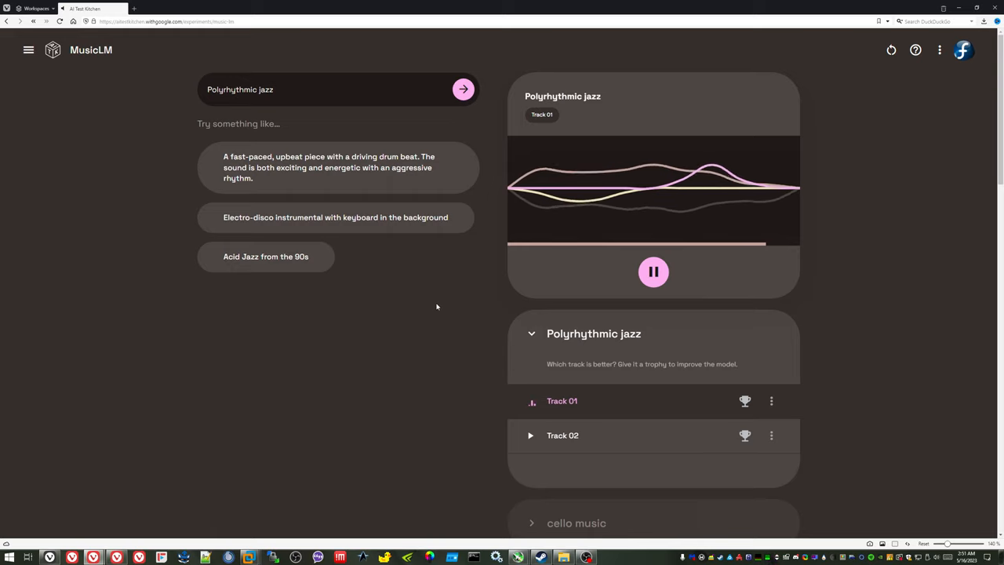
Step: Pause Polyrhythmic jazz Track 01, then play and pause Track 02
click(653, 271)
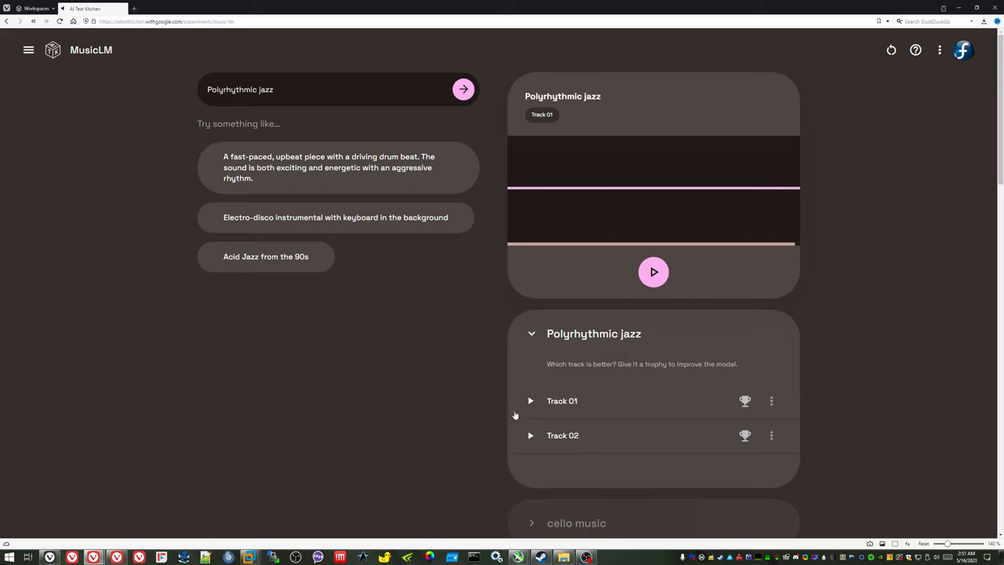
click(530, 436)
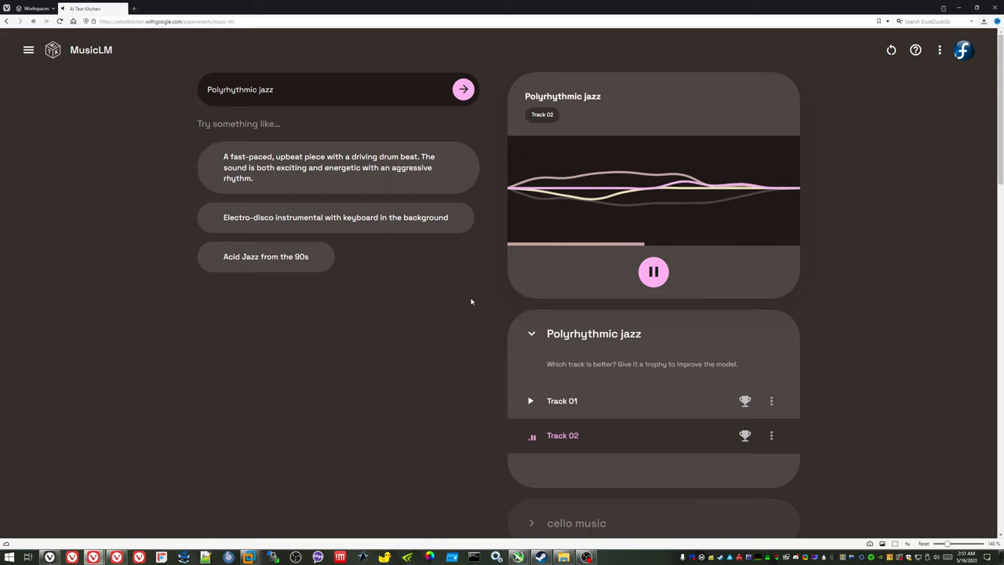
click(653, 272)
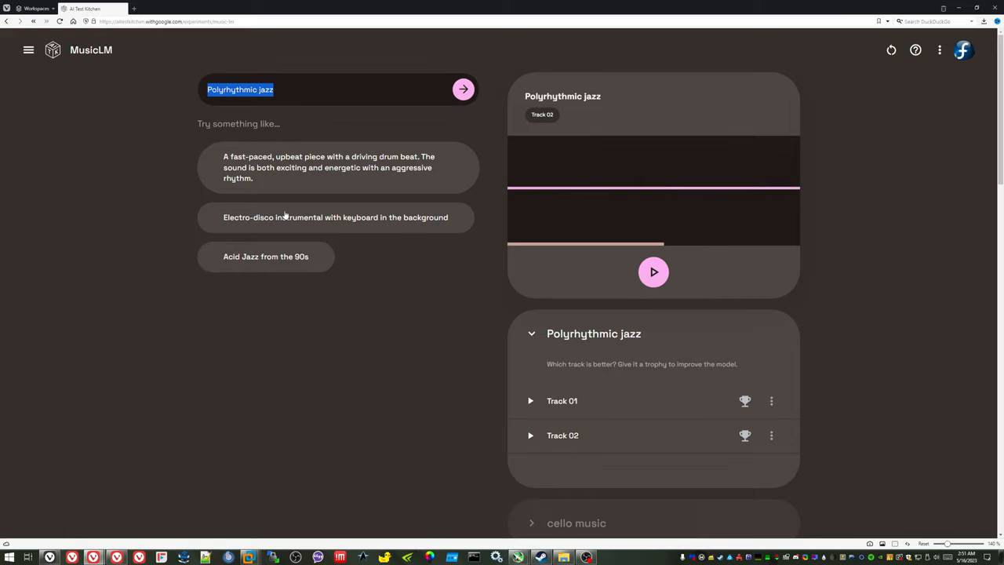
Step: Generate 'jazz with lots of horns', pause Track 01, then play and pause Track 02
text(jazz wi)
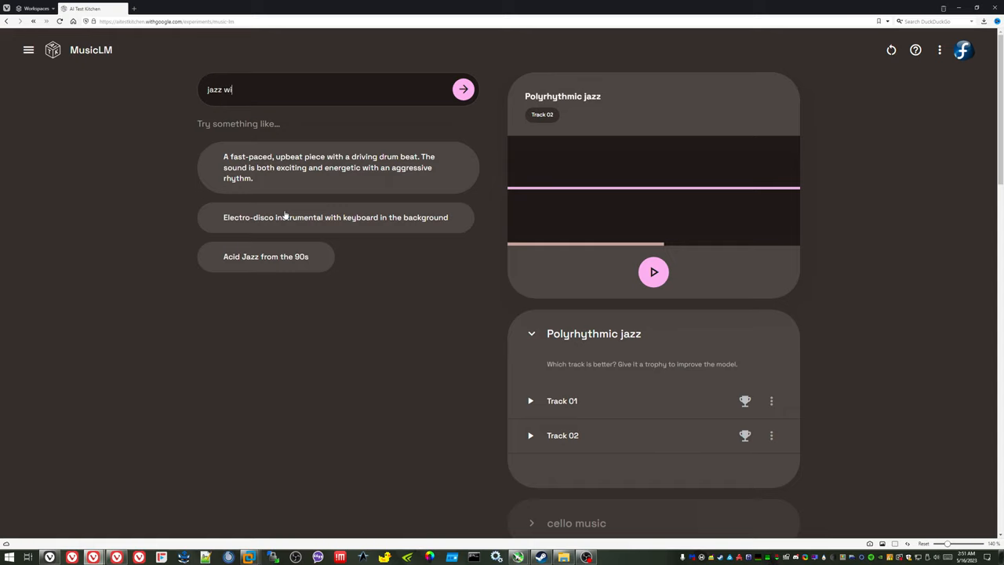
text(ith lots of horns)
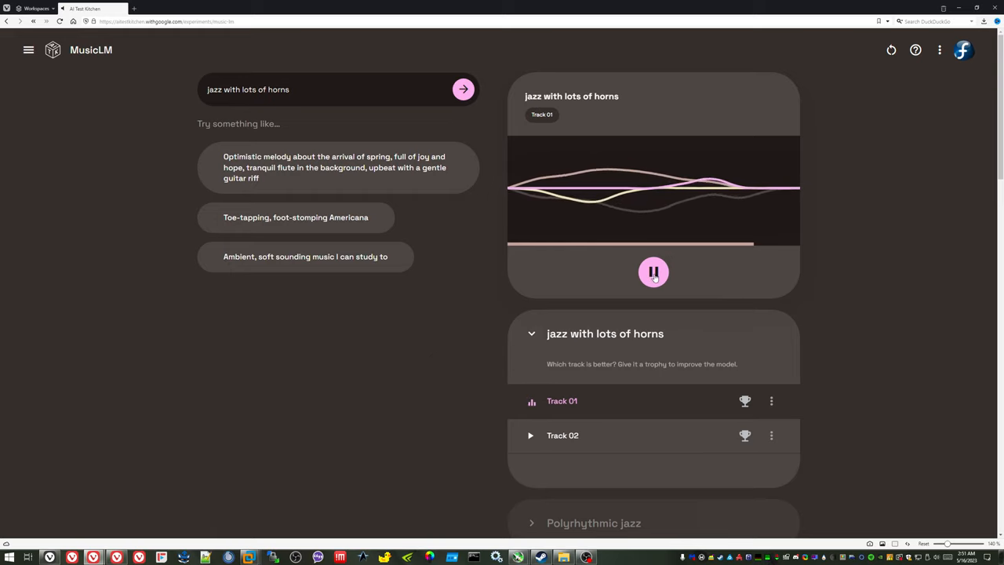
click(654, 272)
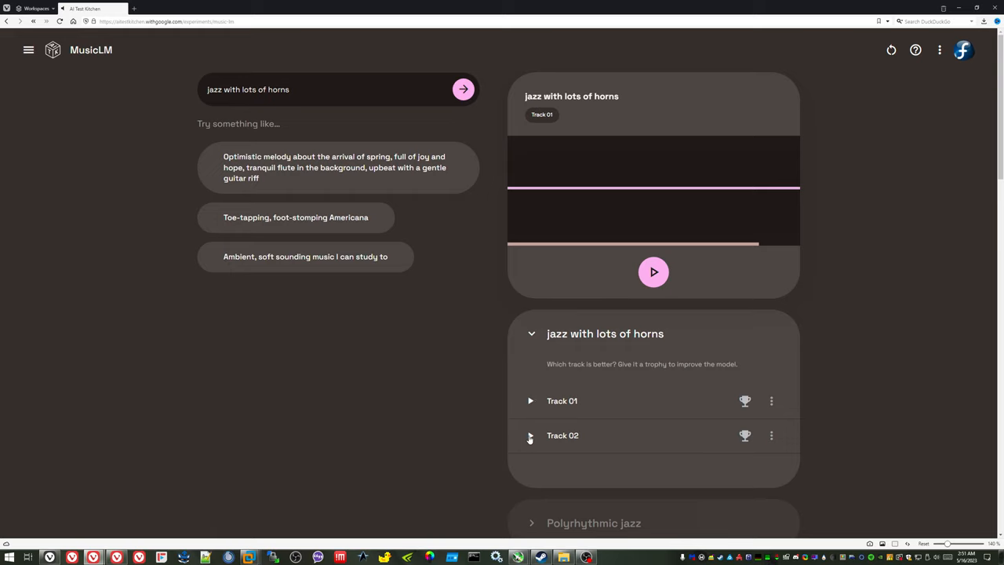
click(530, 435)
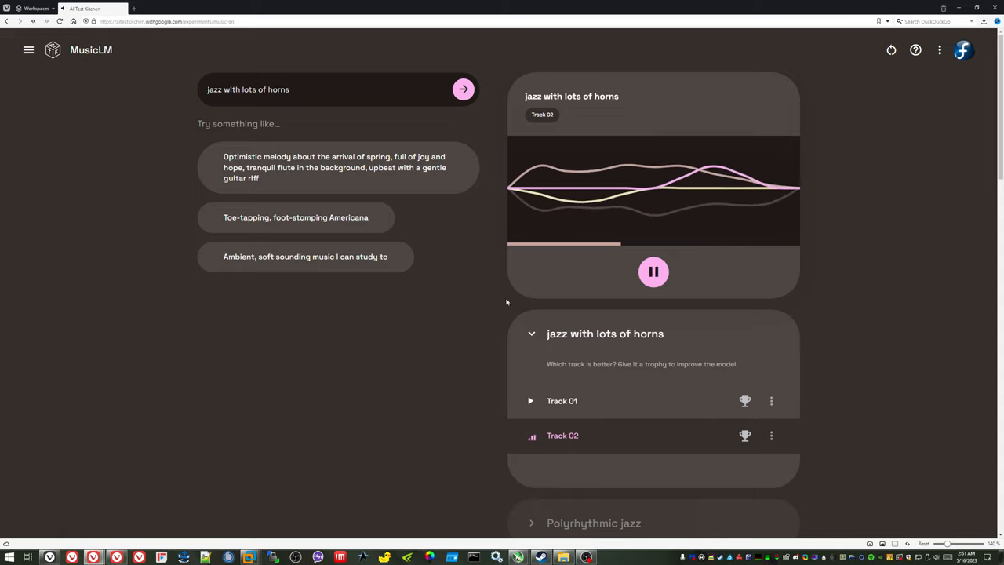
click(653, 271)
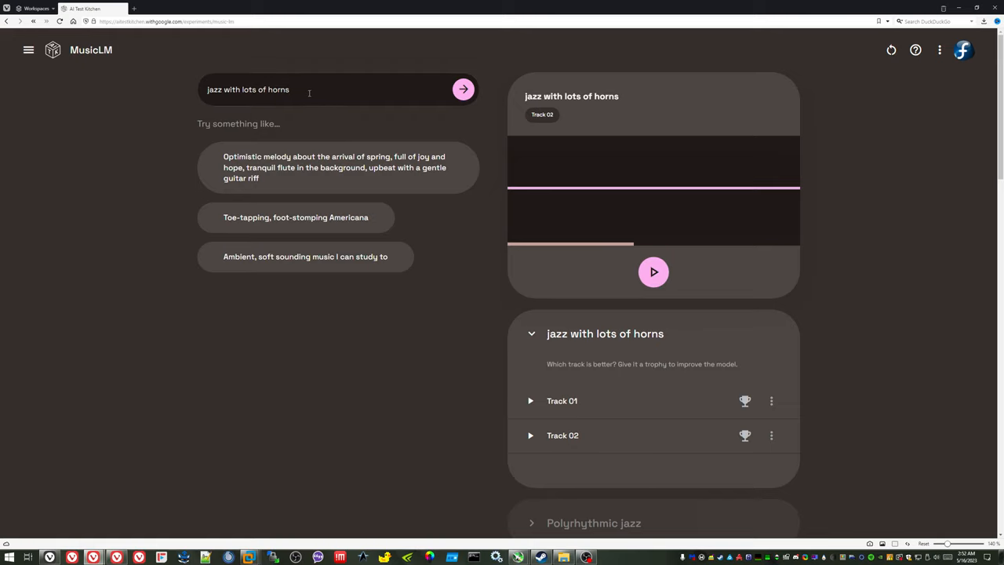
Step: Change the prompt to 'jazz with saxophone' and generate its tracks
double_click(274, 90)
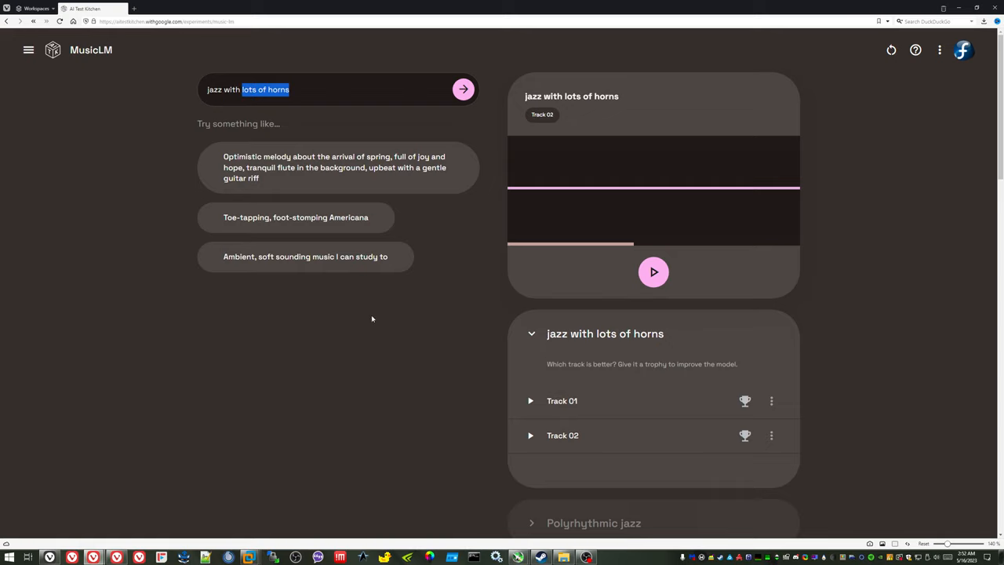
mouse_move(385, 300)
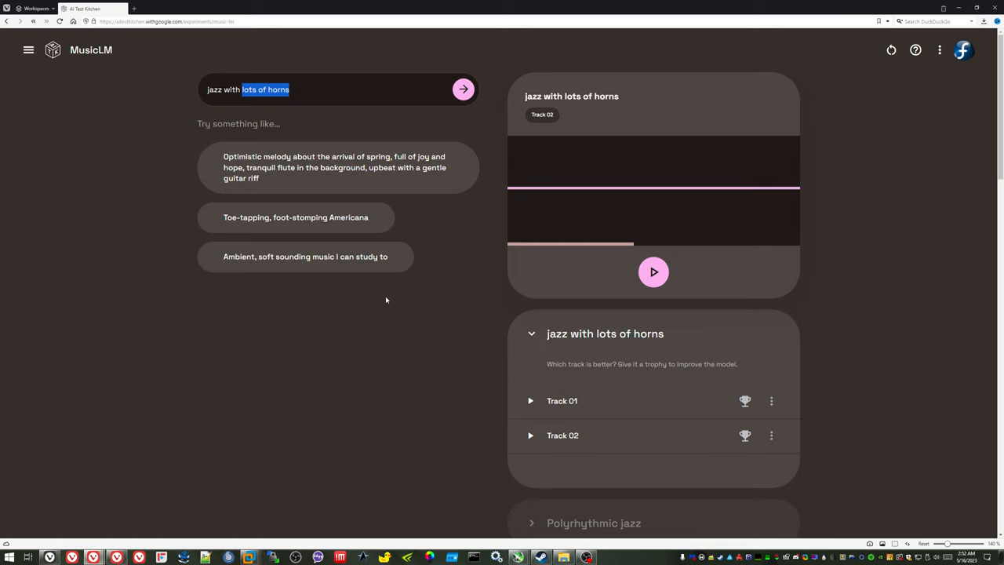
text(sax)
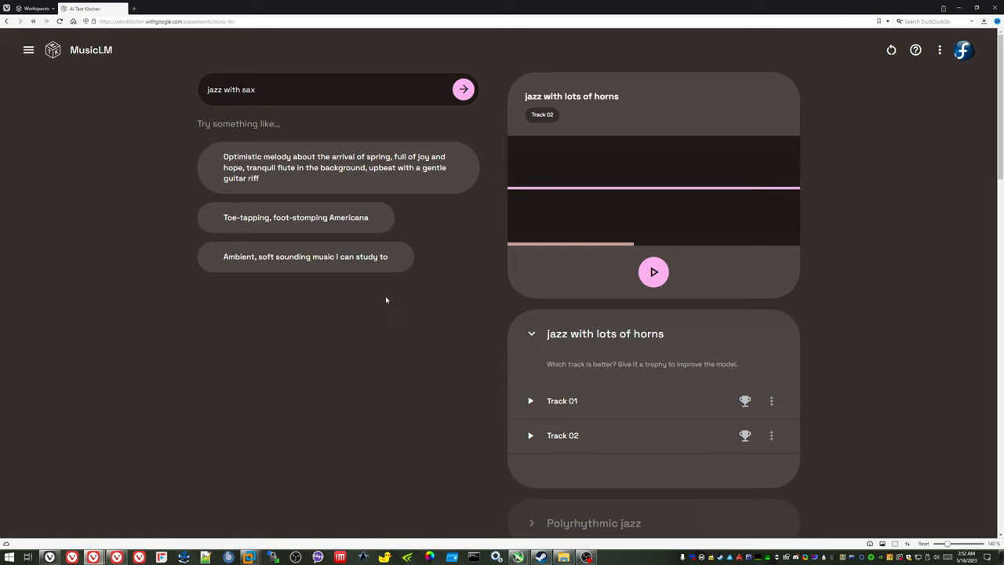
text(ophone)
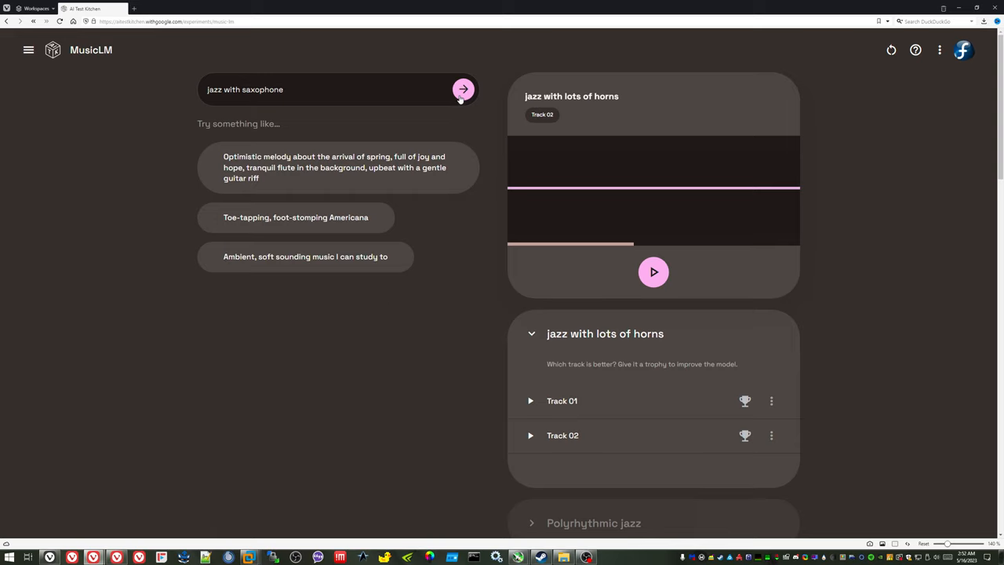
click(463, 89)
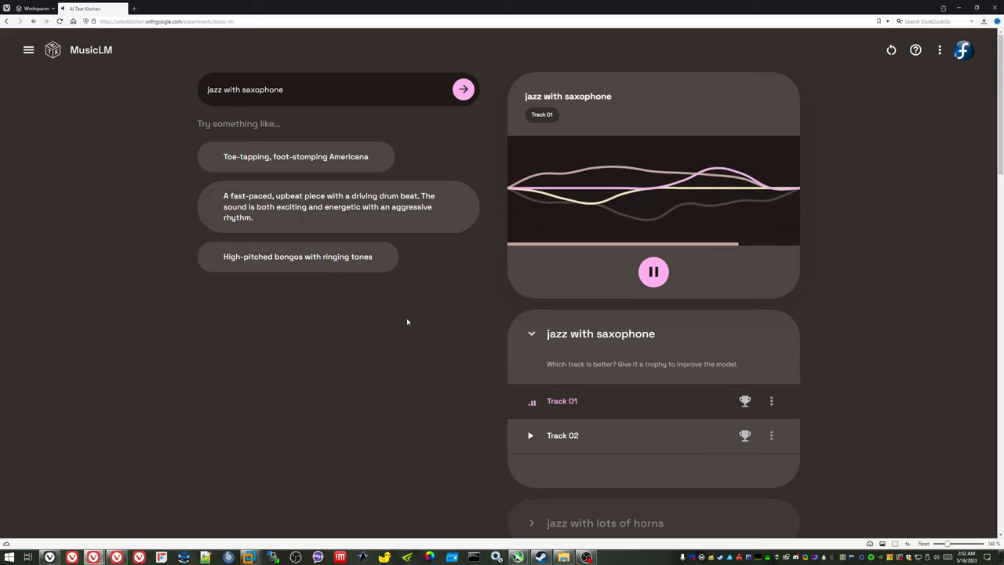
Step: Stop Track 01, then play and stop Track 02 of the saxophone jazz results
click(654, 272)
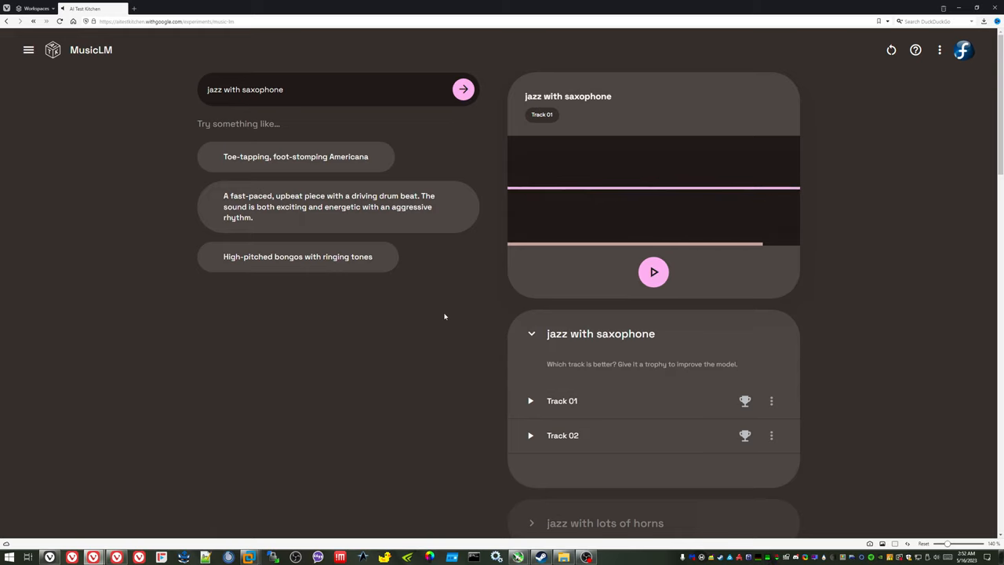
mouse_move(385, 174)
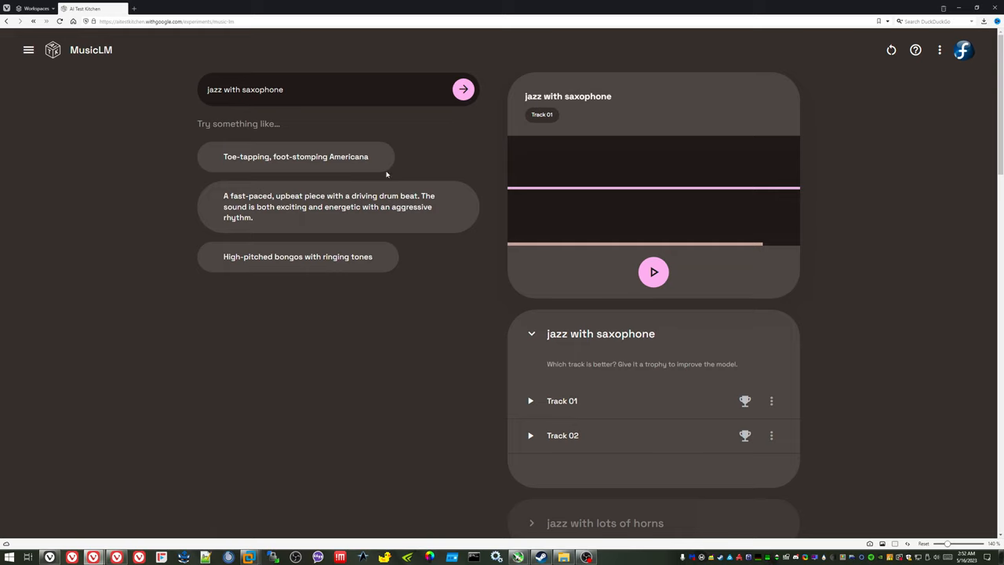
click(530, 435)
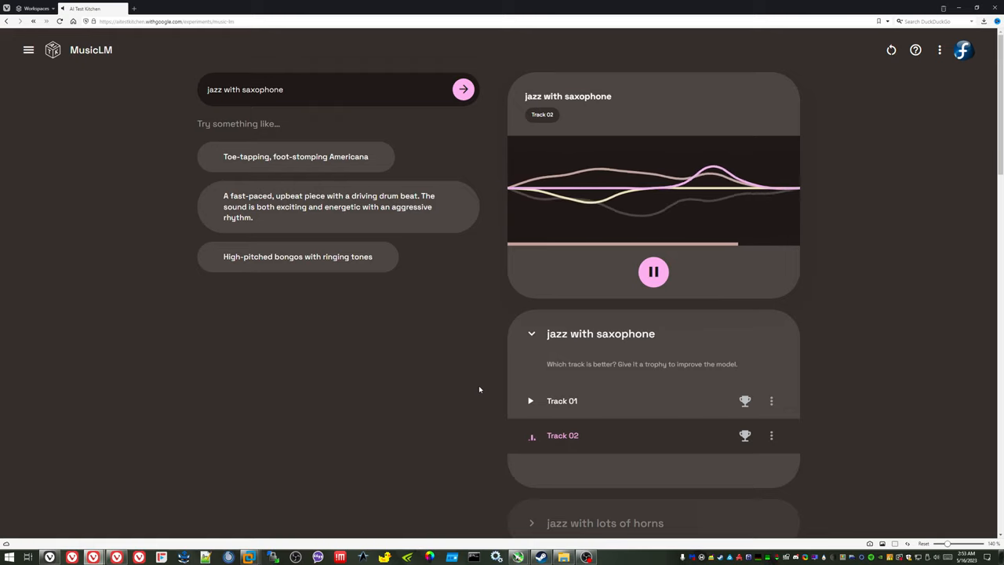
click(654, 271)
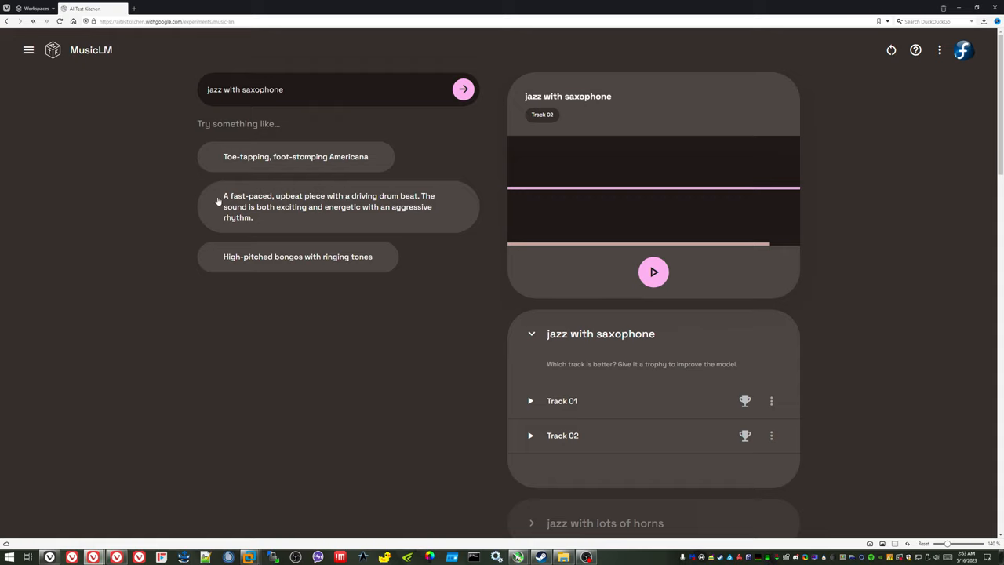
mouse_move(441, 237)
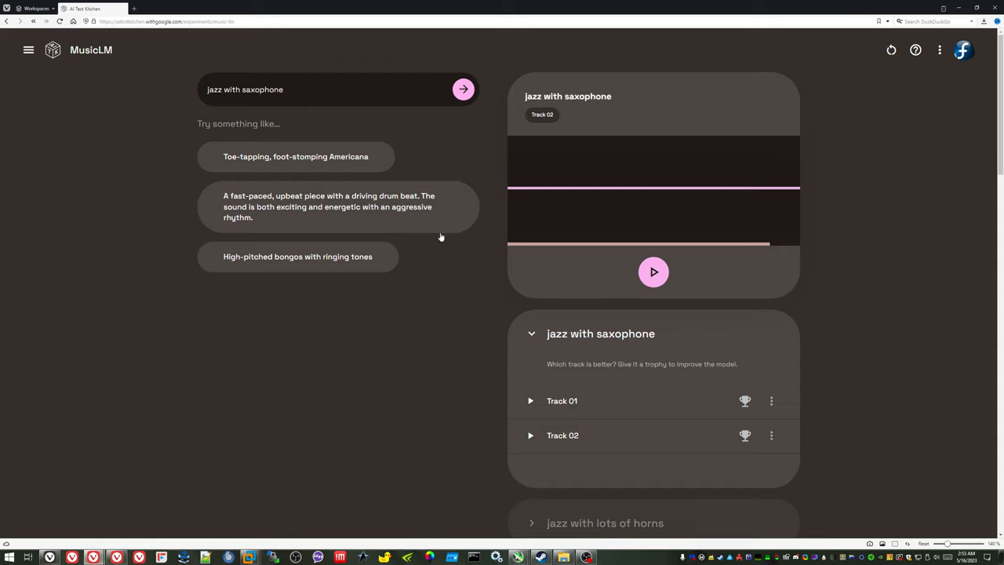
Step: Generate the 'A fast-paced, upbeat piece…' drum beat suggestion and pause its Track 01
click(329, 206)
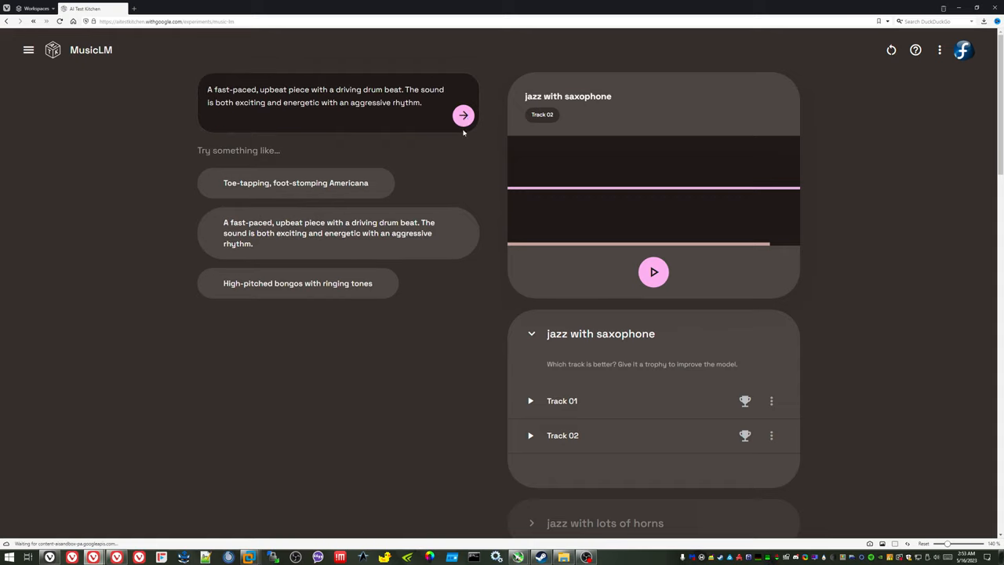
click(462, 115)
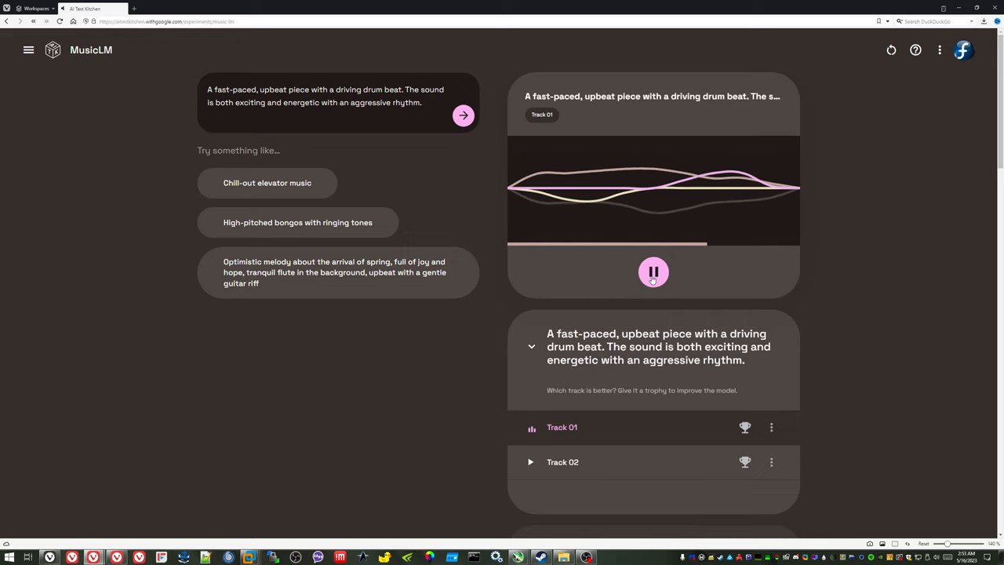
click(653, 272)
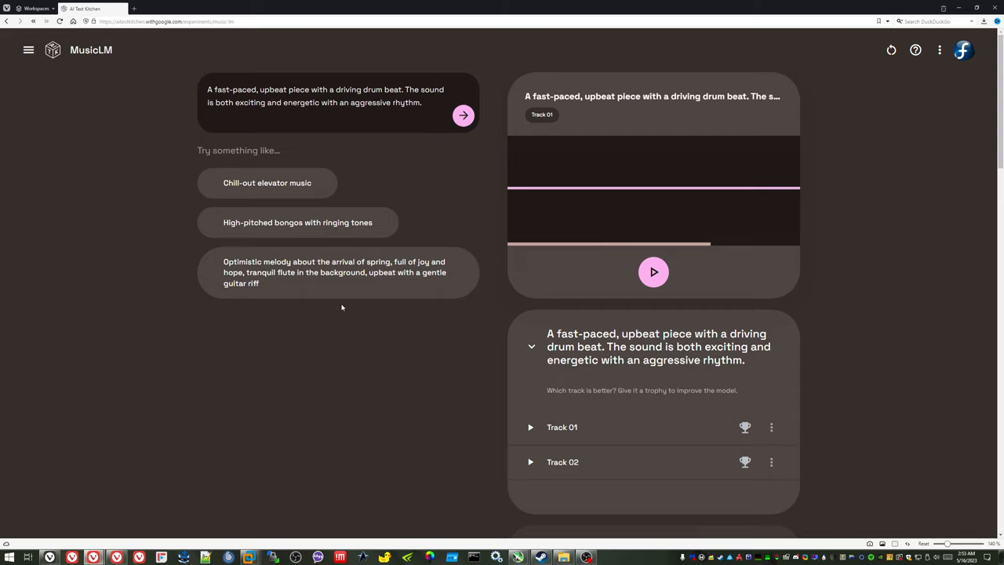
mouse_move(365, 342)
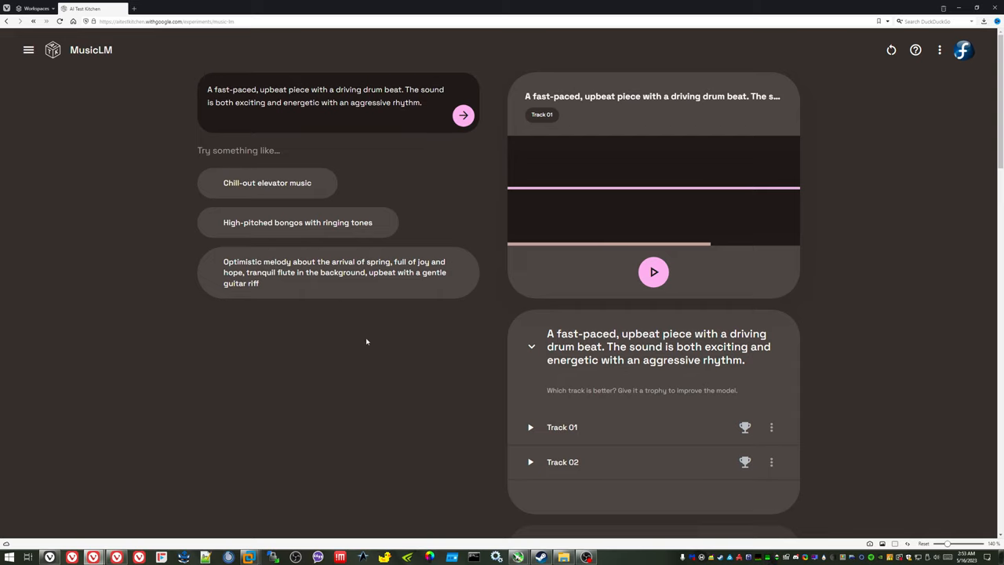
mouse_move(173, 360)
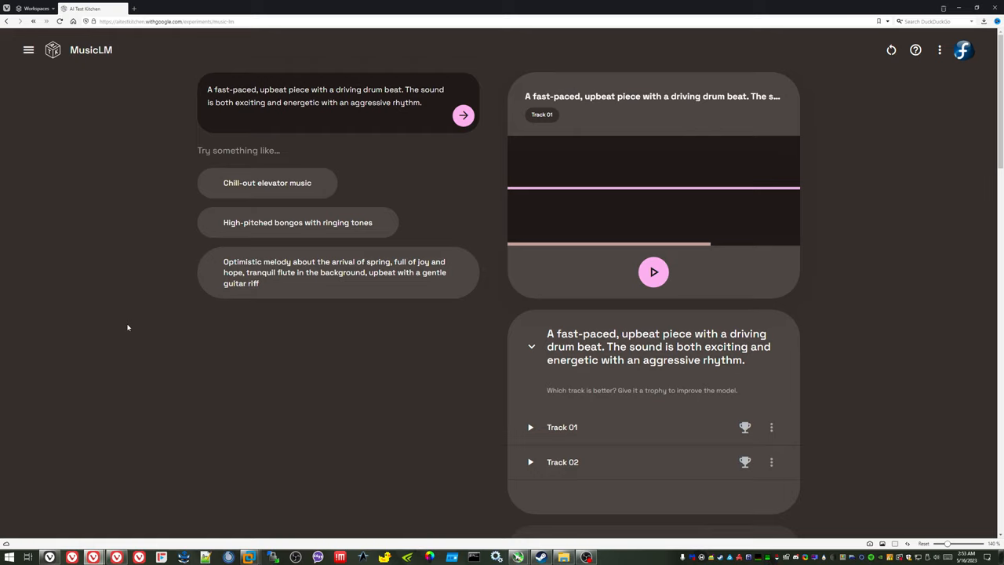
mouse_move(795, 437)
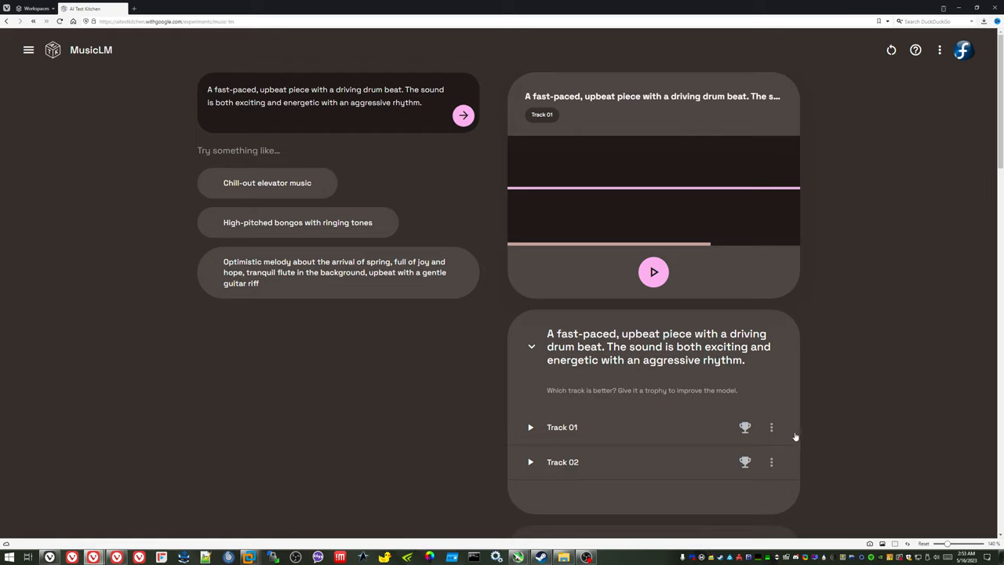
Step: Download Track 01 of the fast-paced drum beat prompt as an MP3
click(771, 426)
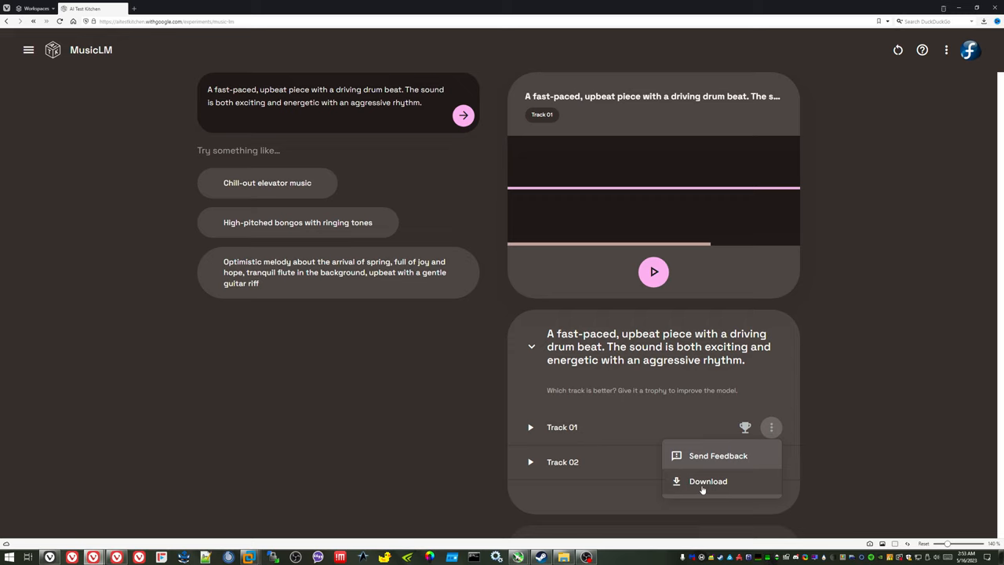
click(708, 480)
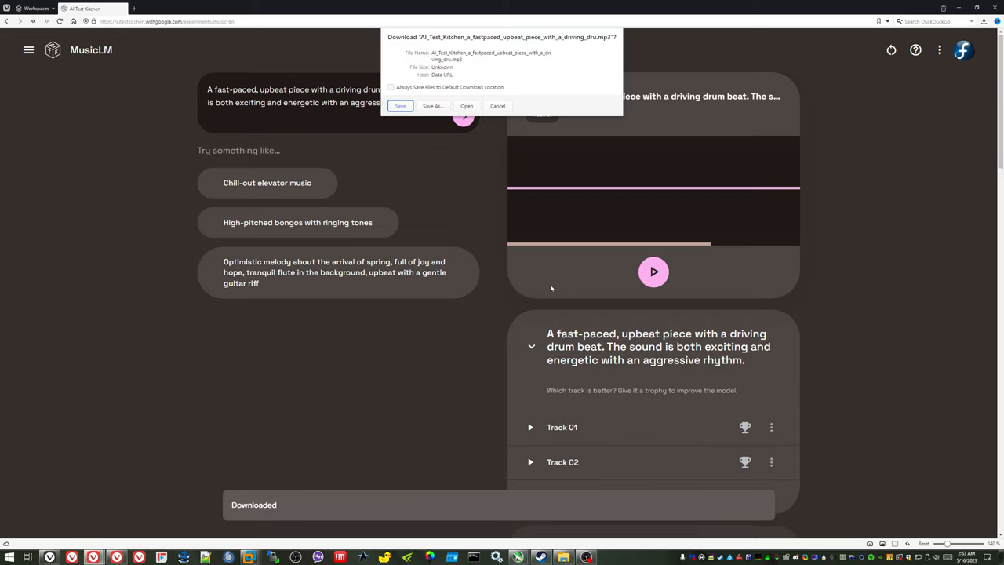
mouse_move(606, 43)
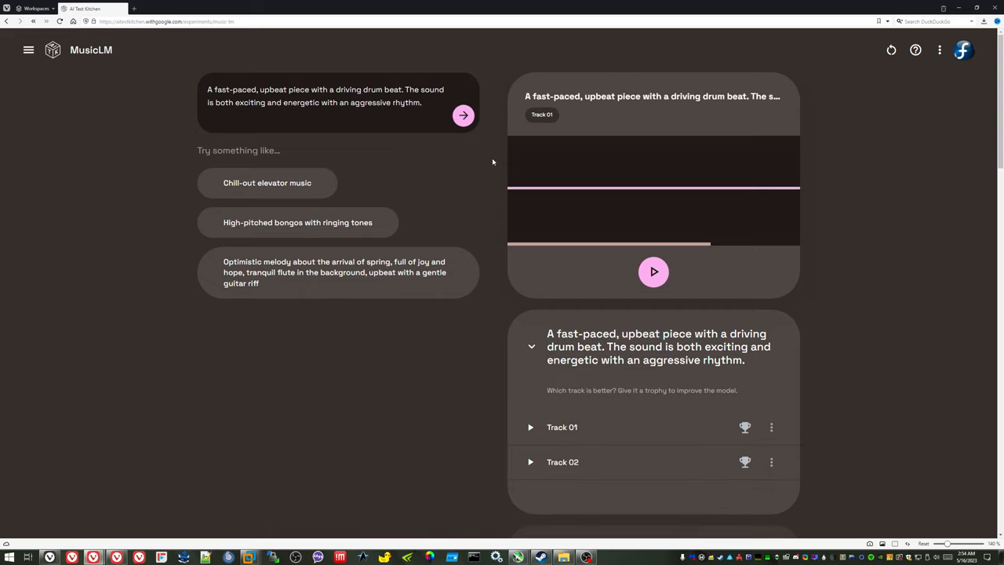
mouse_move(347, 361)
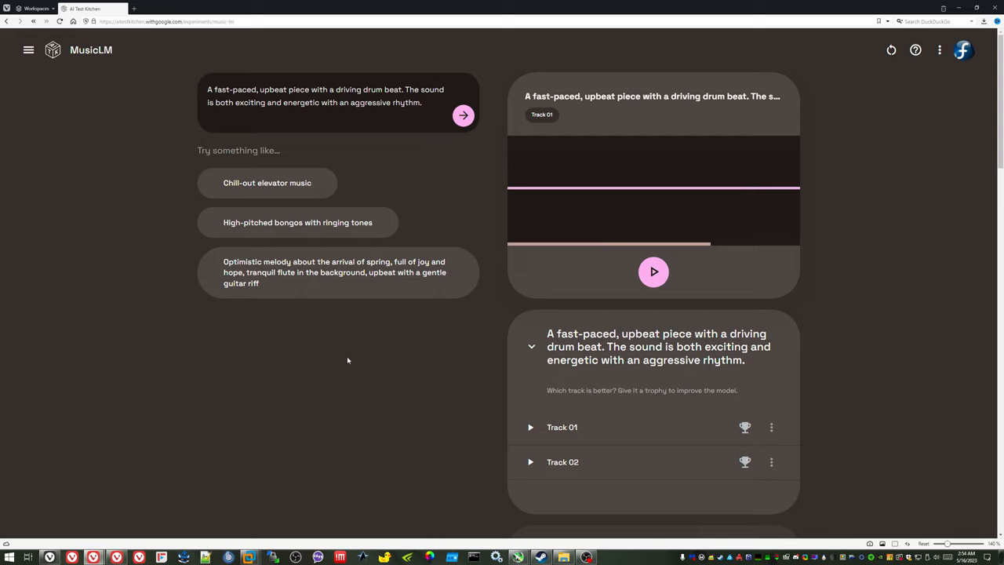
mouse_move(644, 208)
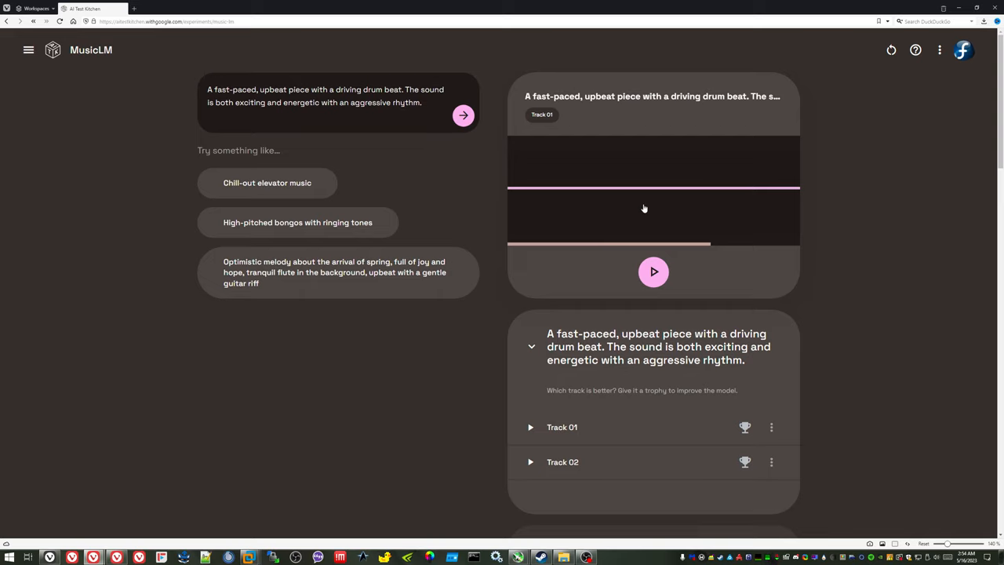
mouse_move(523, 310)
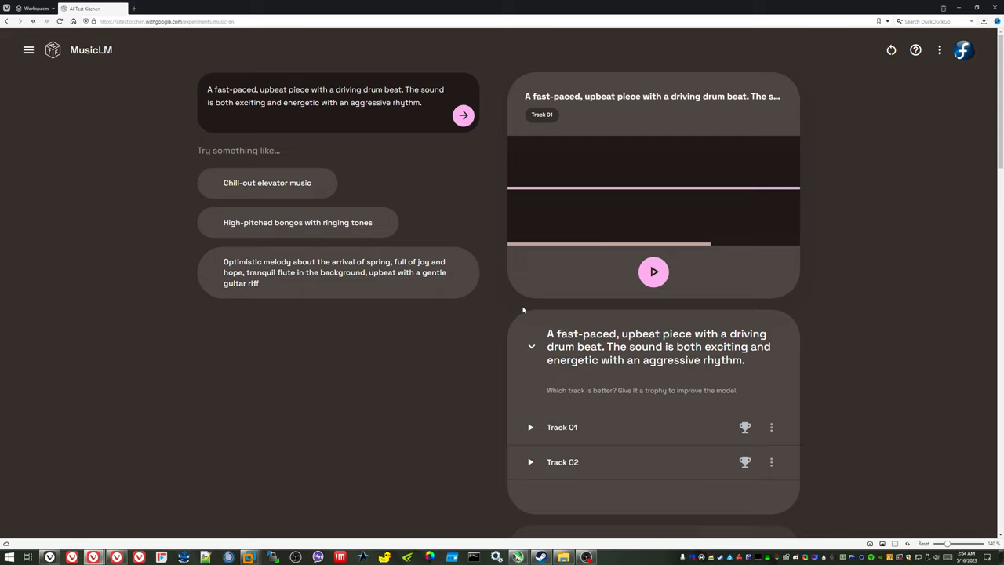
mouse_move(412, 390)
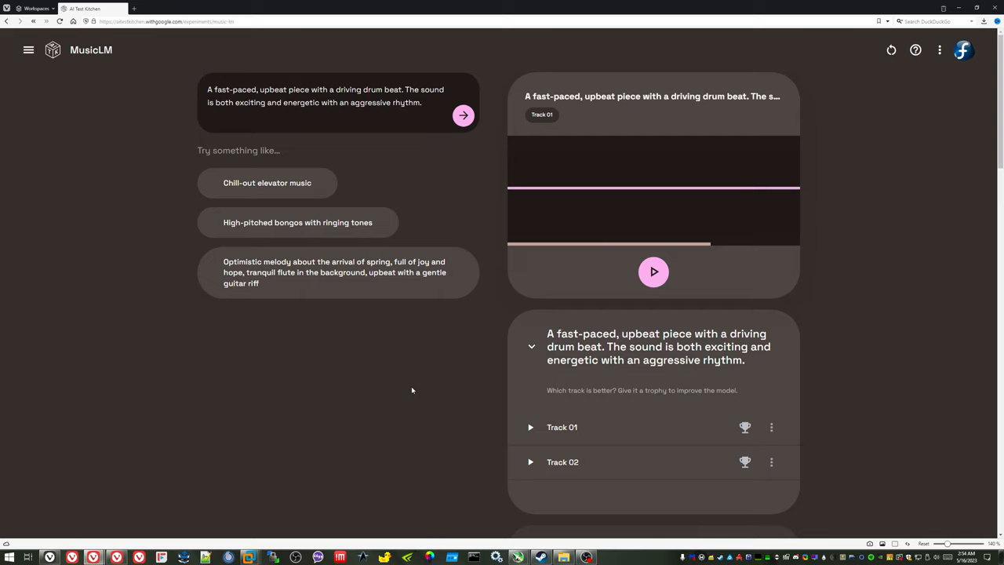
mouse_move(315, 388)
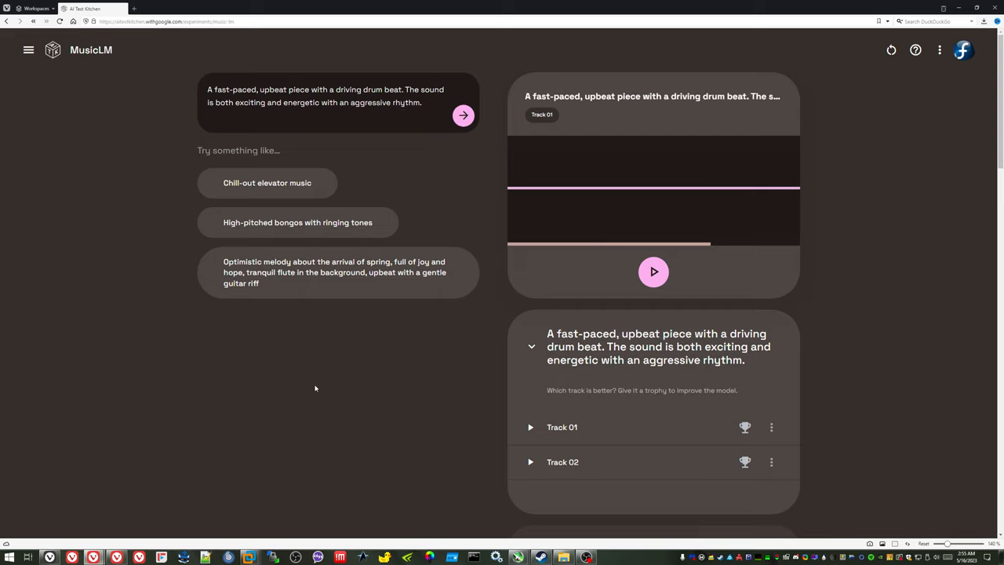
mouse_move(108, 407)
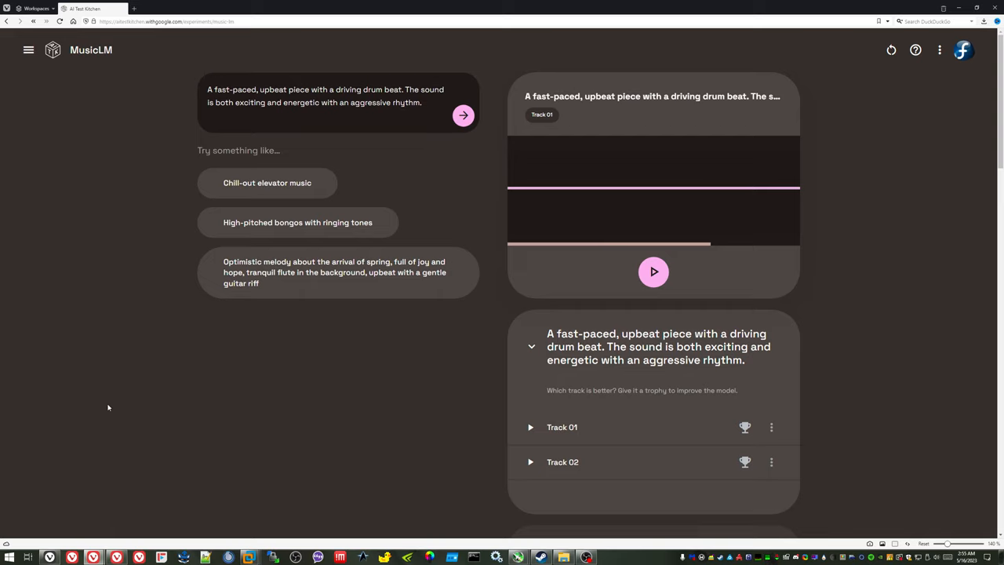
mouse_move(118, 374)
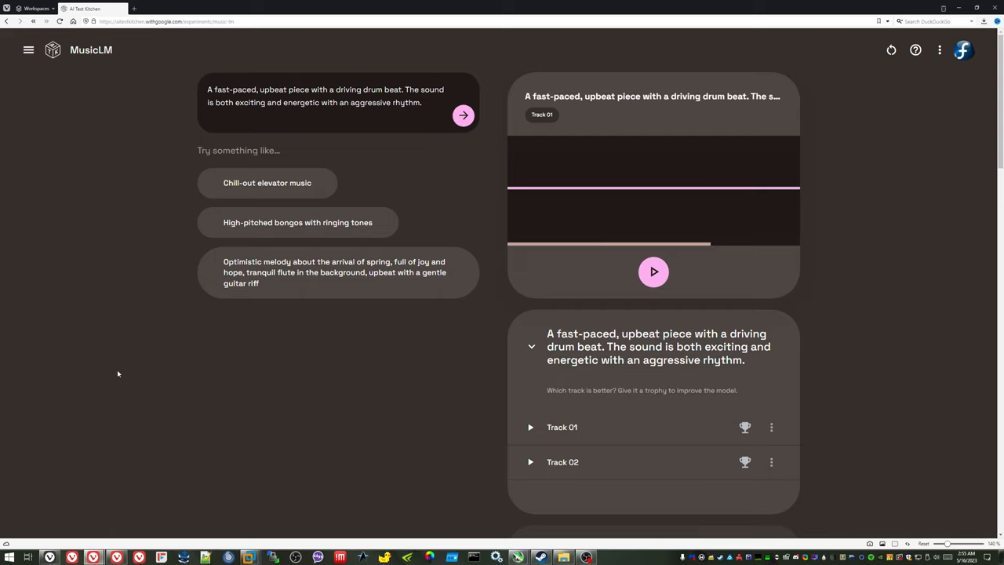
mouse_move(106, 315)
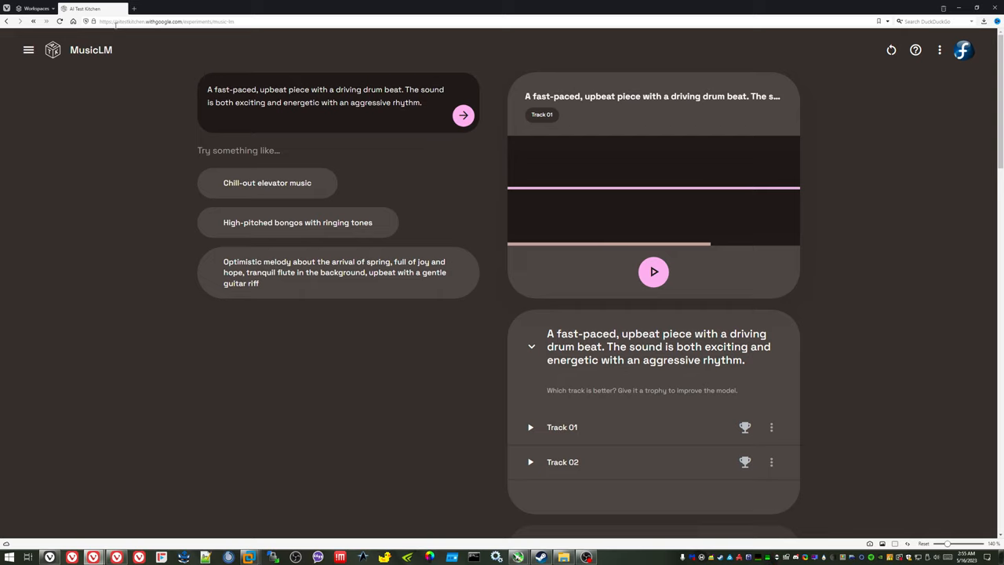
click(165, 21)
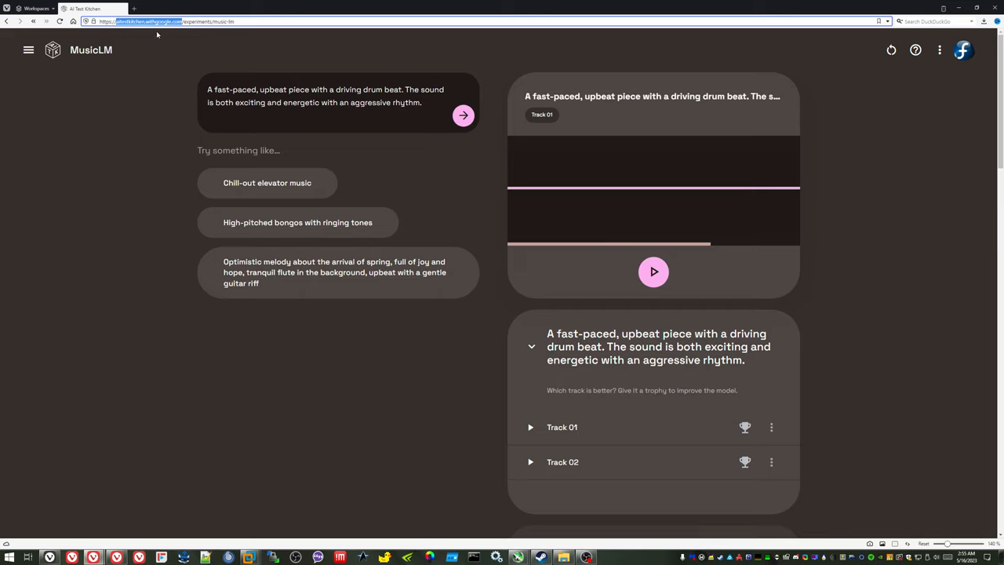
mouse_move(145, 35)
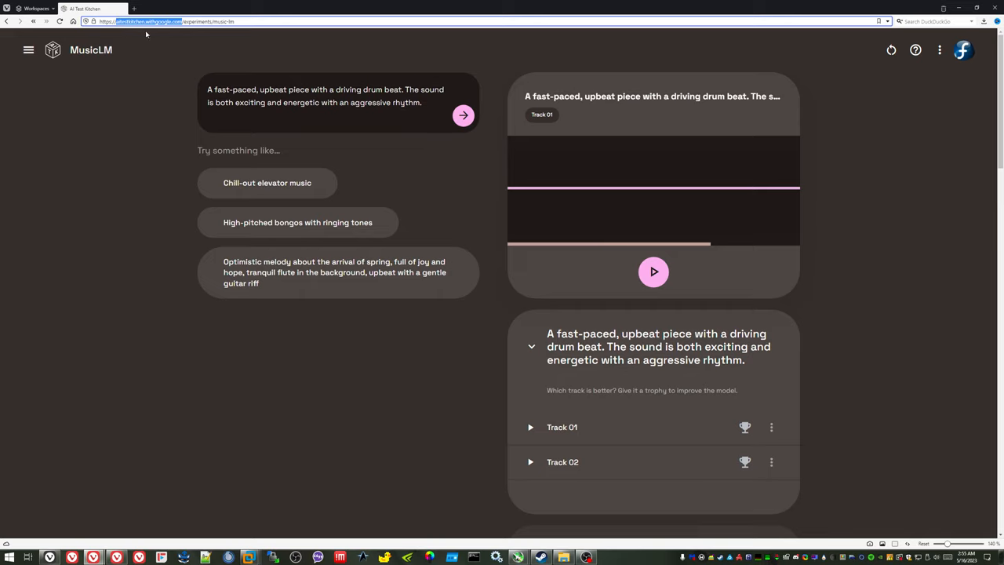
mouse_move(174, 35)
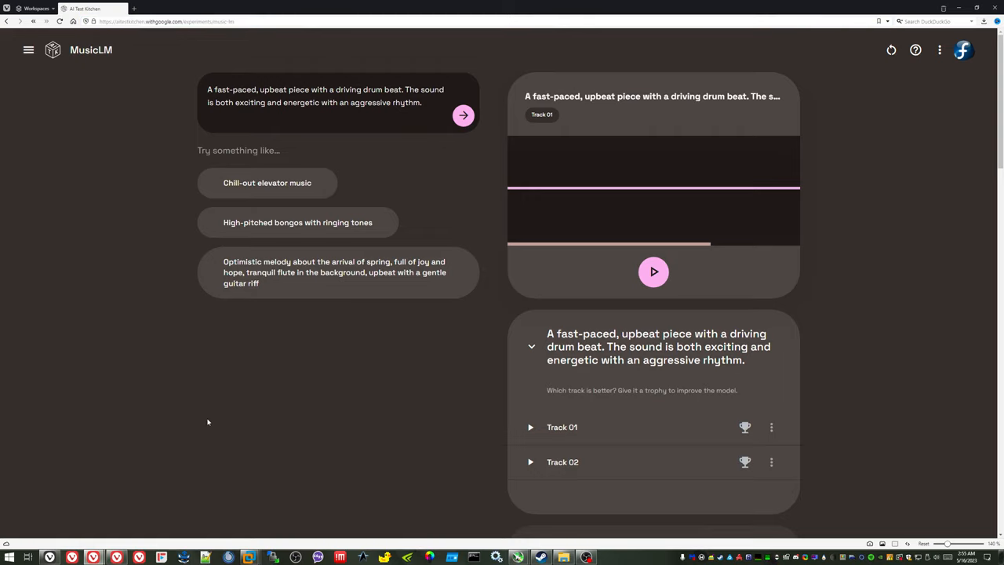
mouse_move(197, 415)
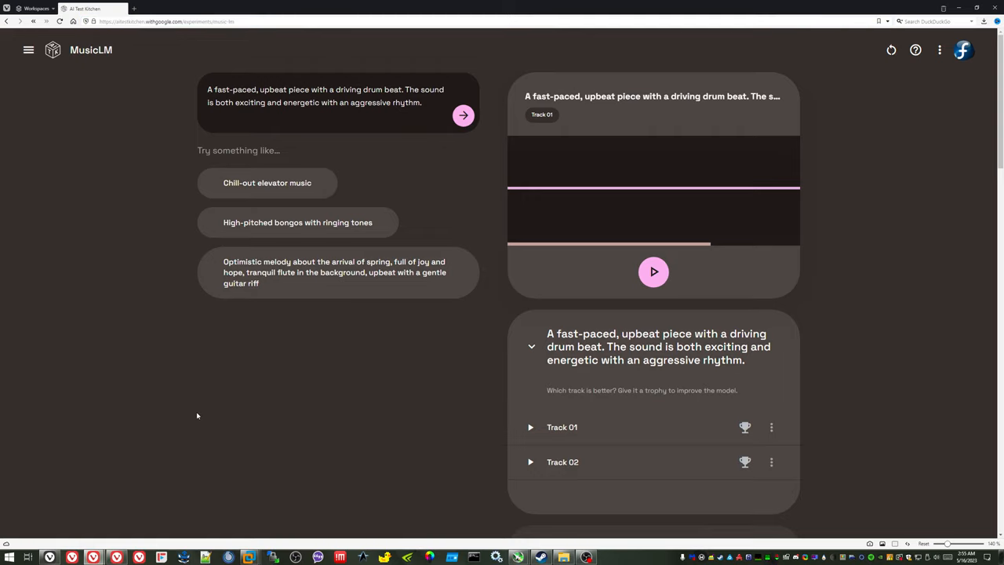